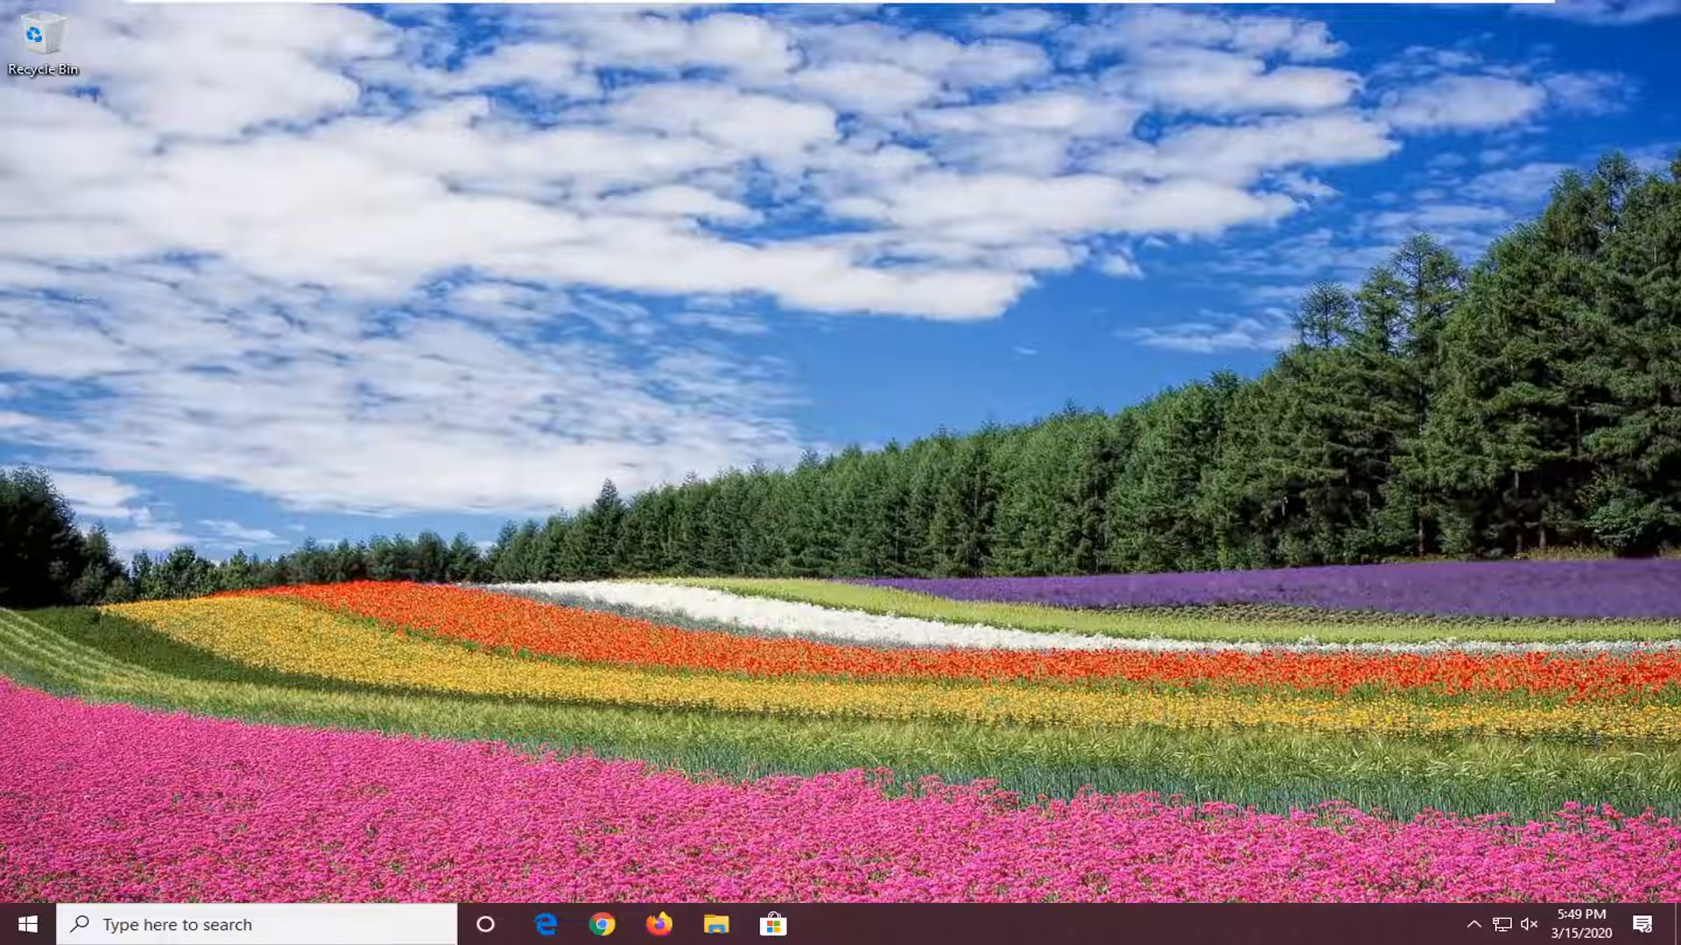
pyautogui.moveTo(11, 779)
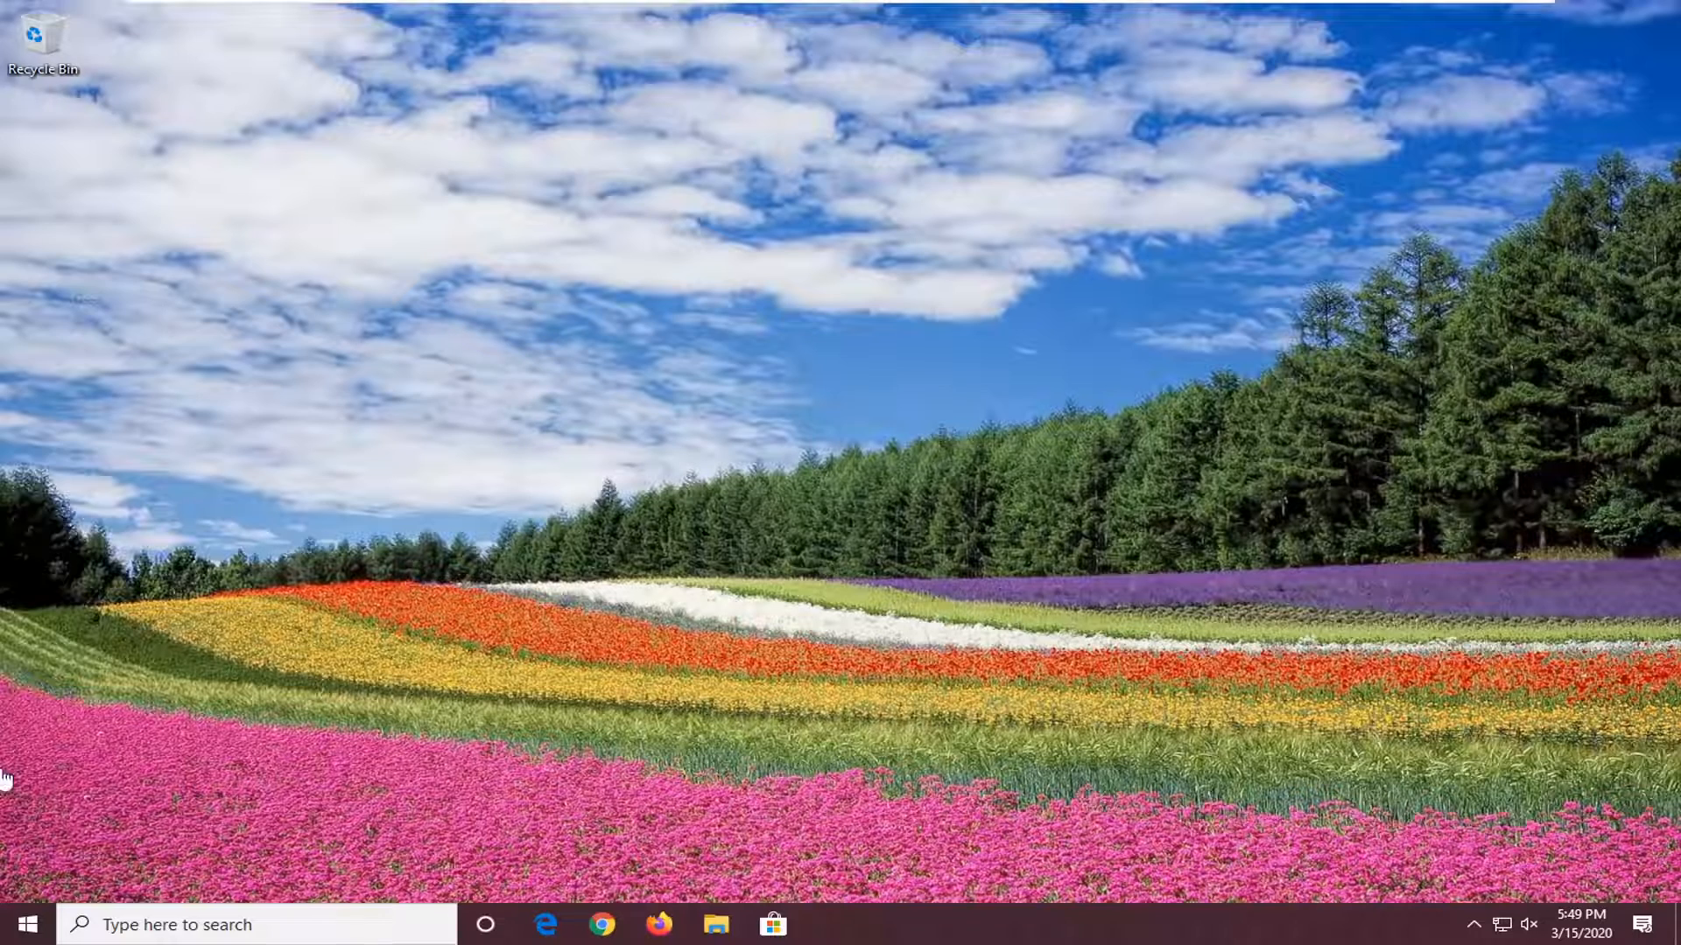
# Search the Start menu for 'rege' and run Registry Editor as administrator
pyautogui.click(16, 924)
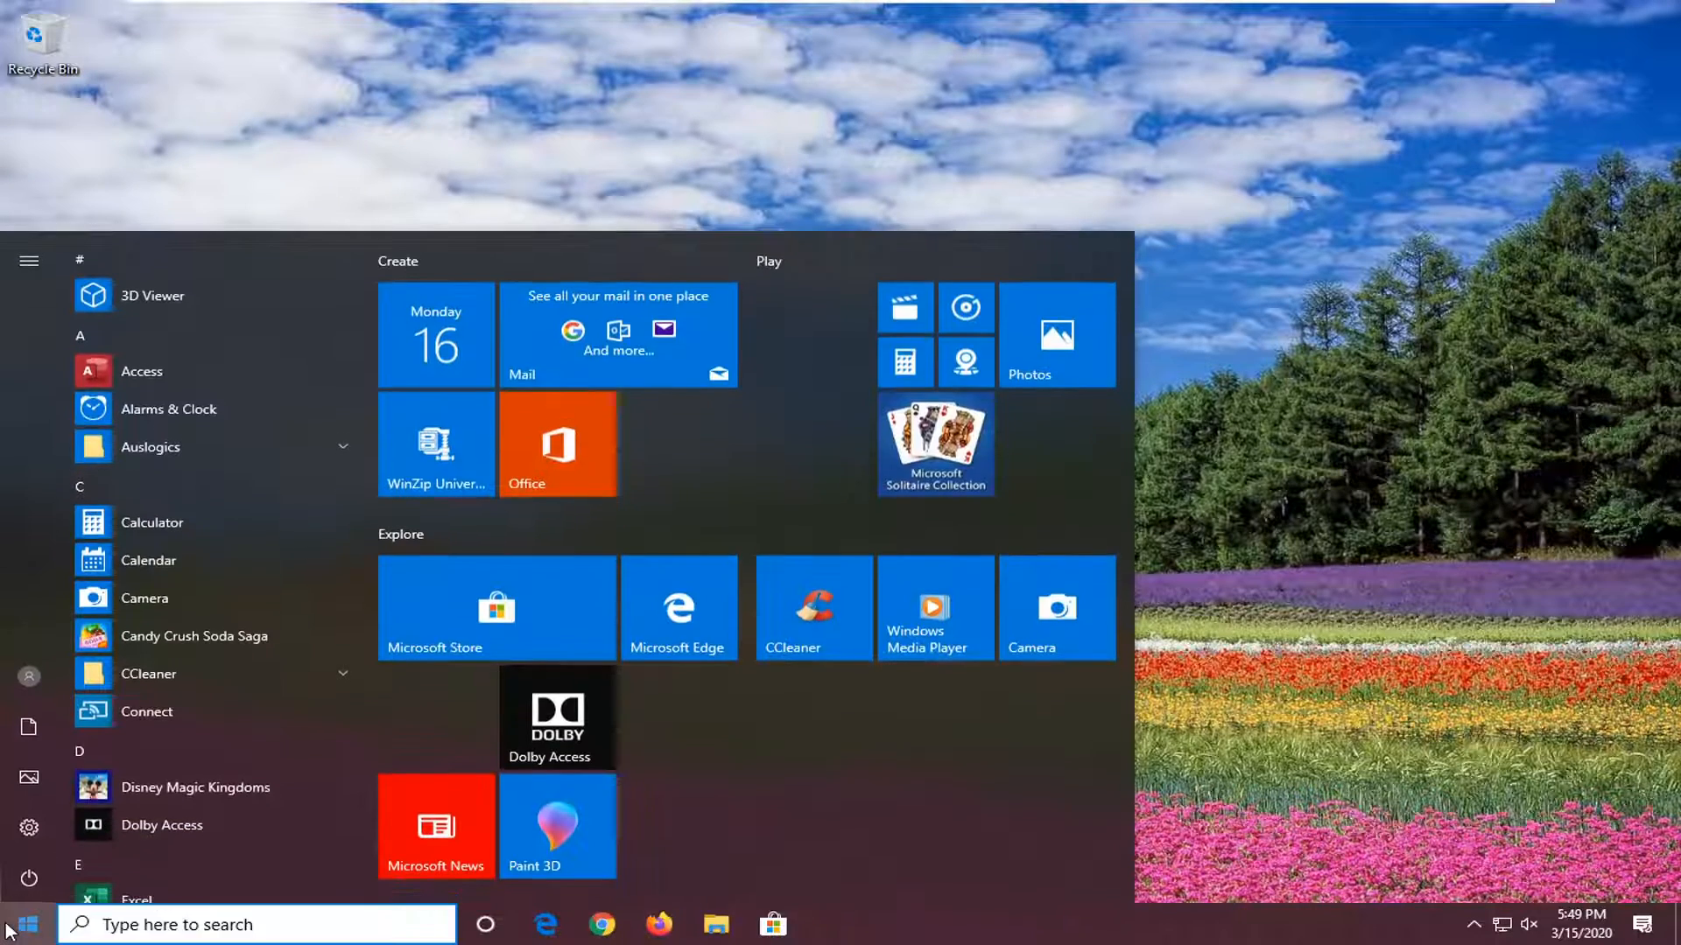
pyautogui.write('regedit')
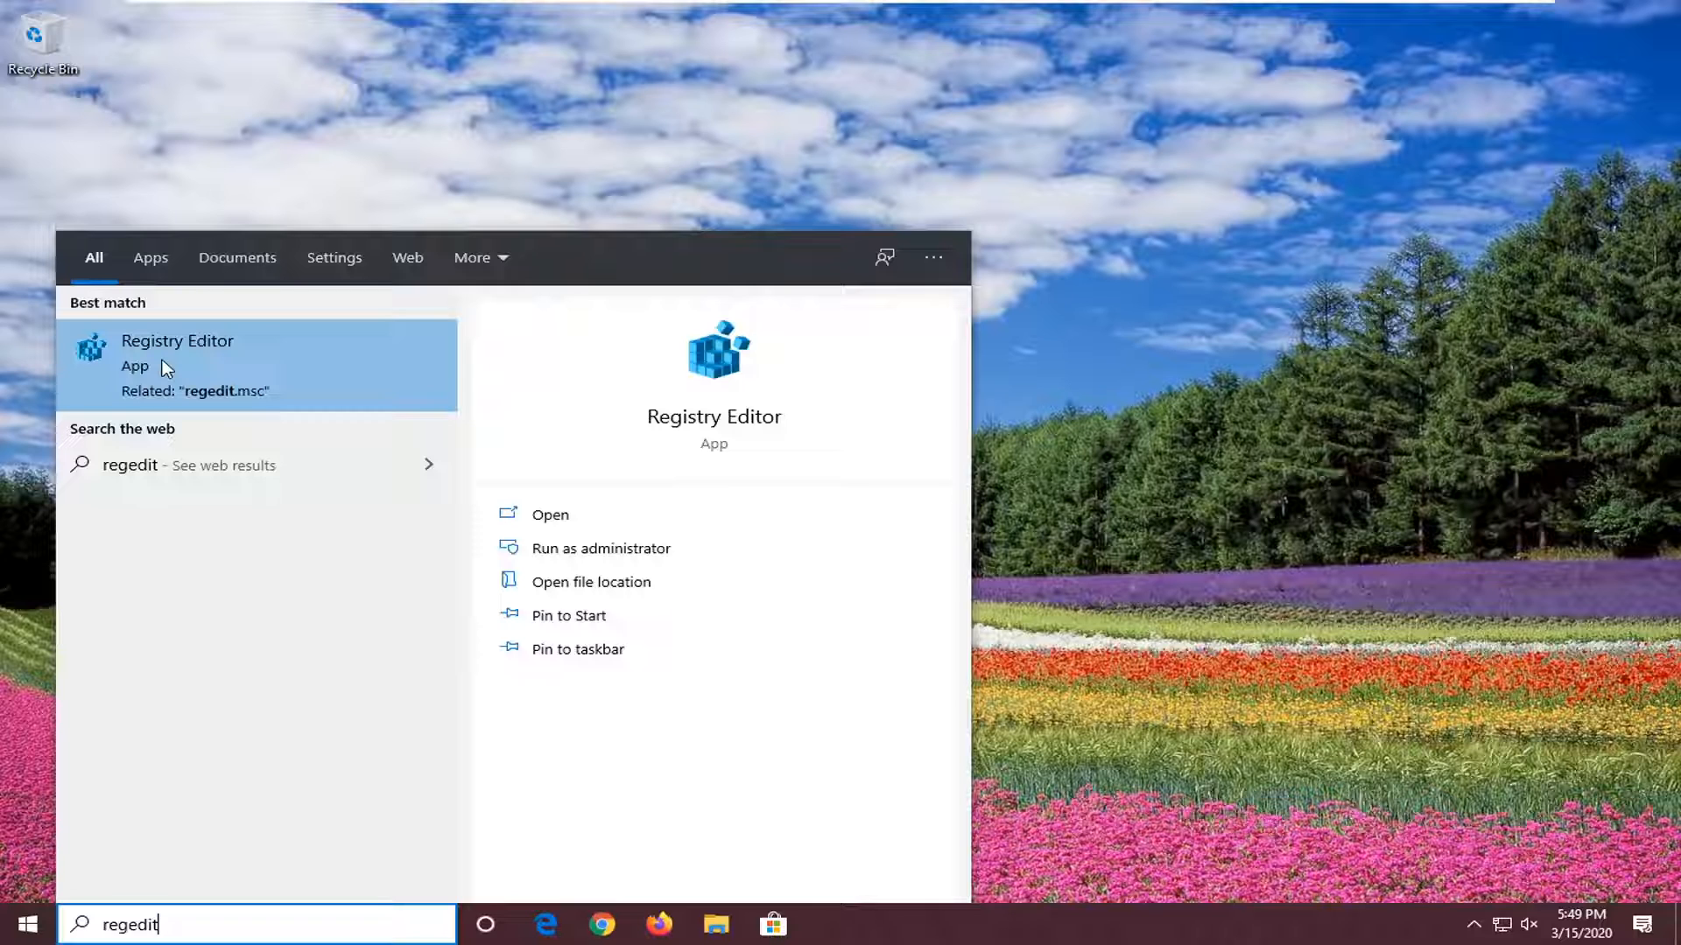
pyautogui.rightClick(177, 354)
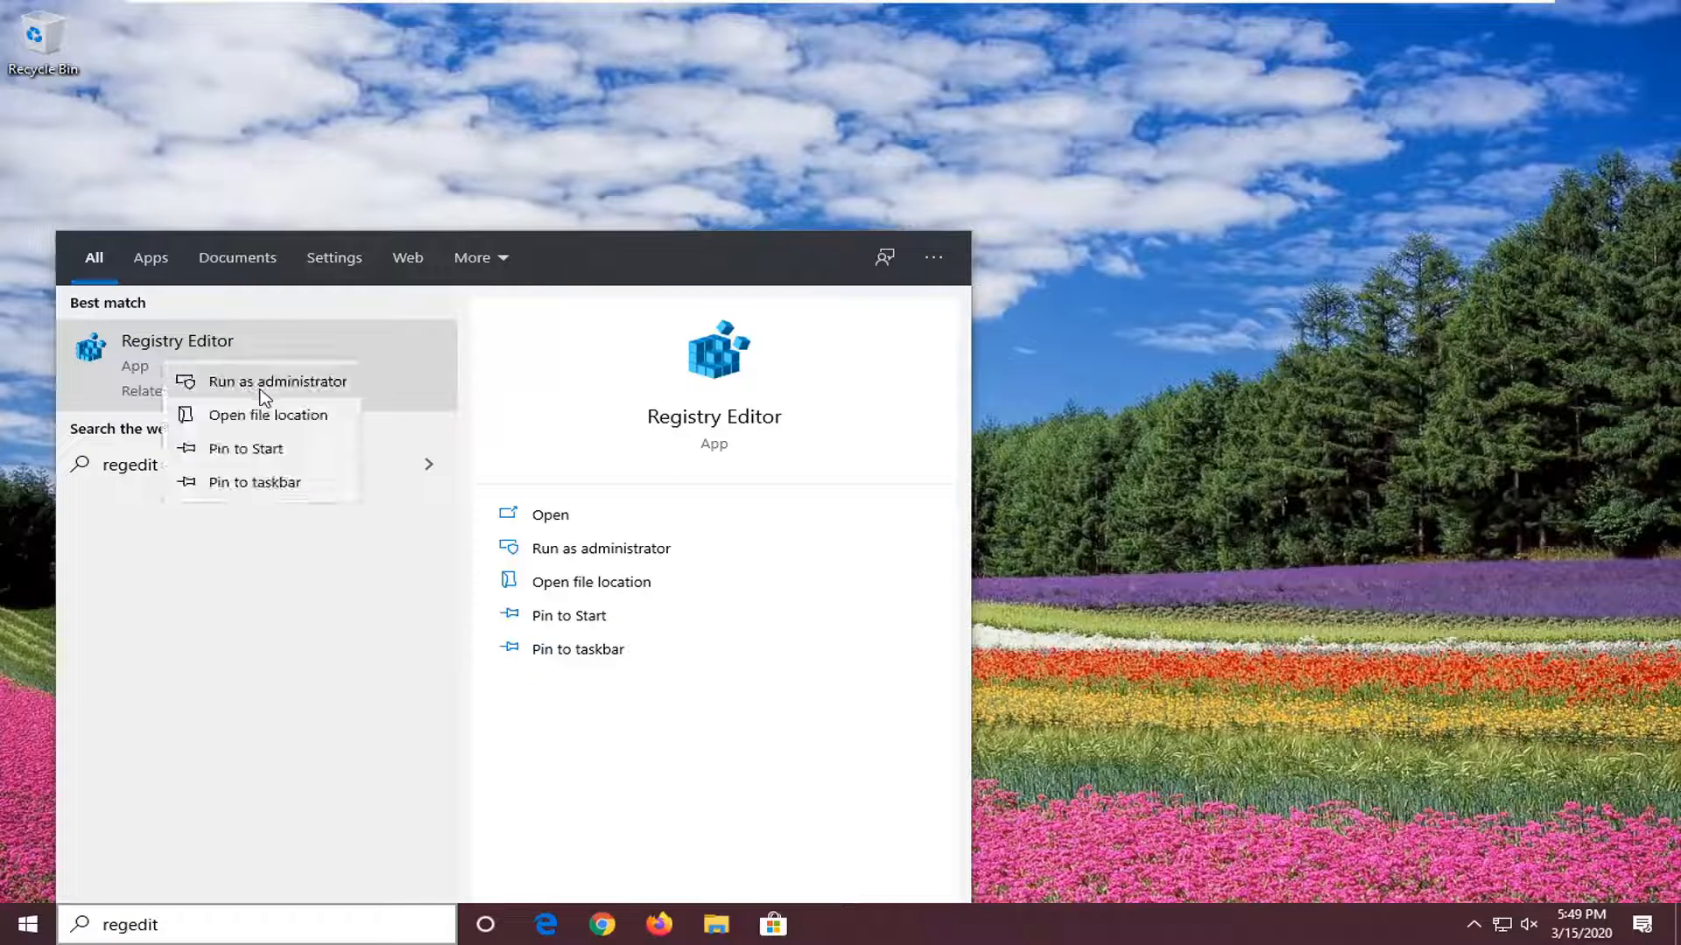
pyautogui.click(278, 380)
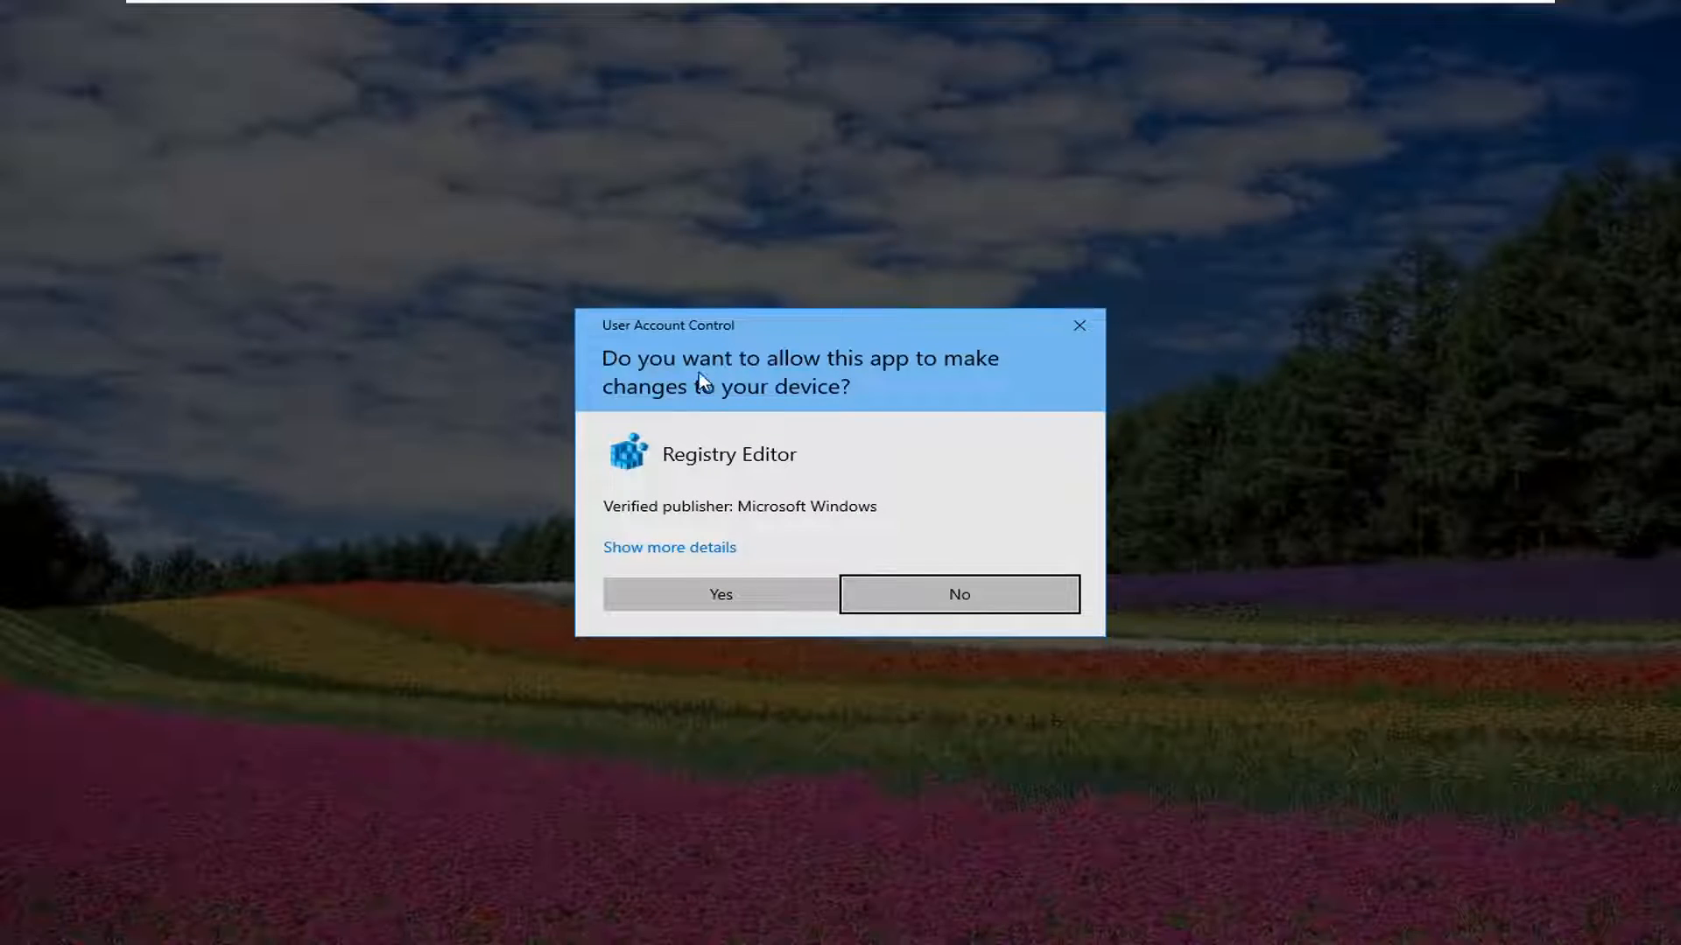
# Allow the UAC prompt, then export the registry via File > Export and save it
pyautogui.click(719, 593)
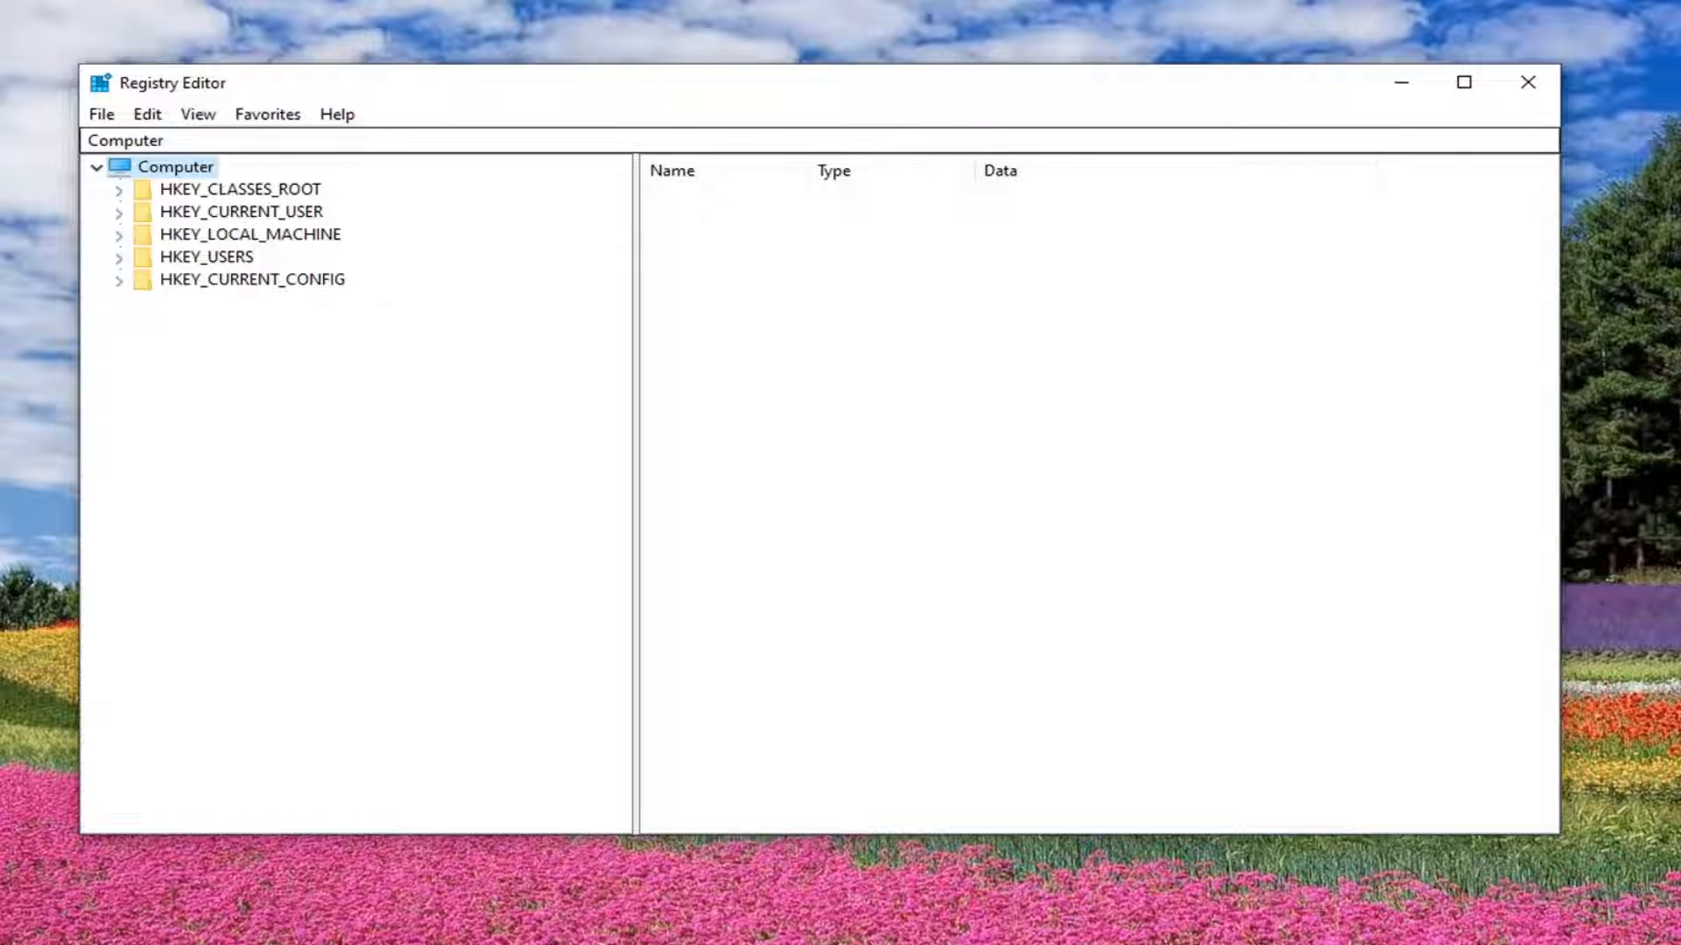
pyautogui.click(100, 114)
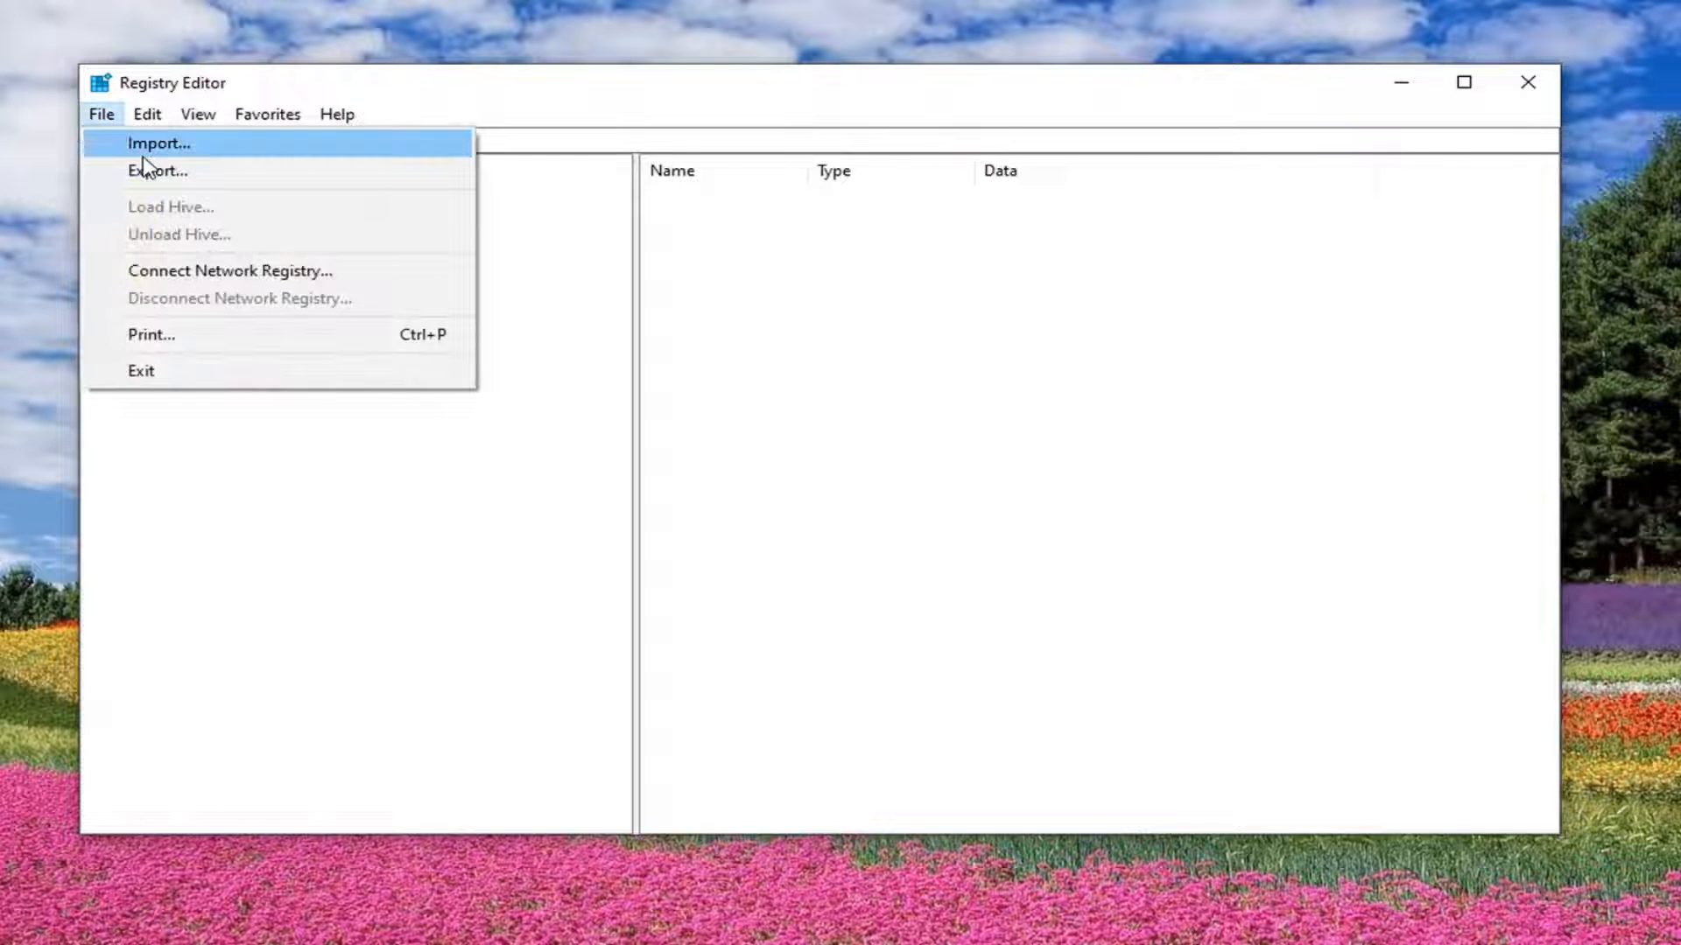
pyautogui.click(160, 170)
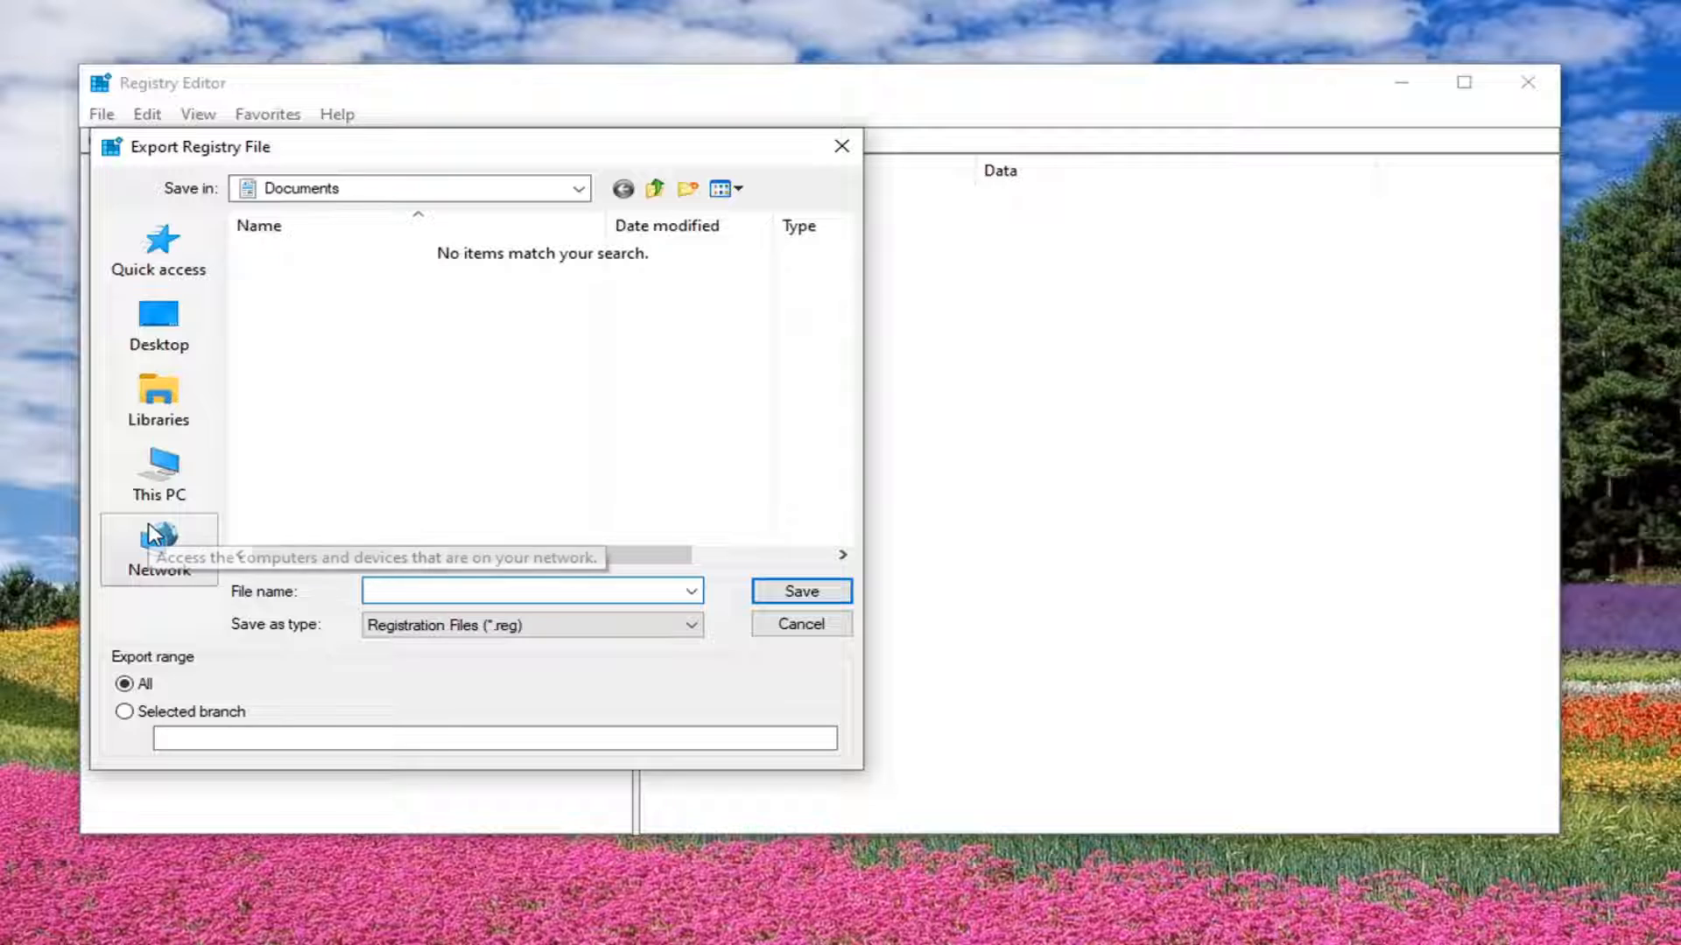
pyautogui.click(530, 590)
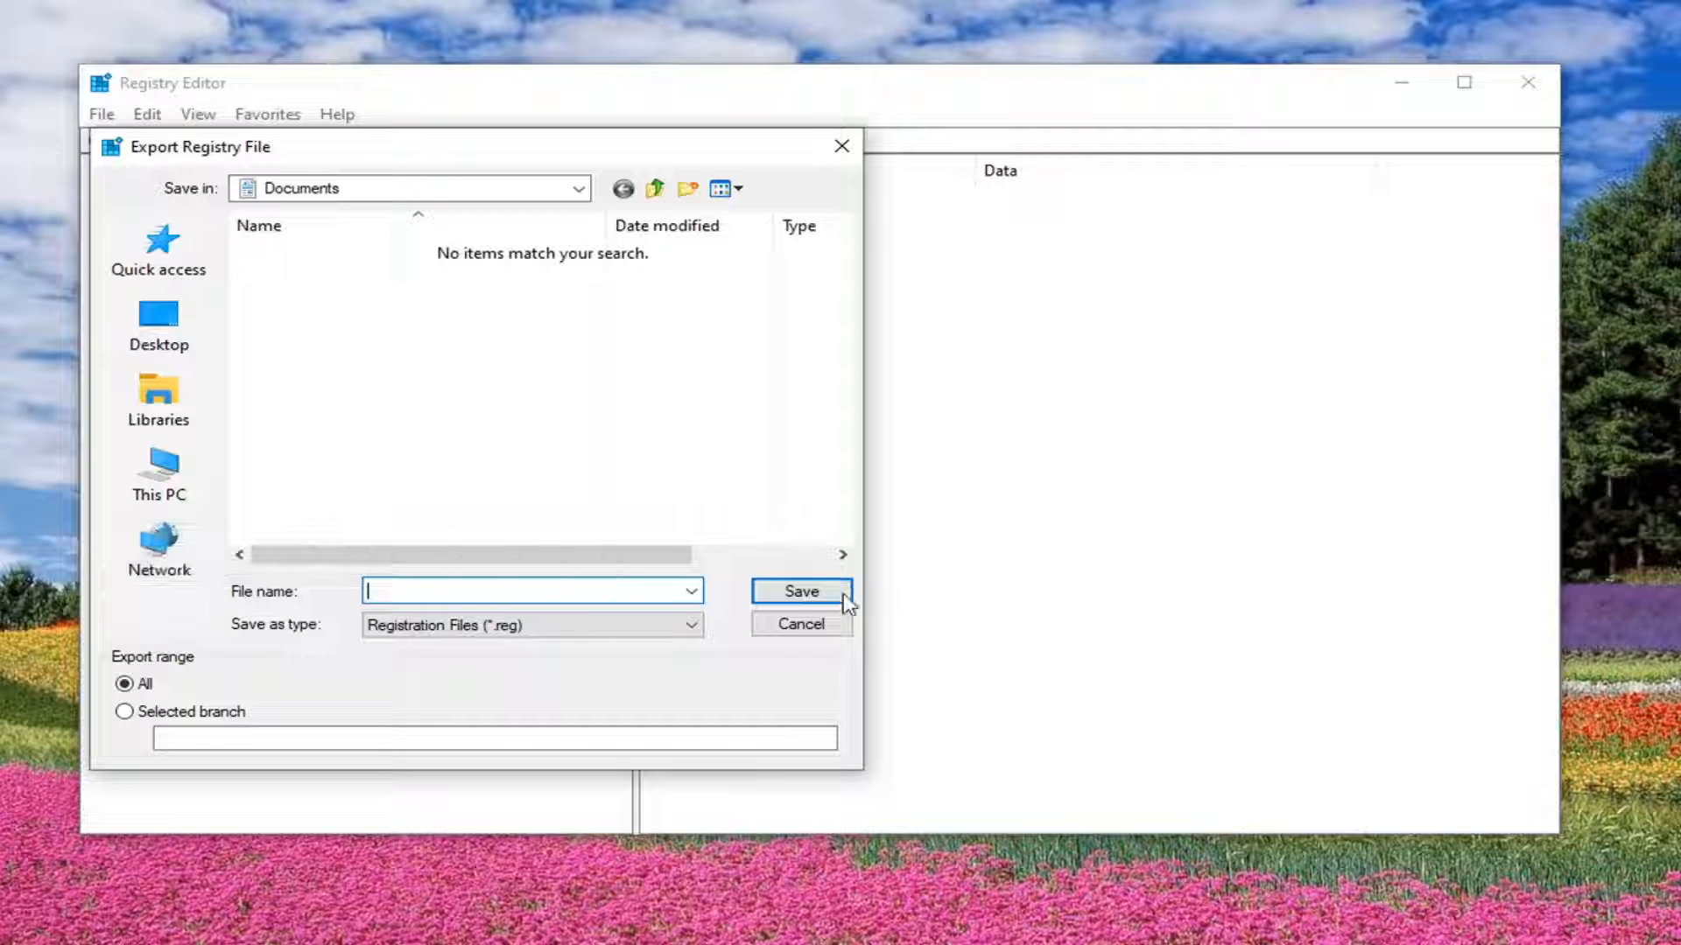
pyautogui.click(800, 623)
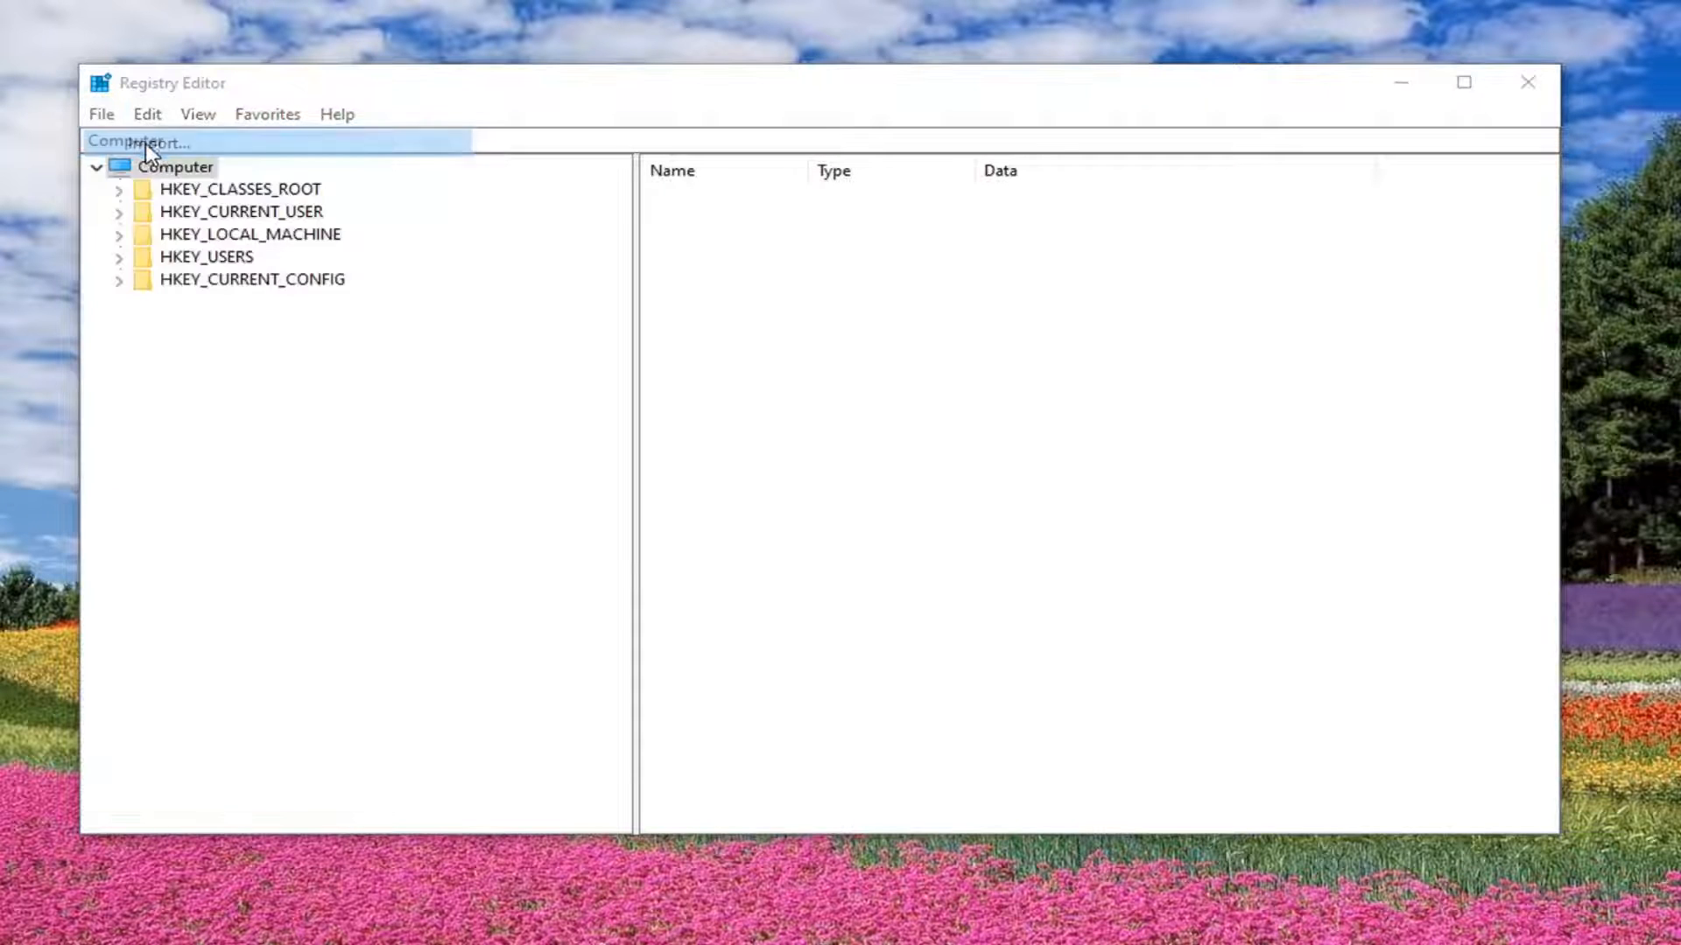
# Bring up File > Import and close the import file chooser without importing
pyautogui.click(139, 140)
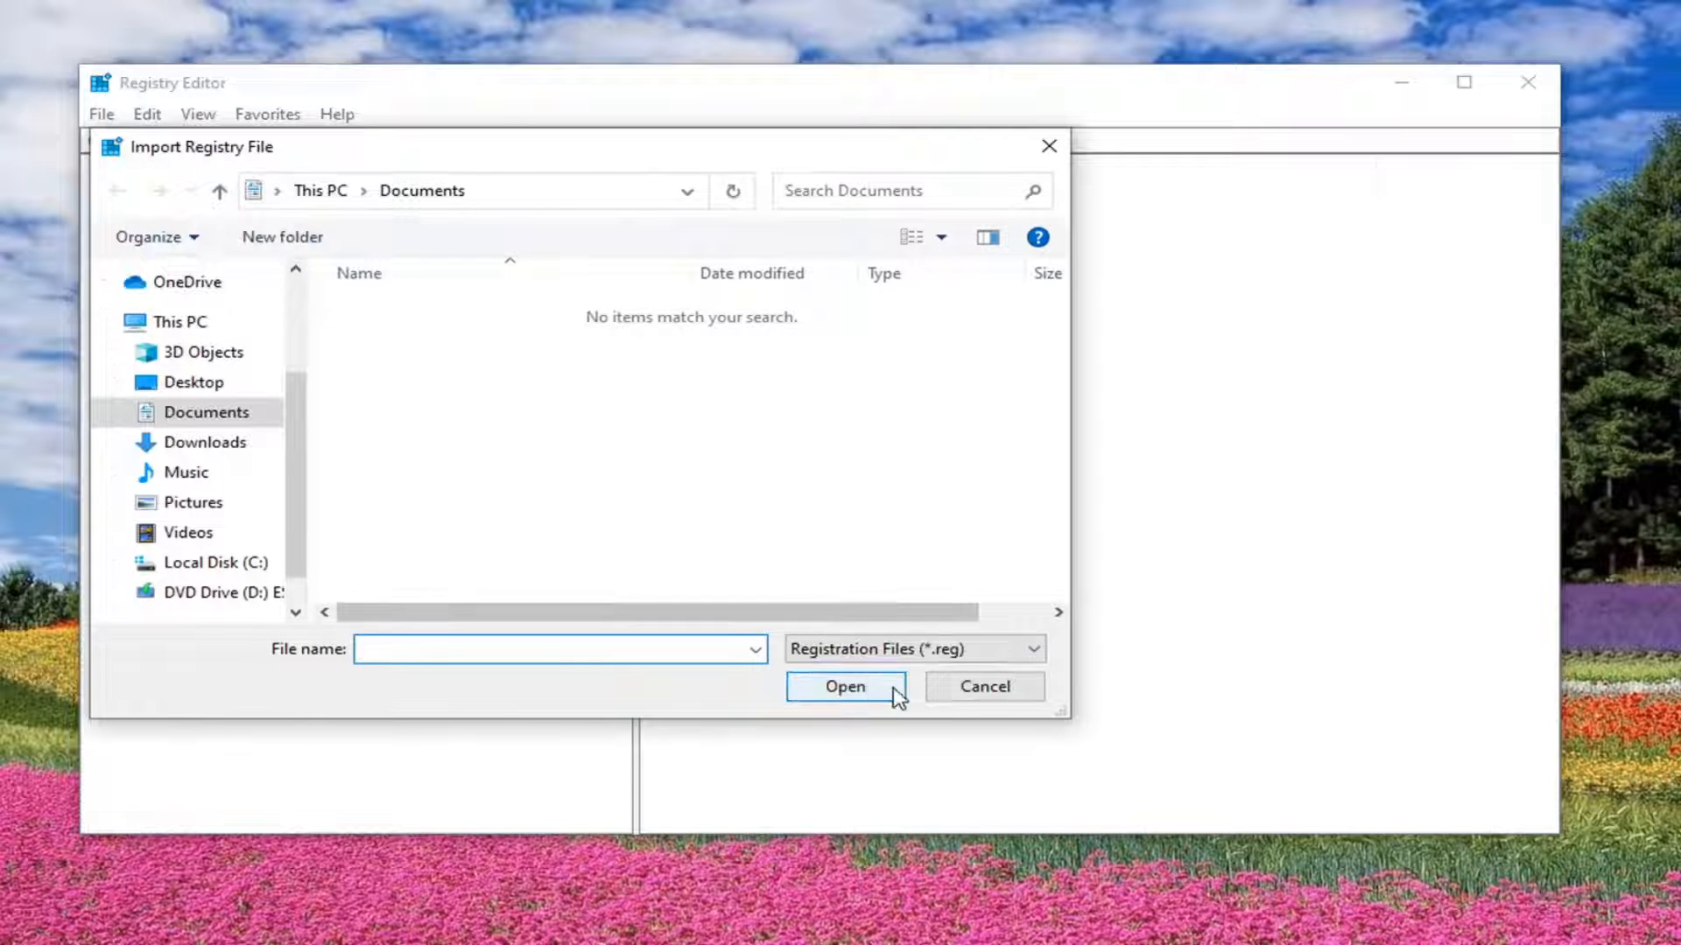
pyautogui.click(982, 686)
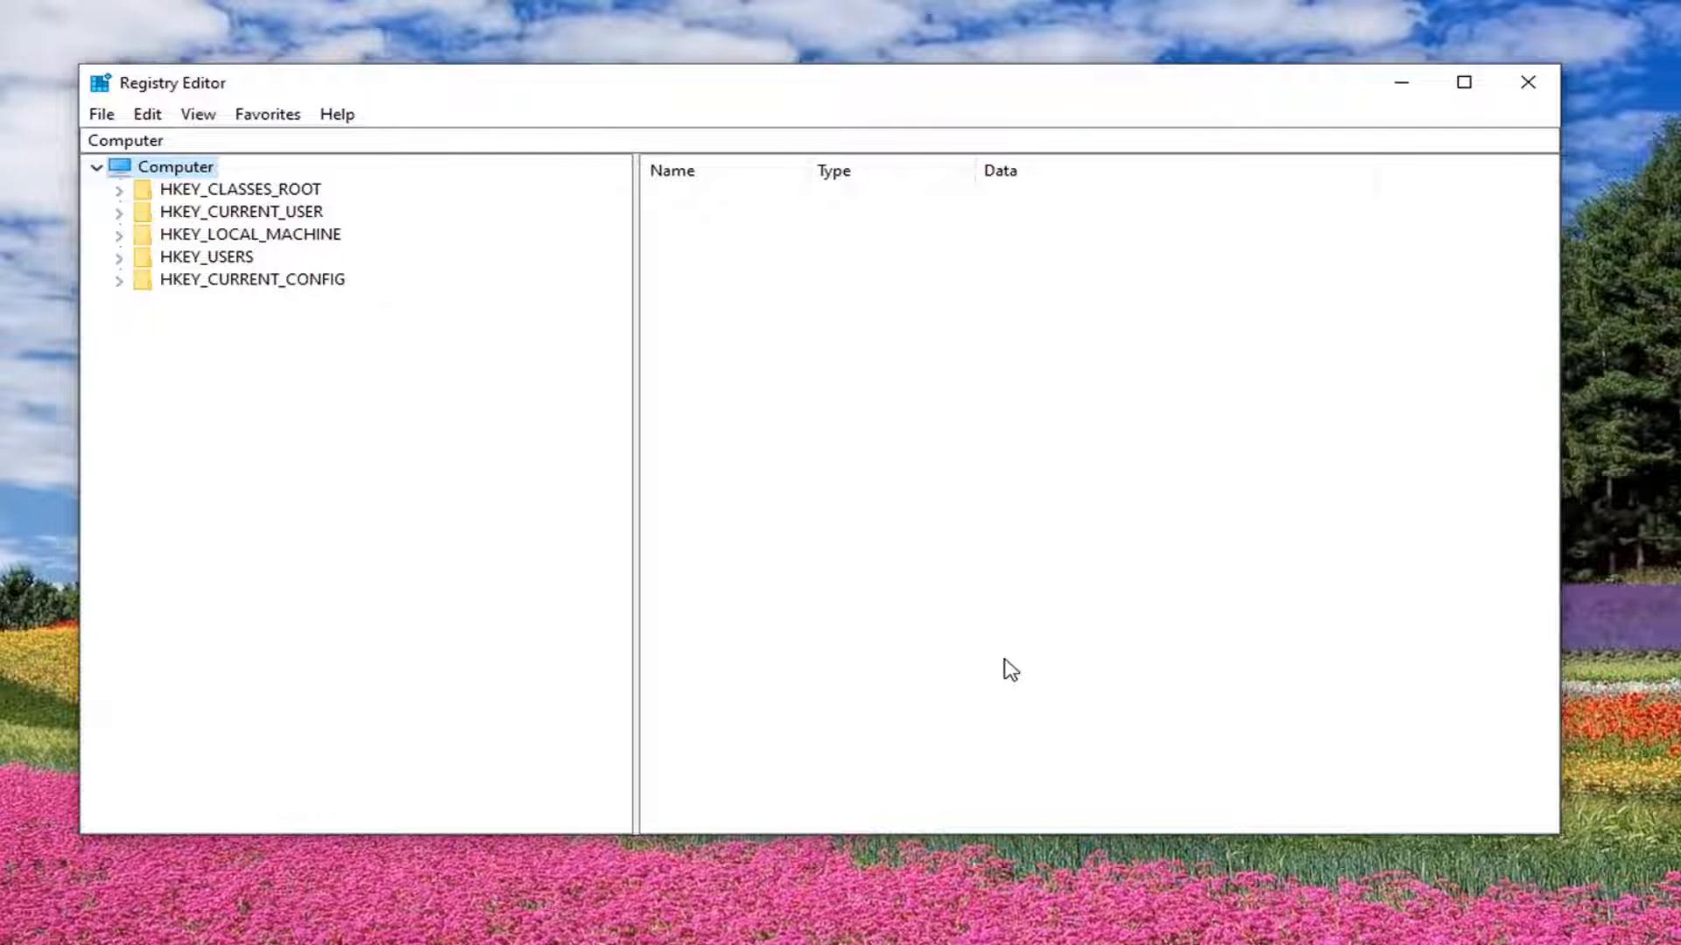
pyautogui.moveTo(695, 641)
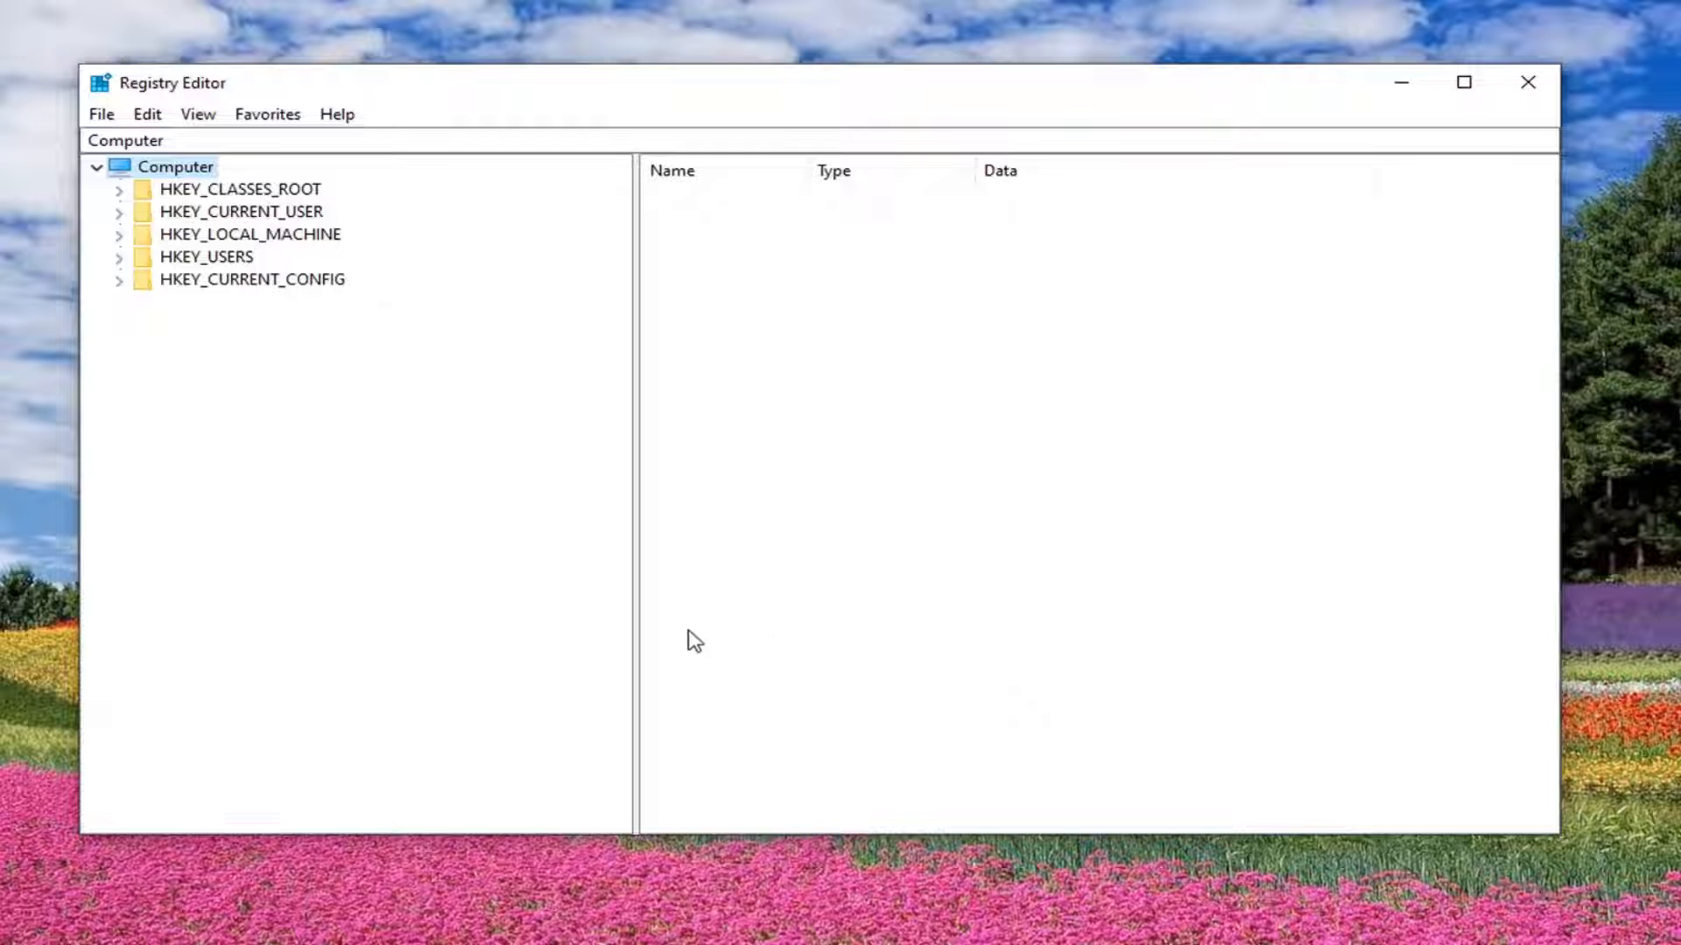
pyautogui.moveTo(293, 403)
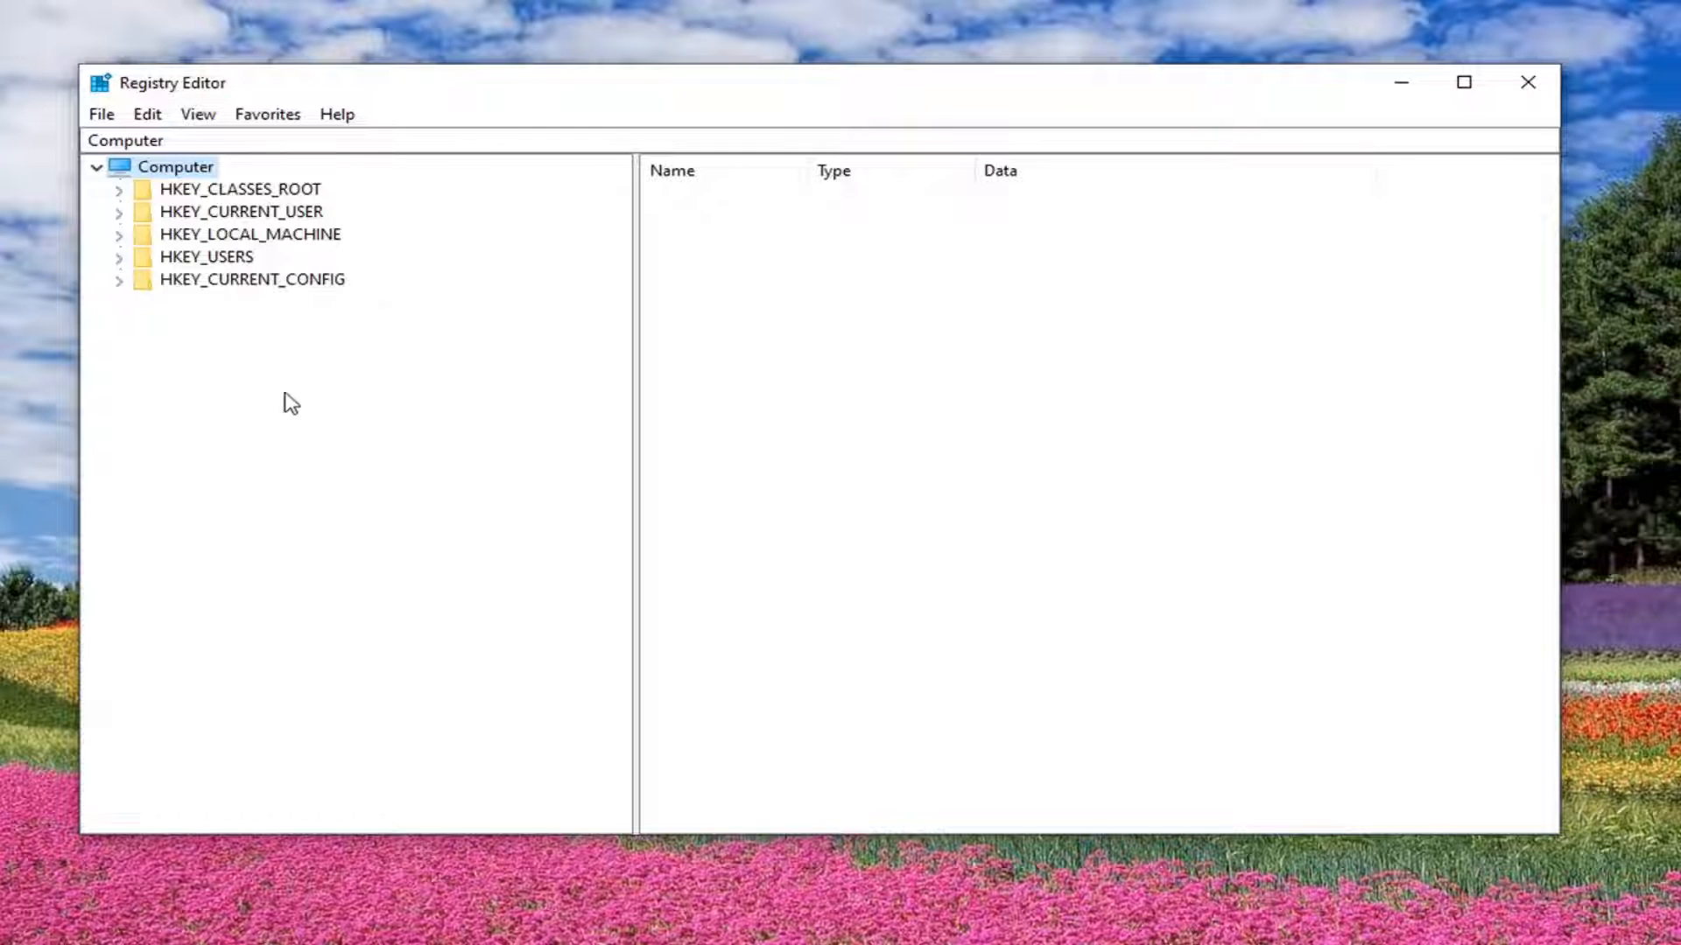
# Navigate to HKEY_LOCAL_MACHINE\SYSTEM\CurrentControlSet\Services\Spooler and show its values
pyautogui.click(251, 233)
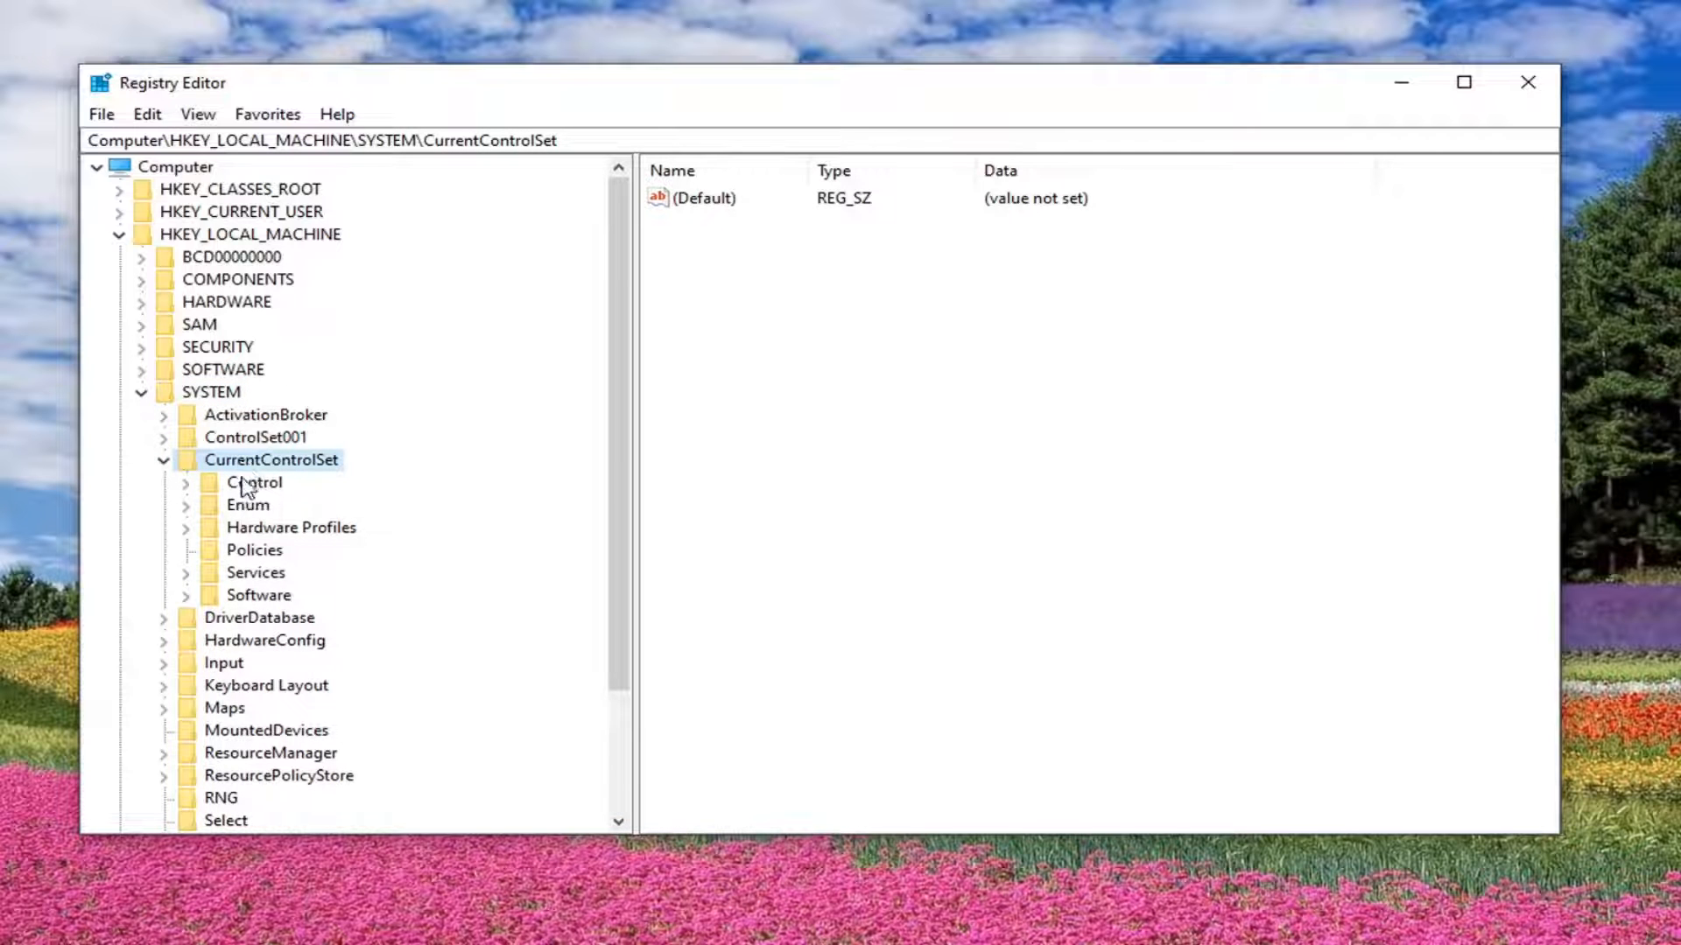
pyautogui.click(256, 573)
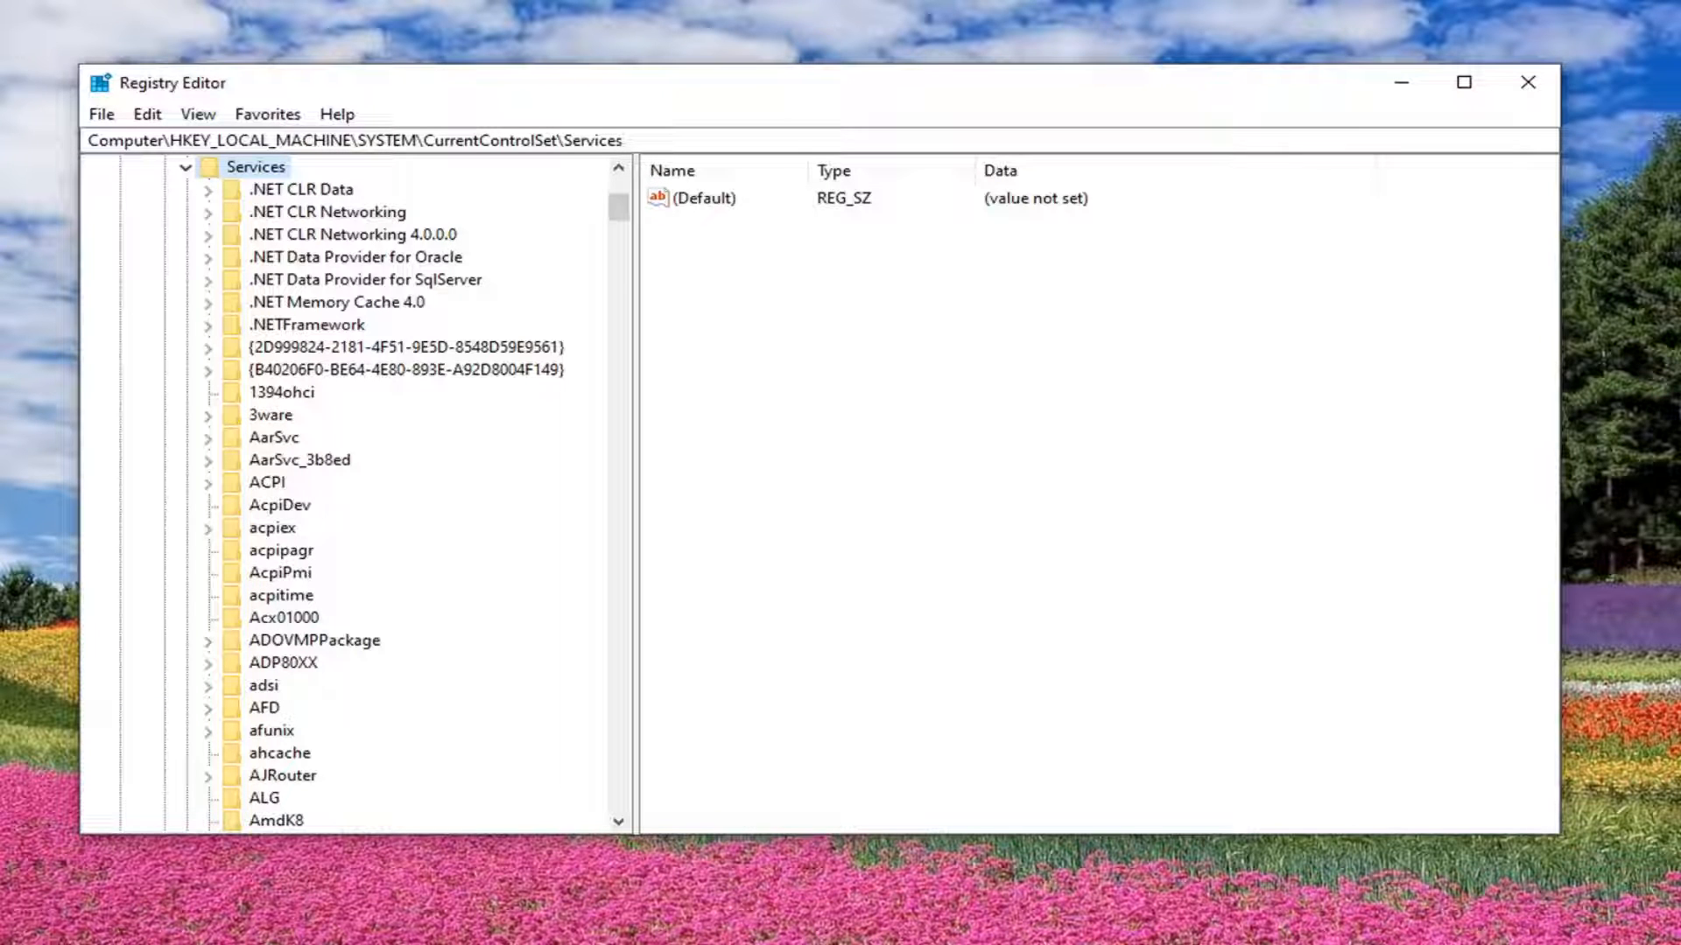
pyautogui.scroll(-3)
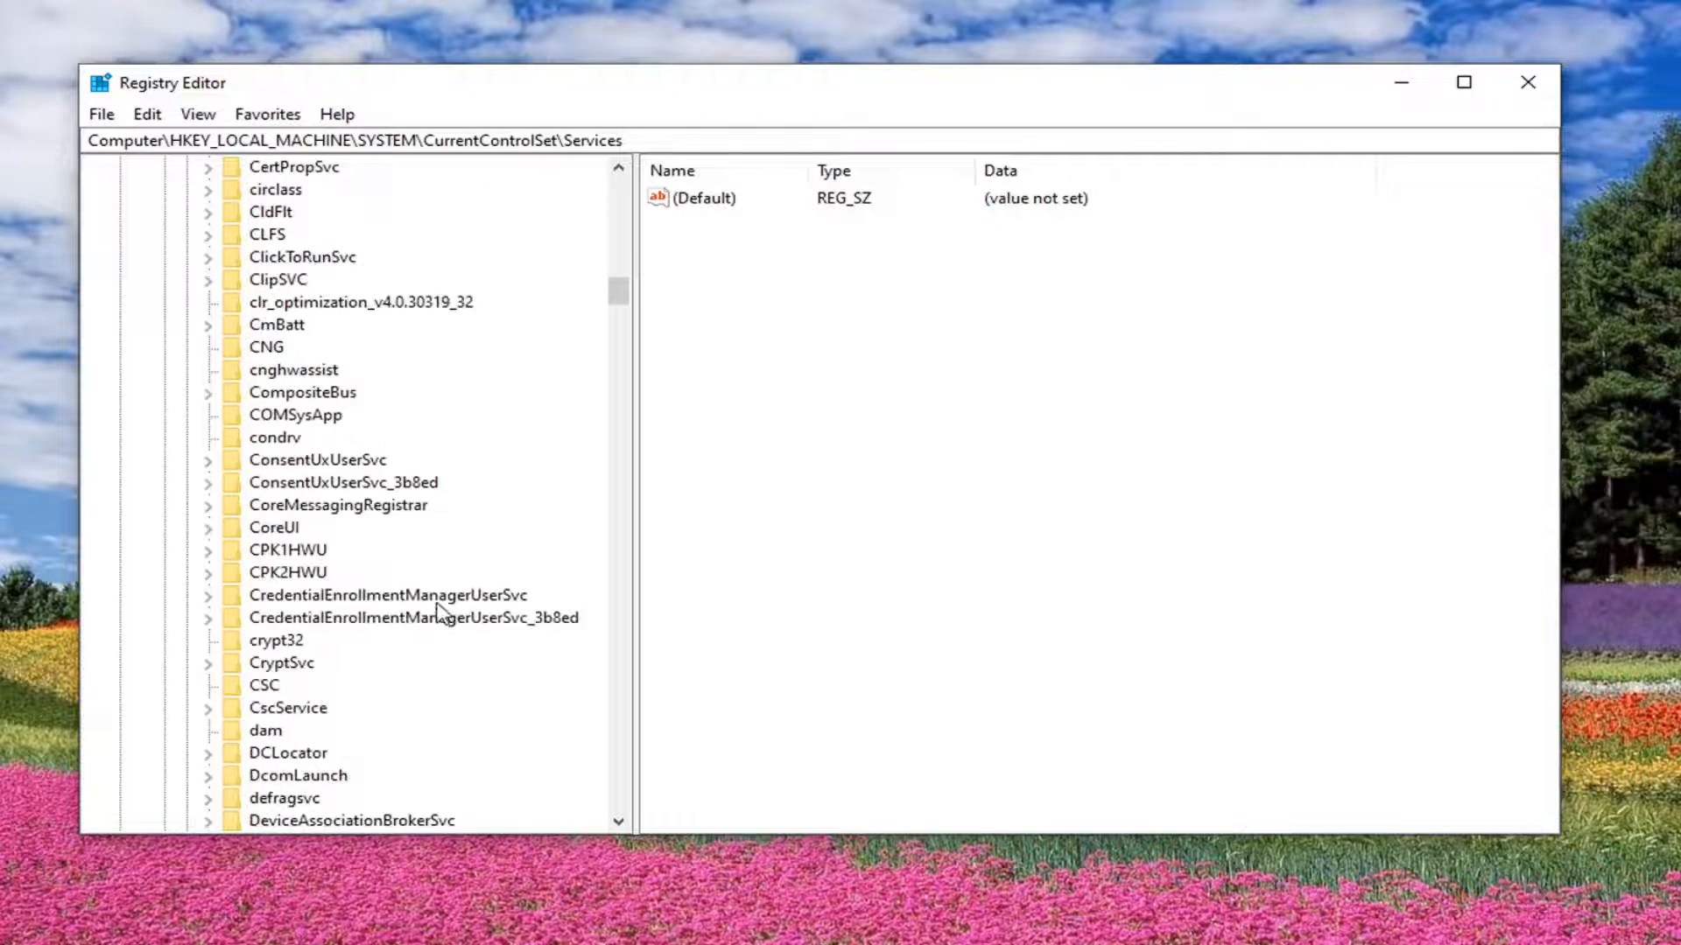
pyautogui.scroll(-3)
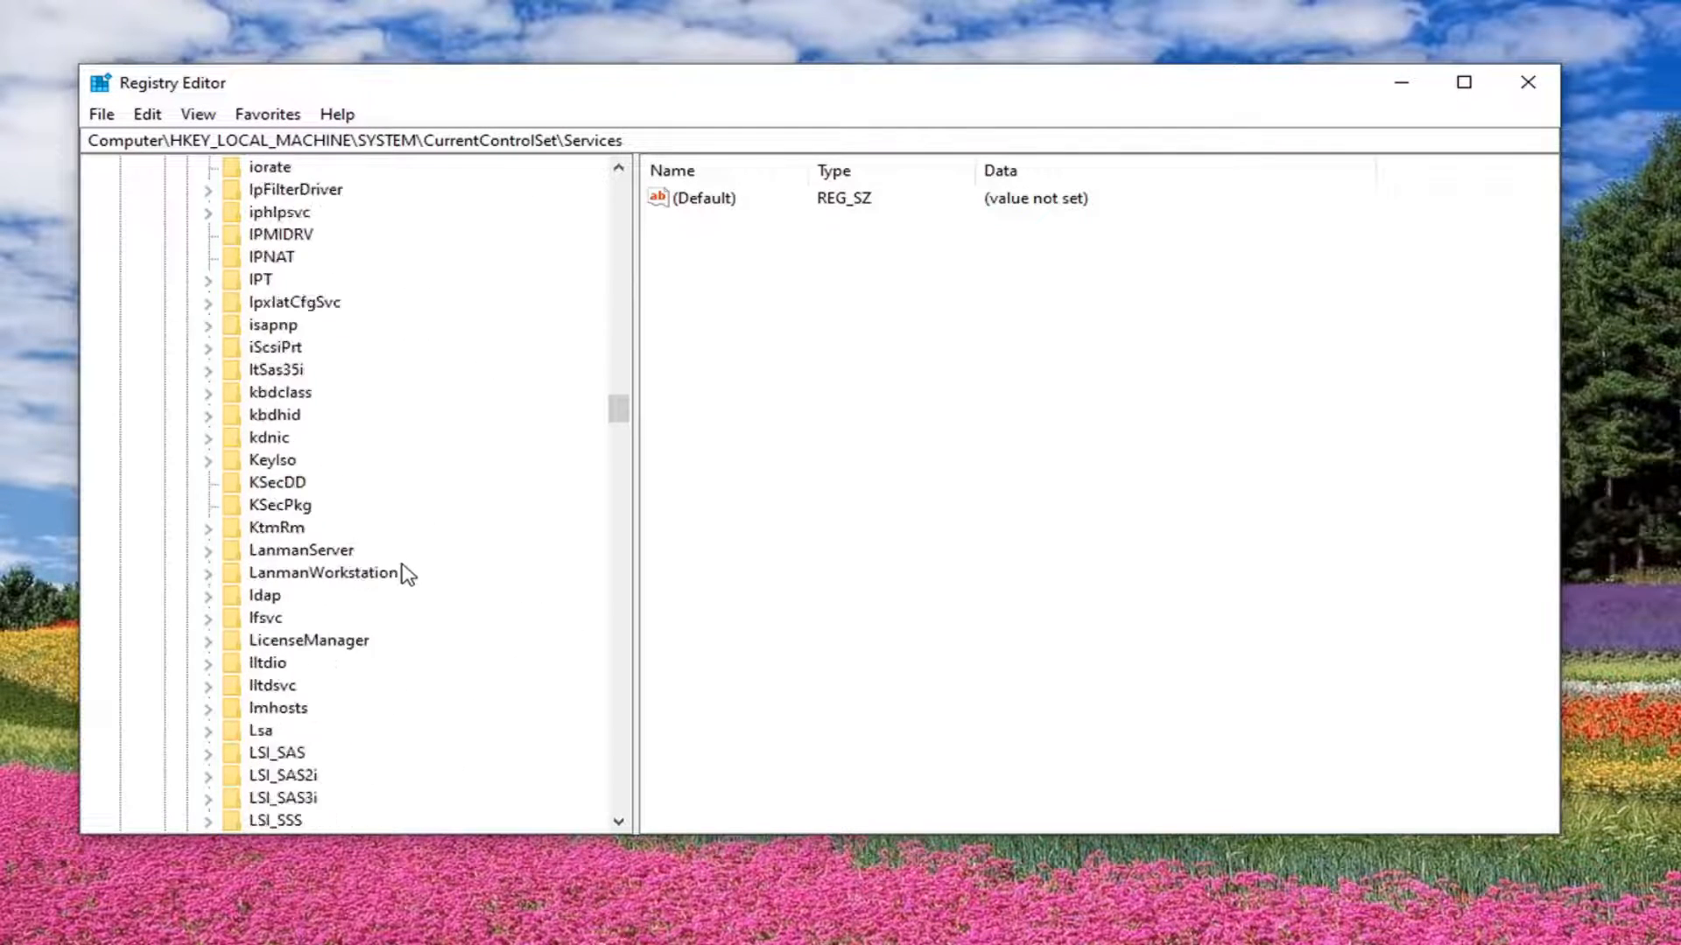
pyautogui.scroll(-3)
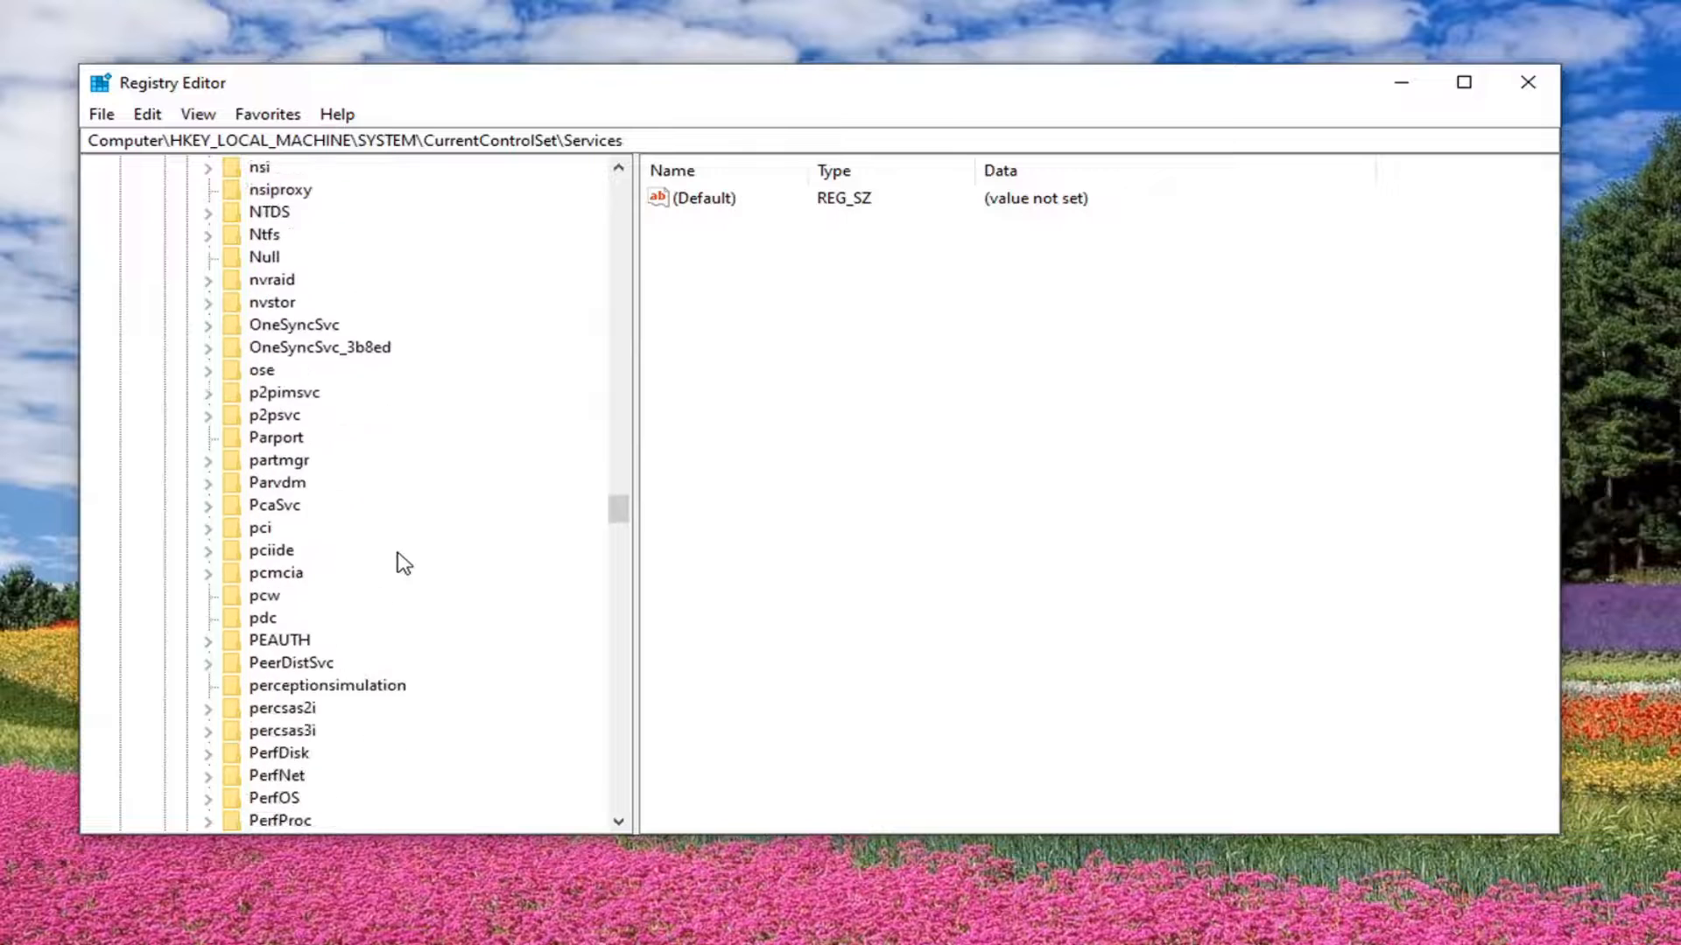
pyautogui.scroll(-3)
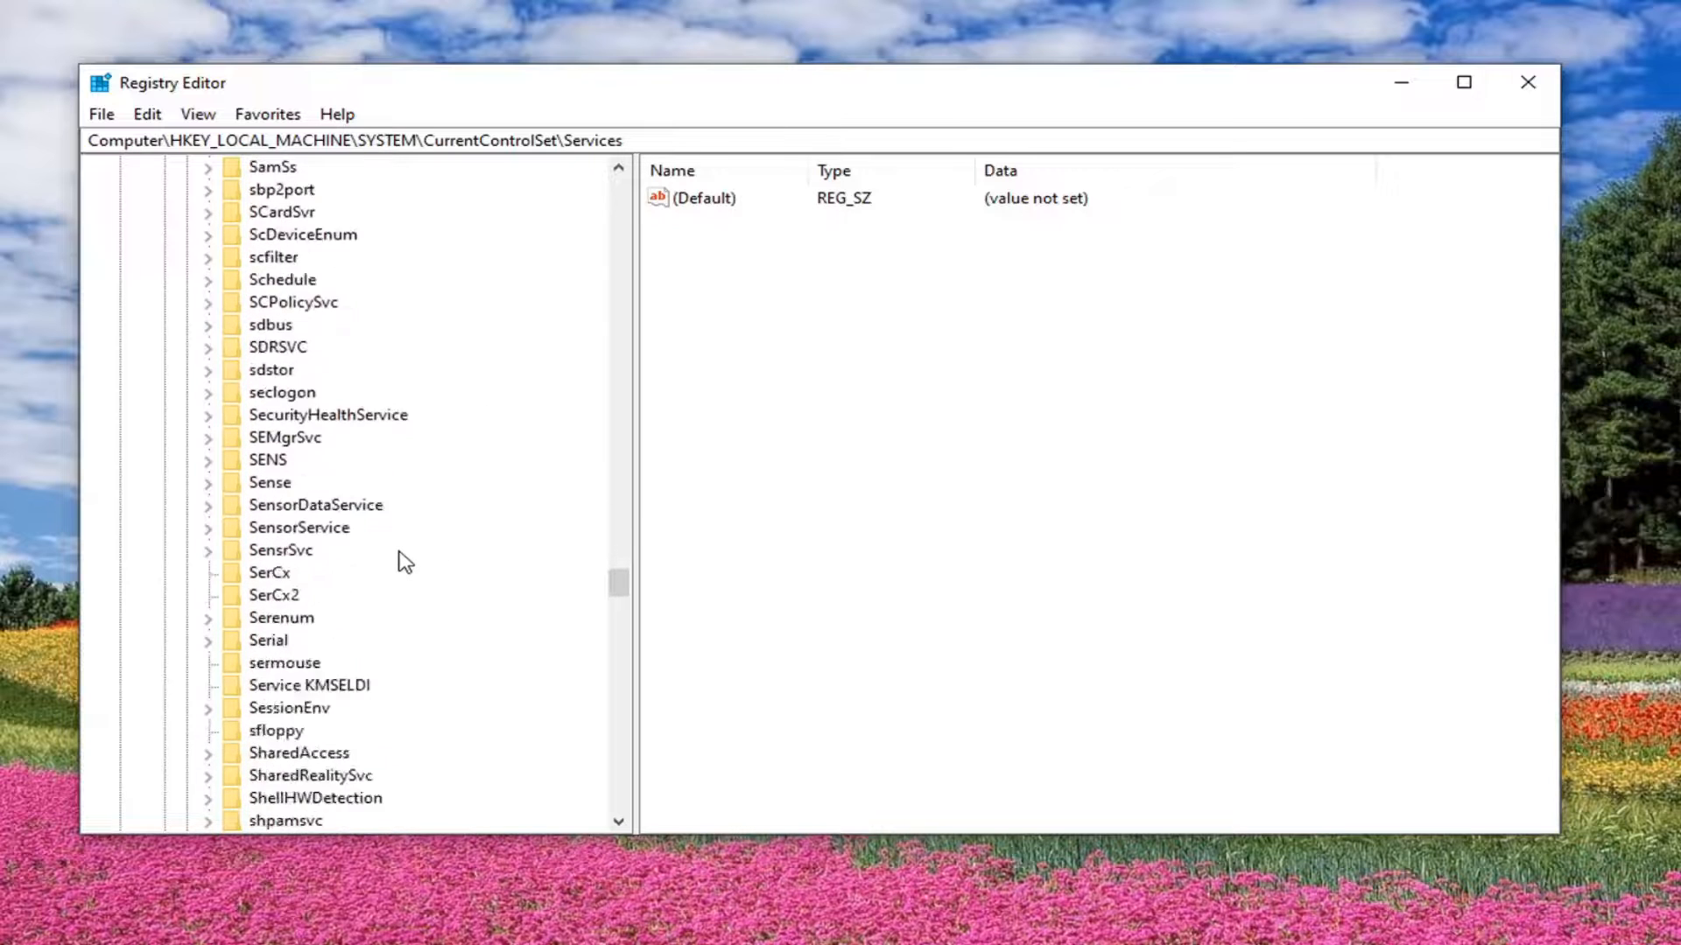
pyautogui.click(277, 709)
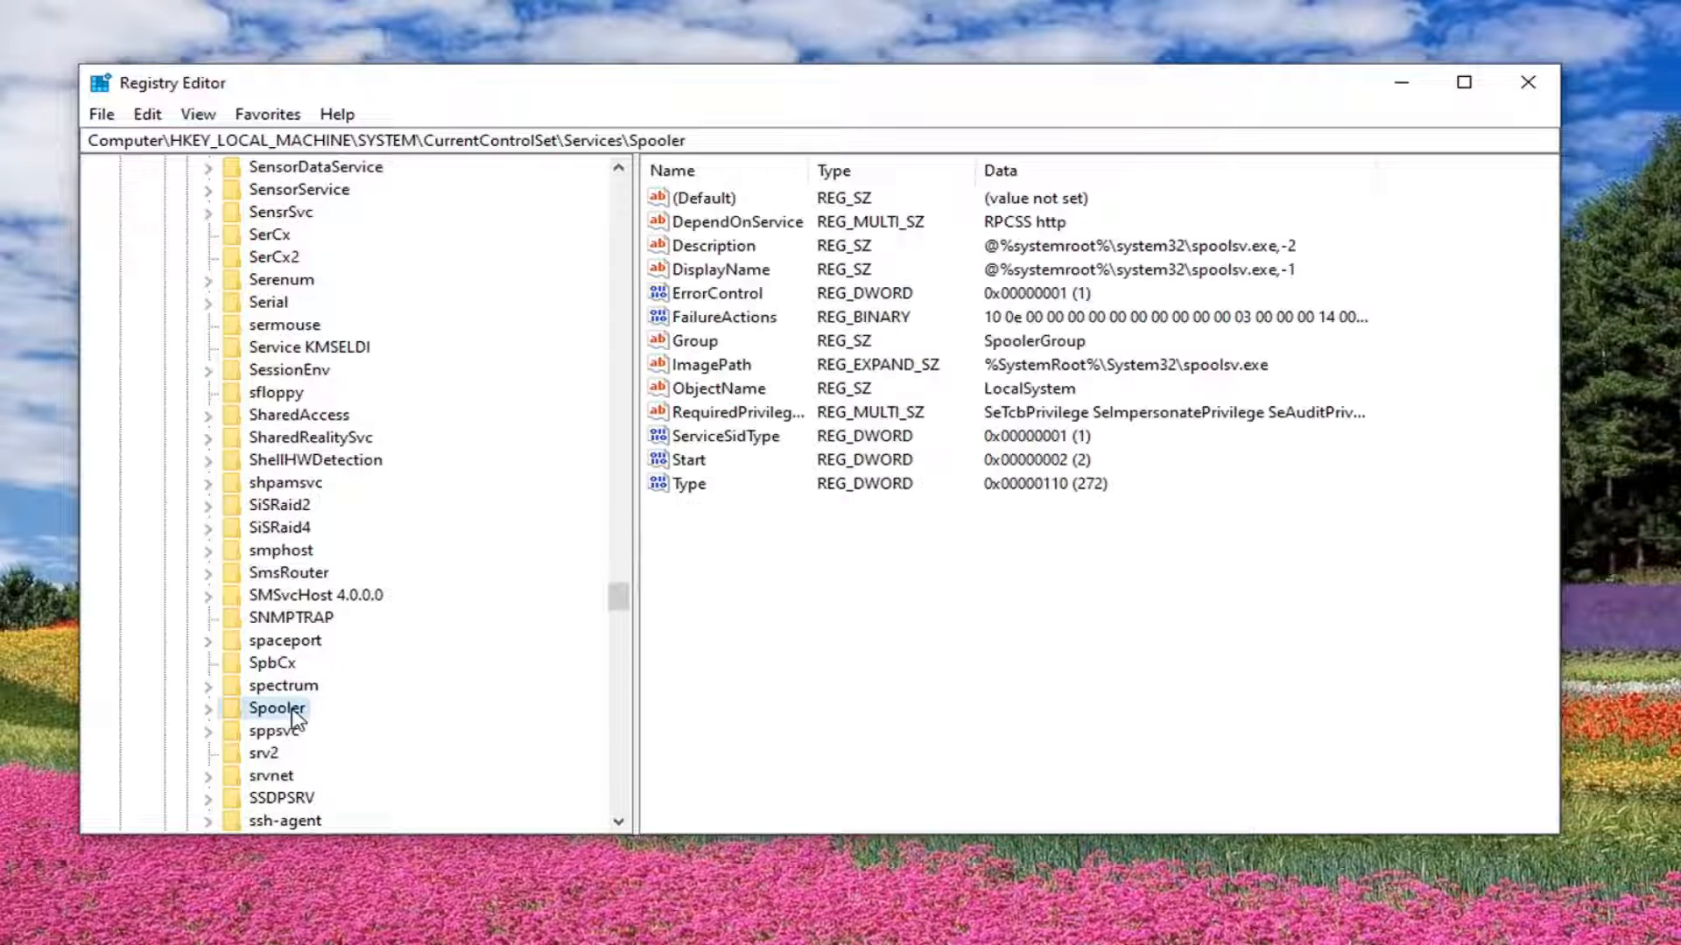
pyautogui.moveTo(1049, 723)
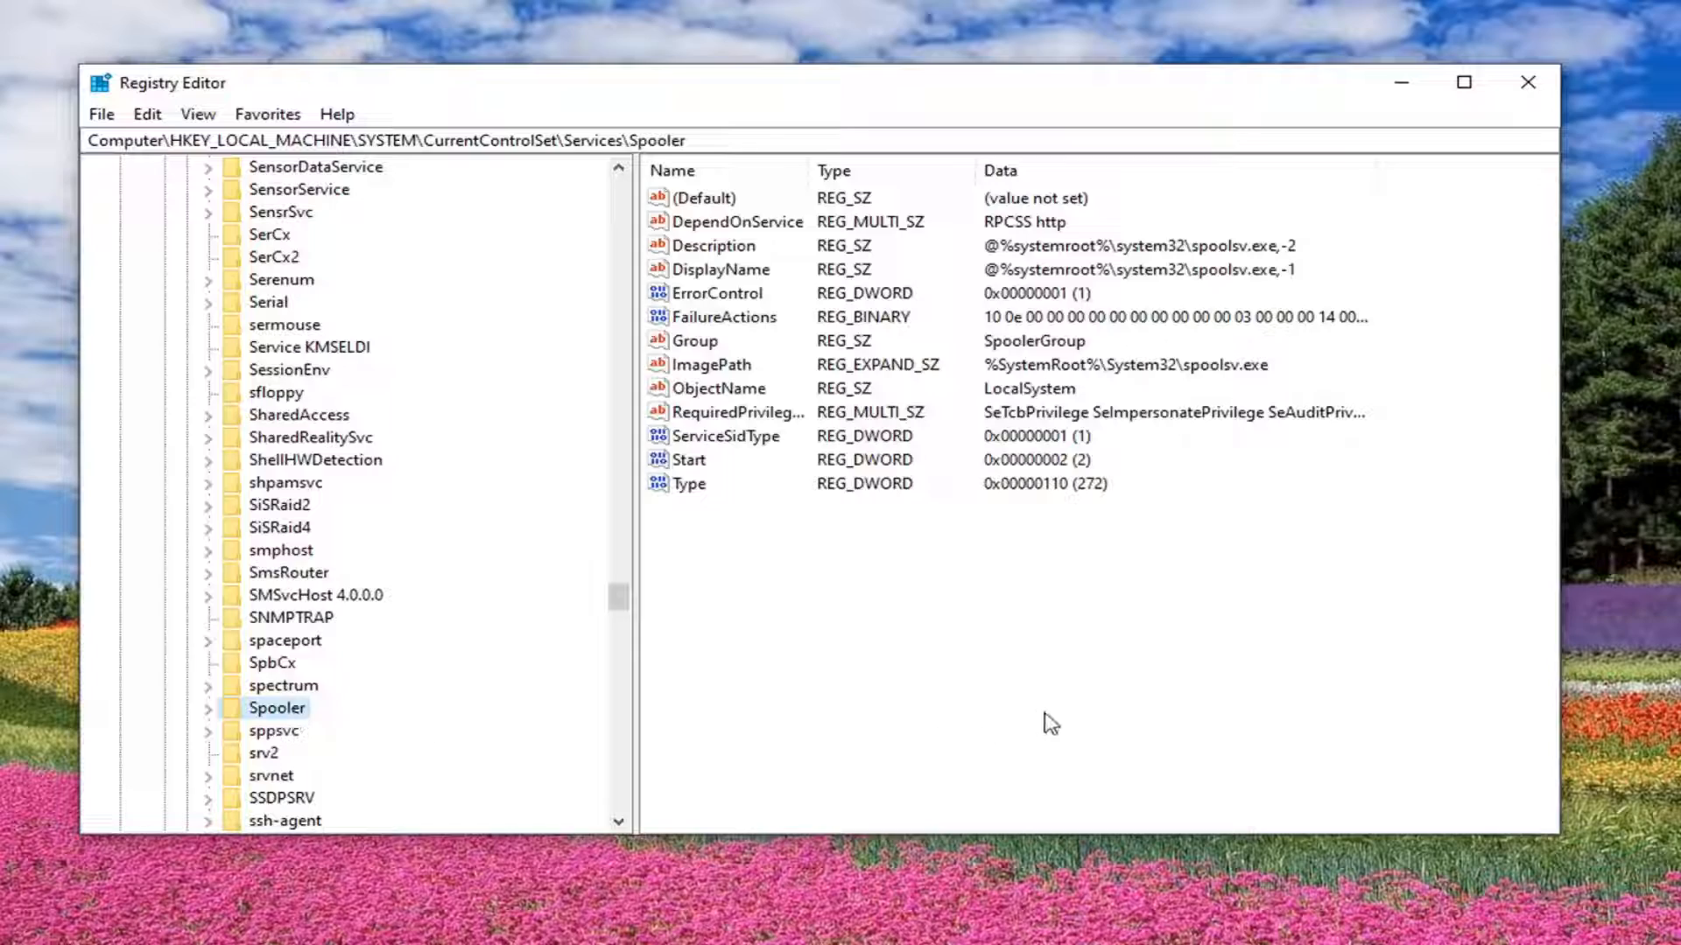
pyautogui.moveTo(1061, 713)
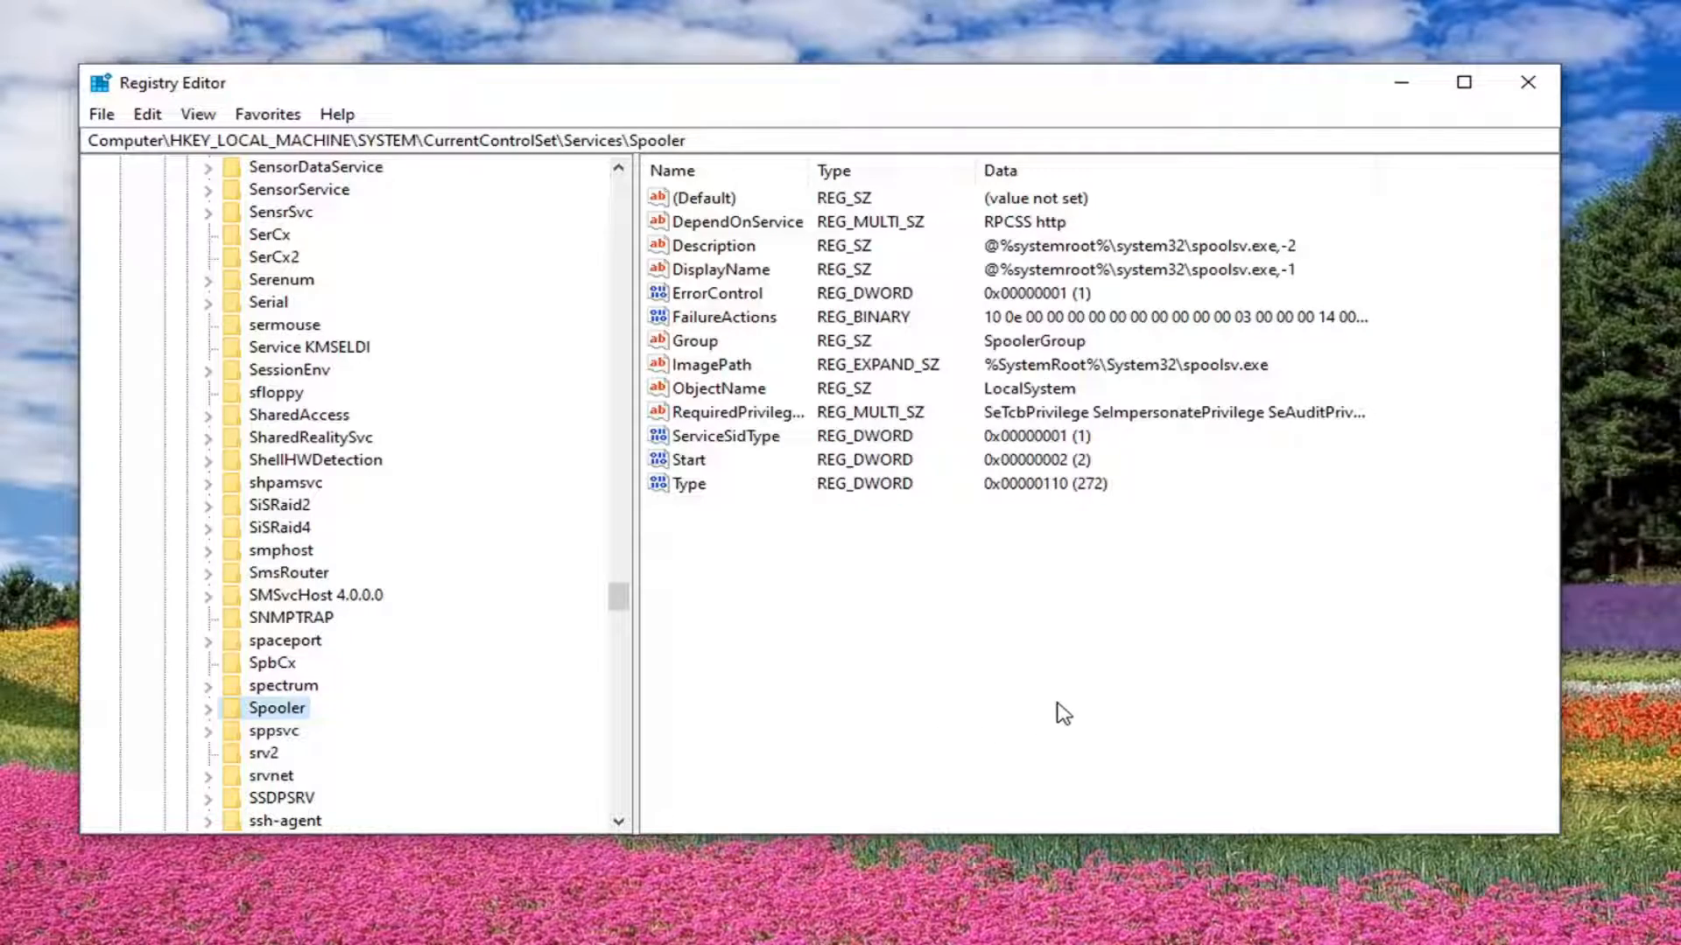
pyautogui.click(429, 140)
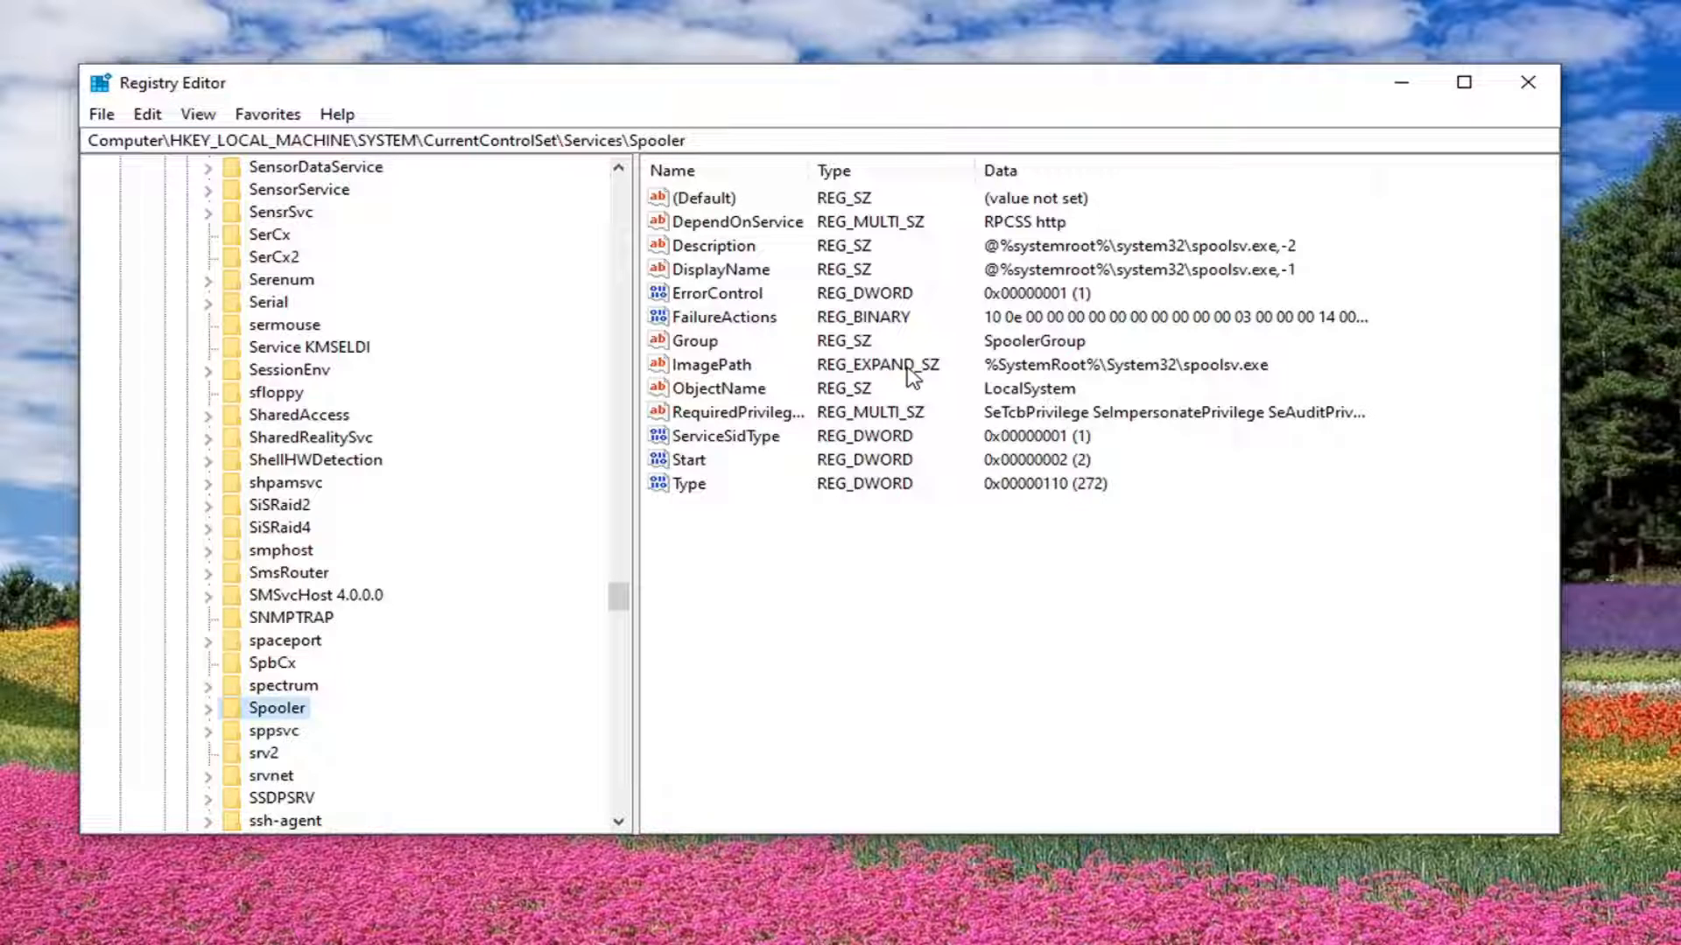
pyautogui.moveTo(800, 167)
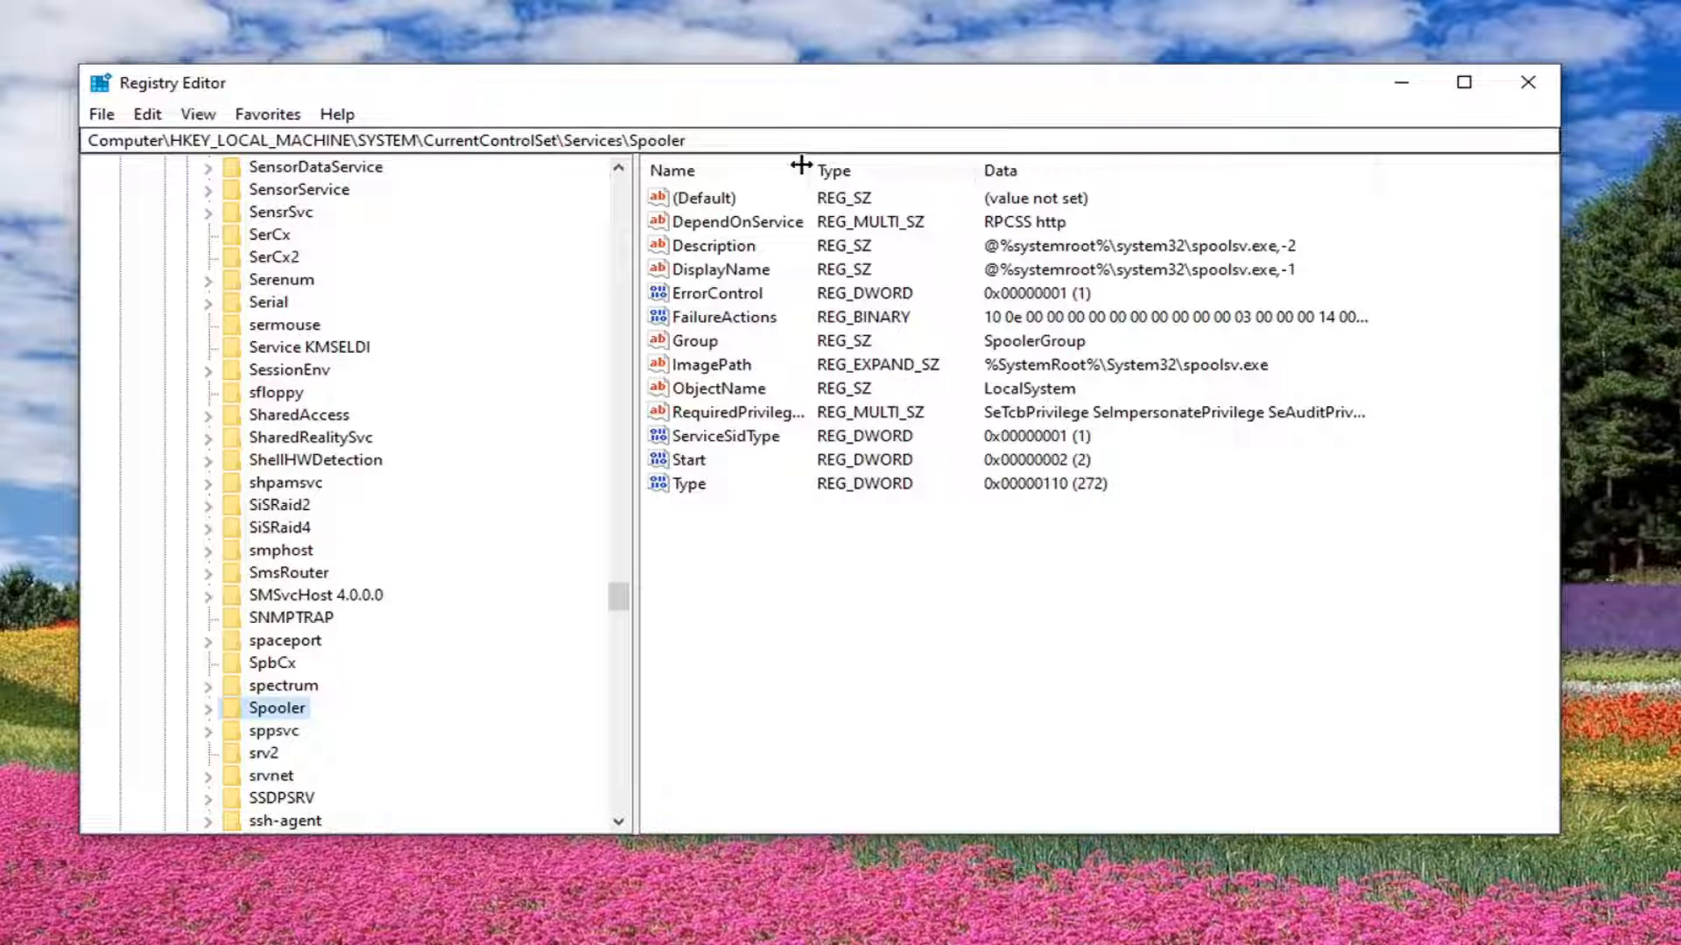
# Edit Spooler's DependOnService value data to read only RPCSS and save it
pyautogui.click(737, 222)
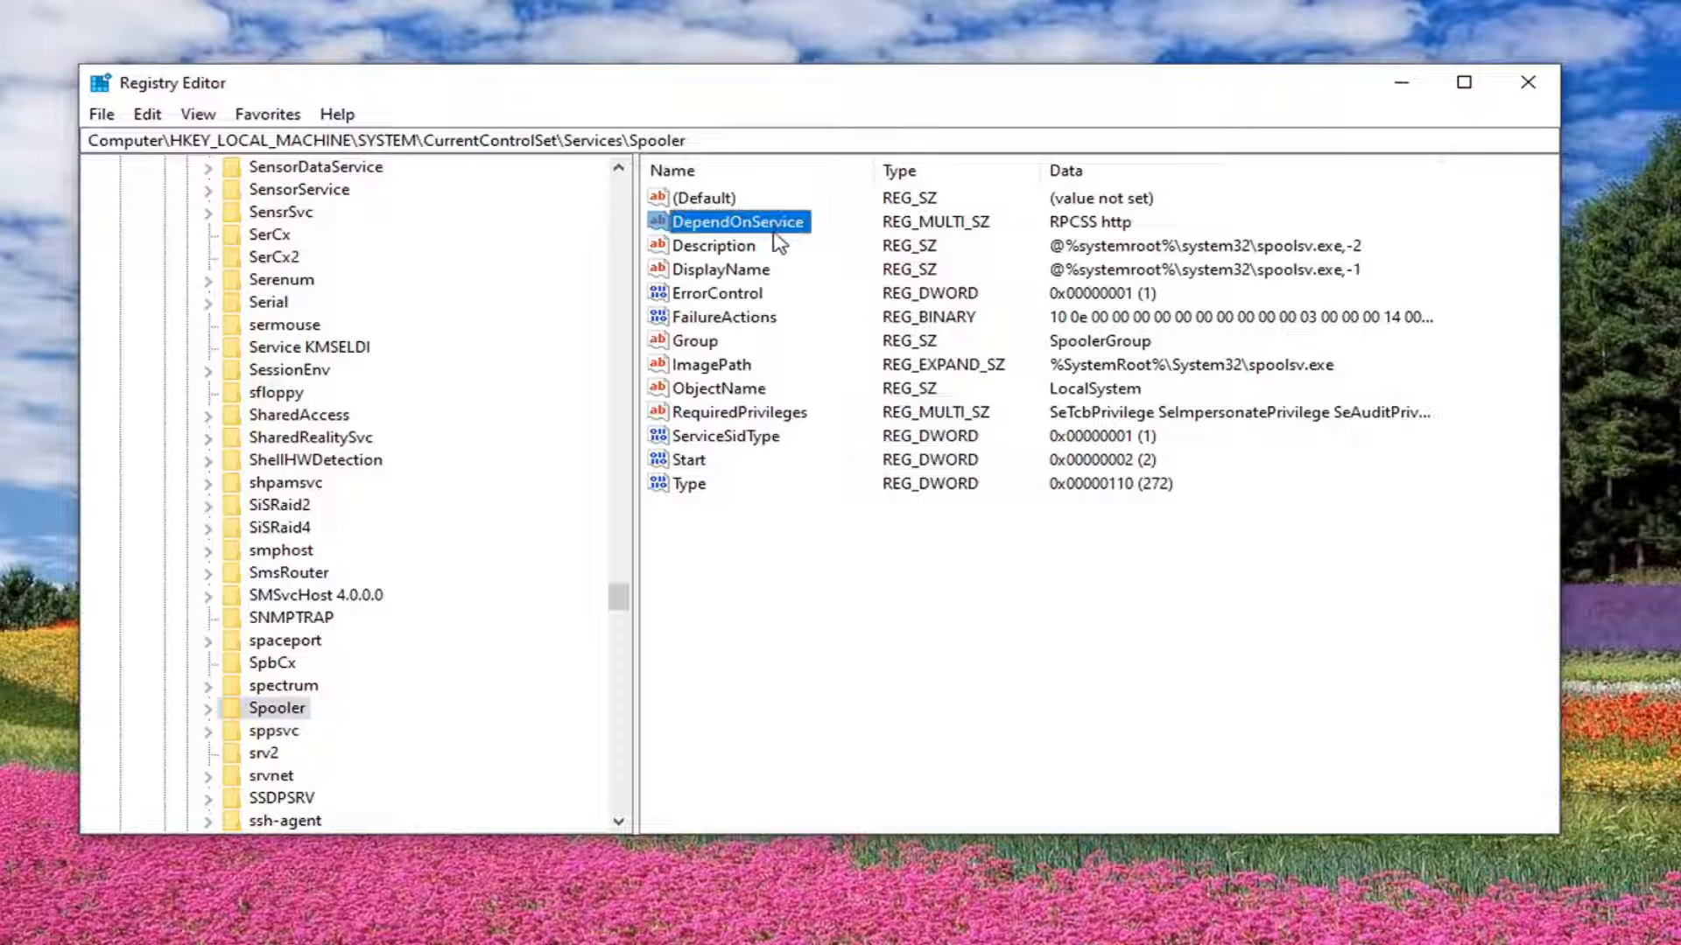
pyautogui.moveTo(764, 233)
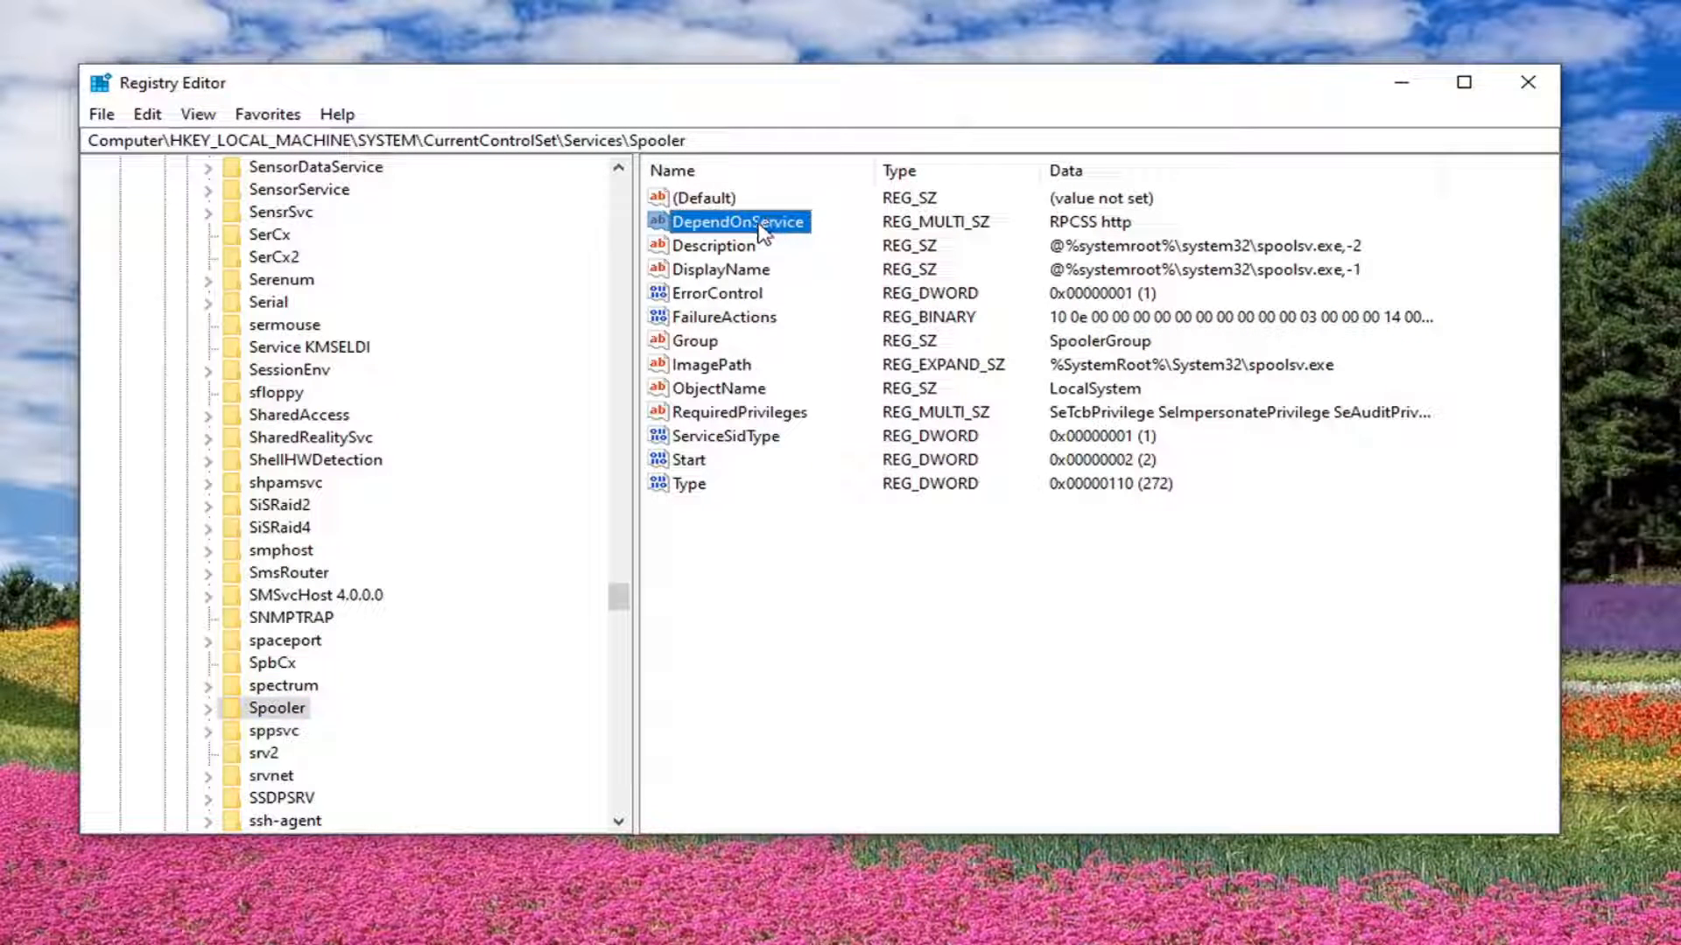
pyautogui.doubleClick(736, 222)
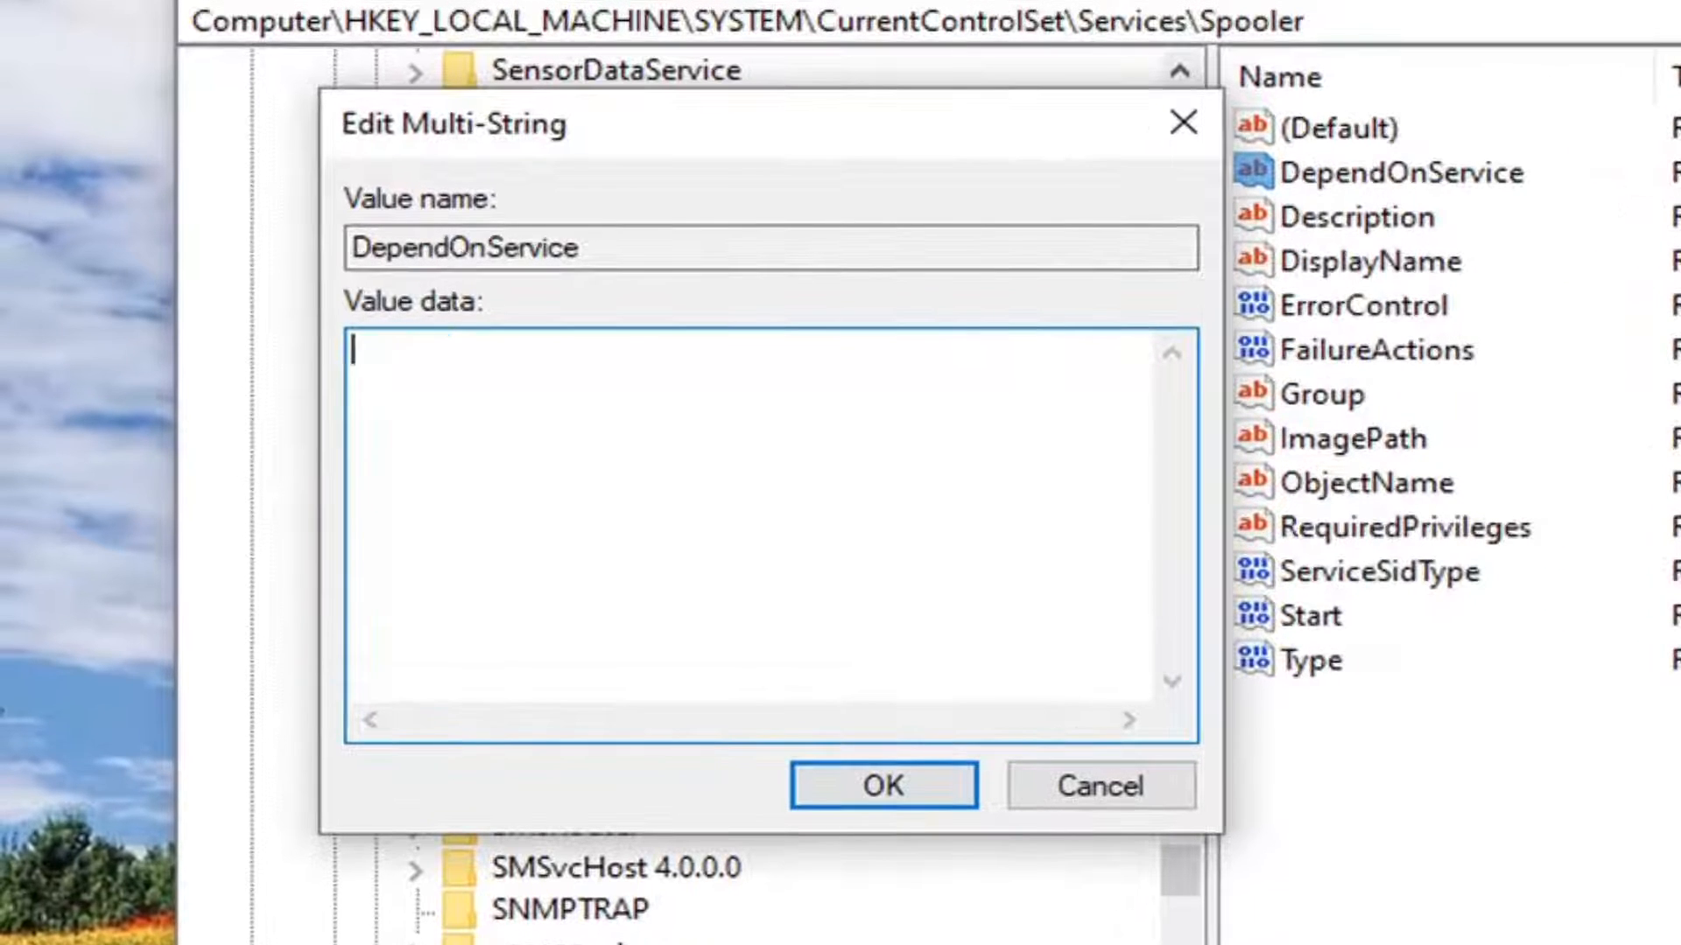
pyautogui.write('RP')
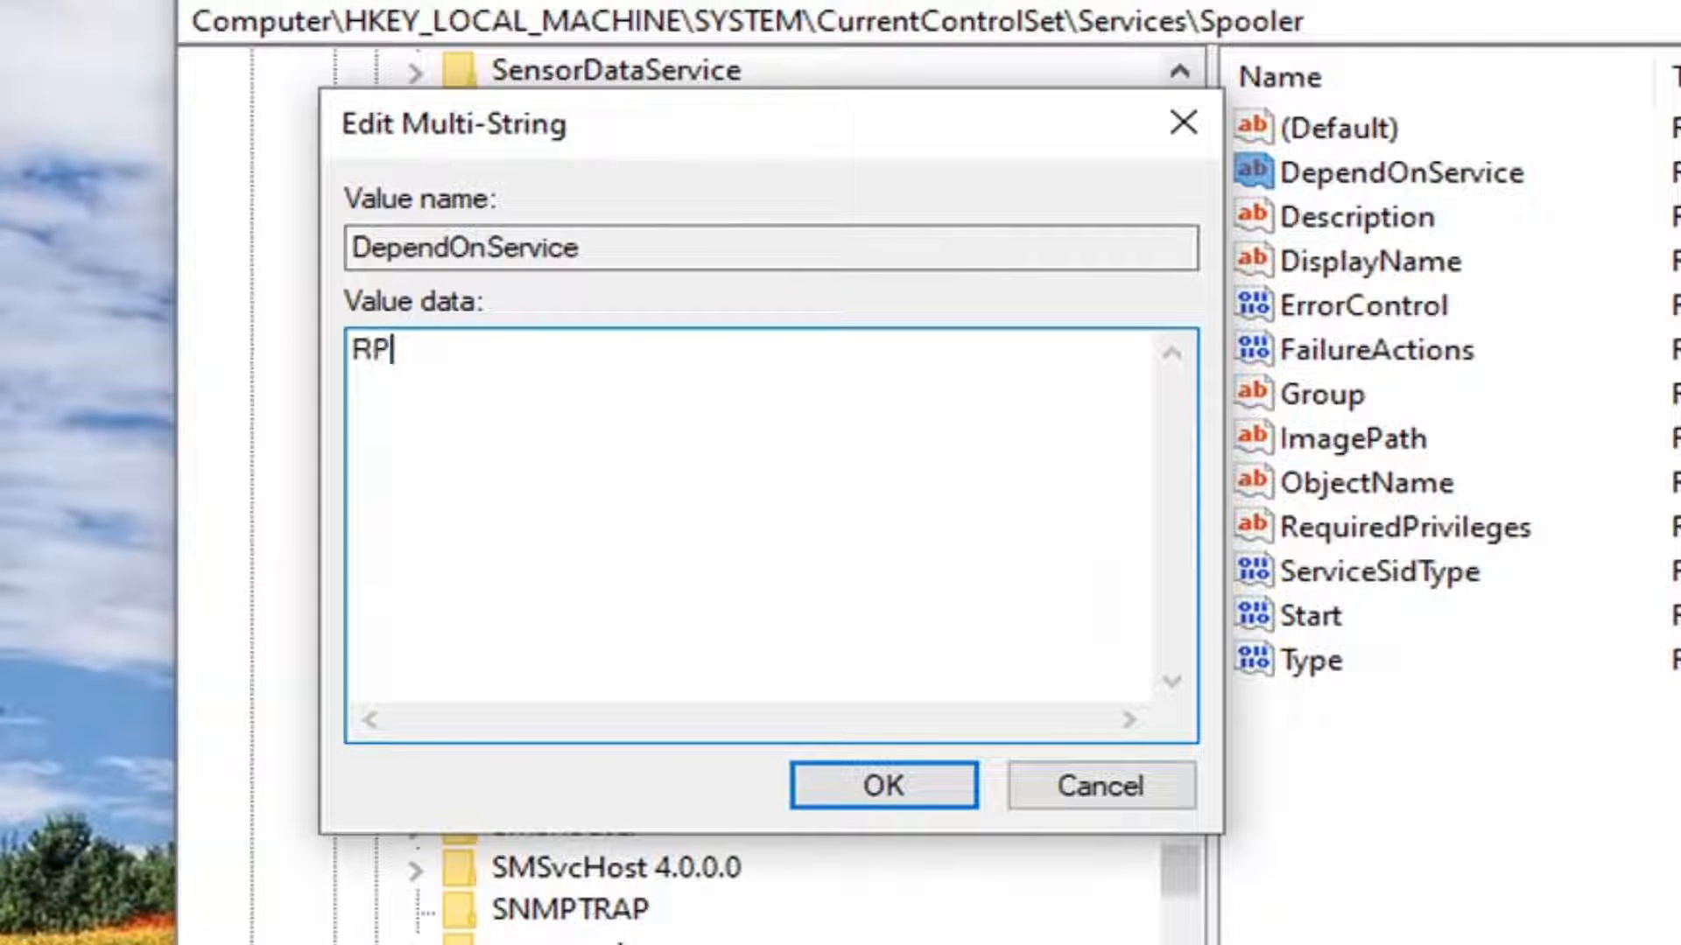
pyautogui.write('CSS')
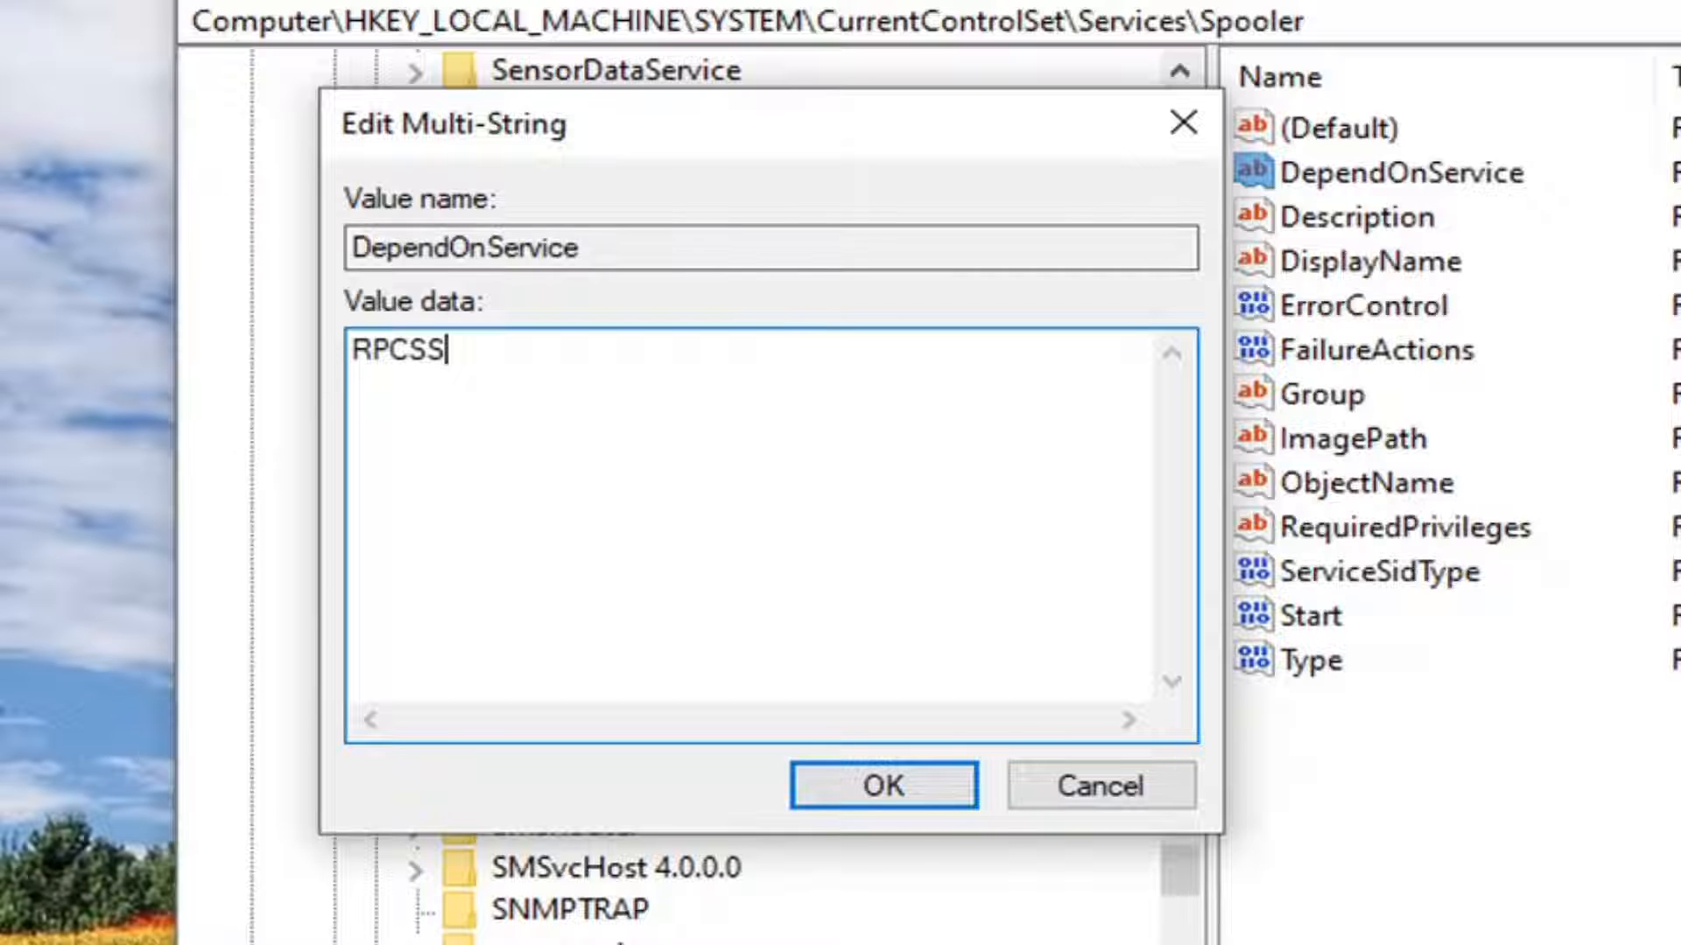
pyautogui.moveTo(522, 347)
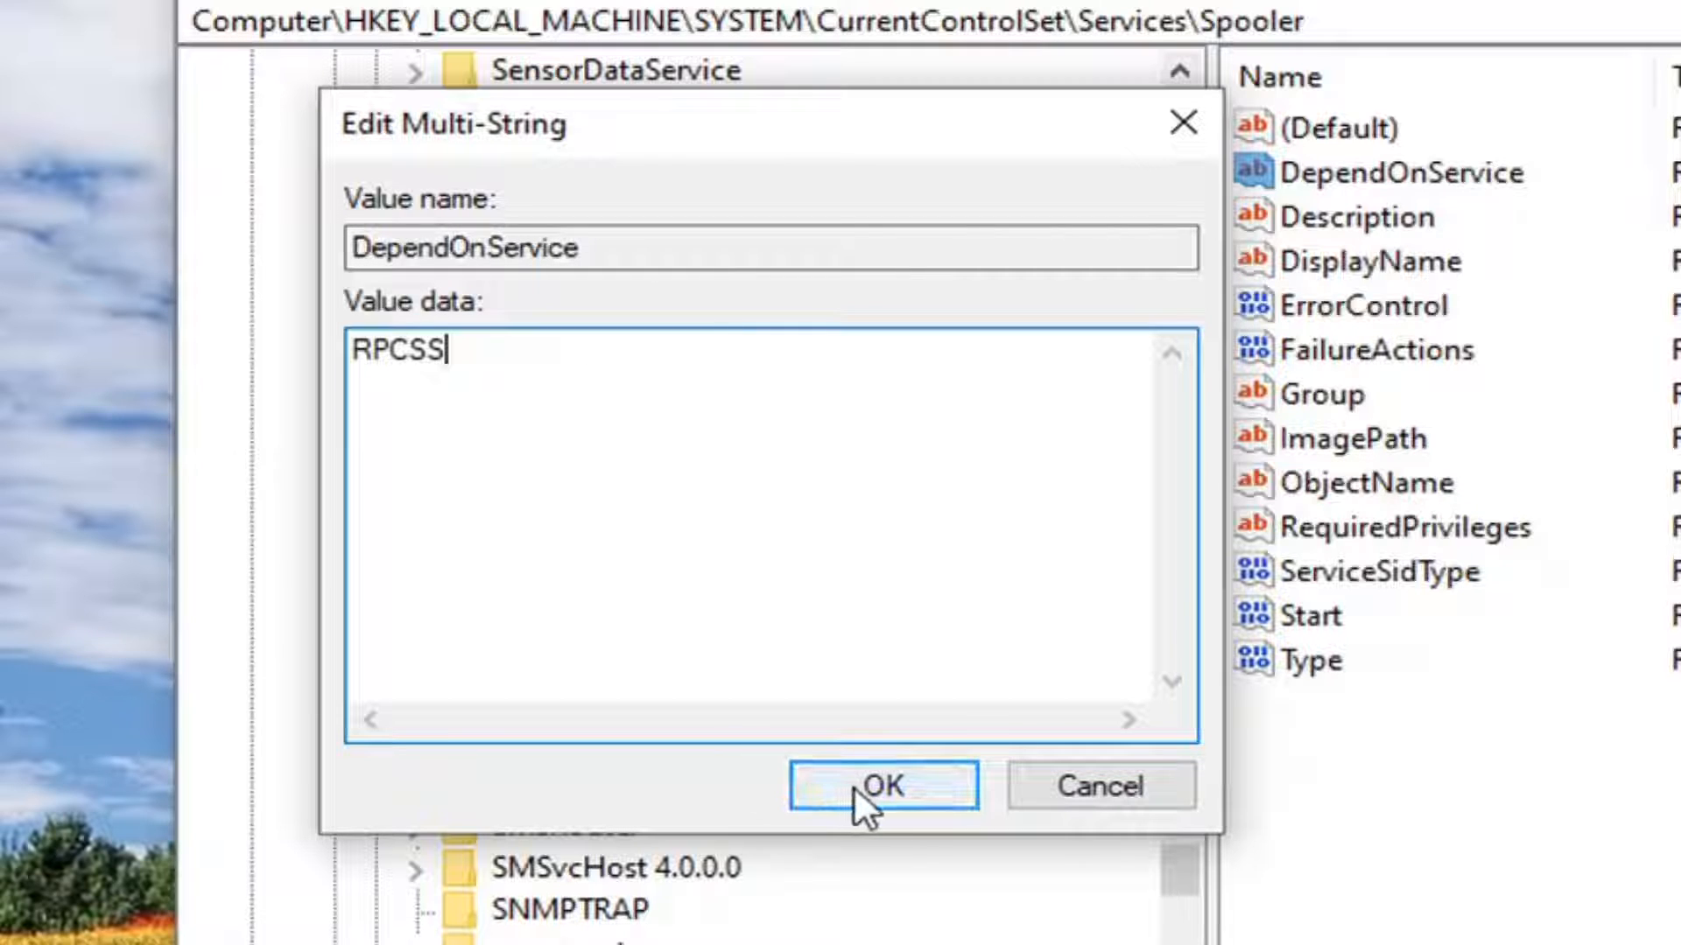
pyautogui.click(883, 784)
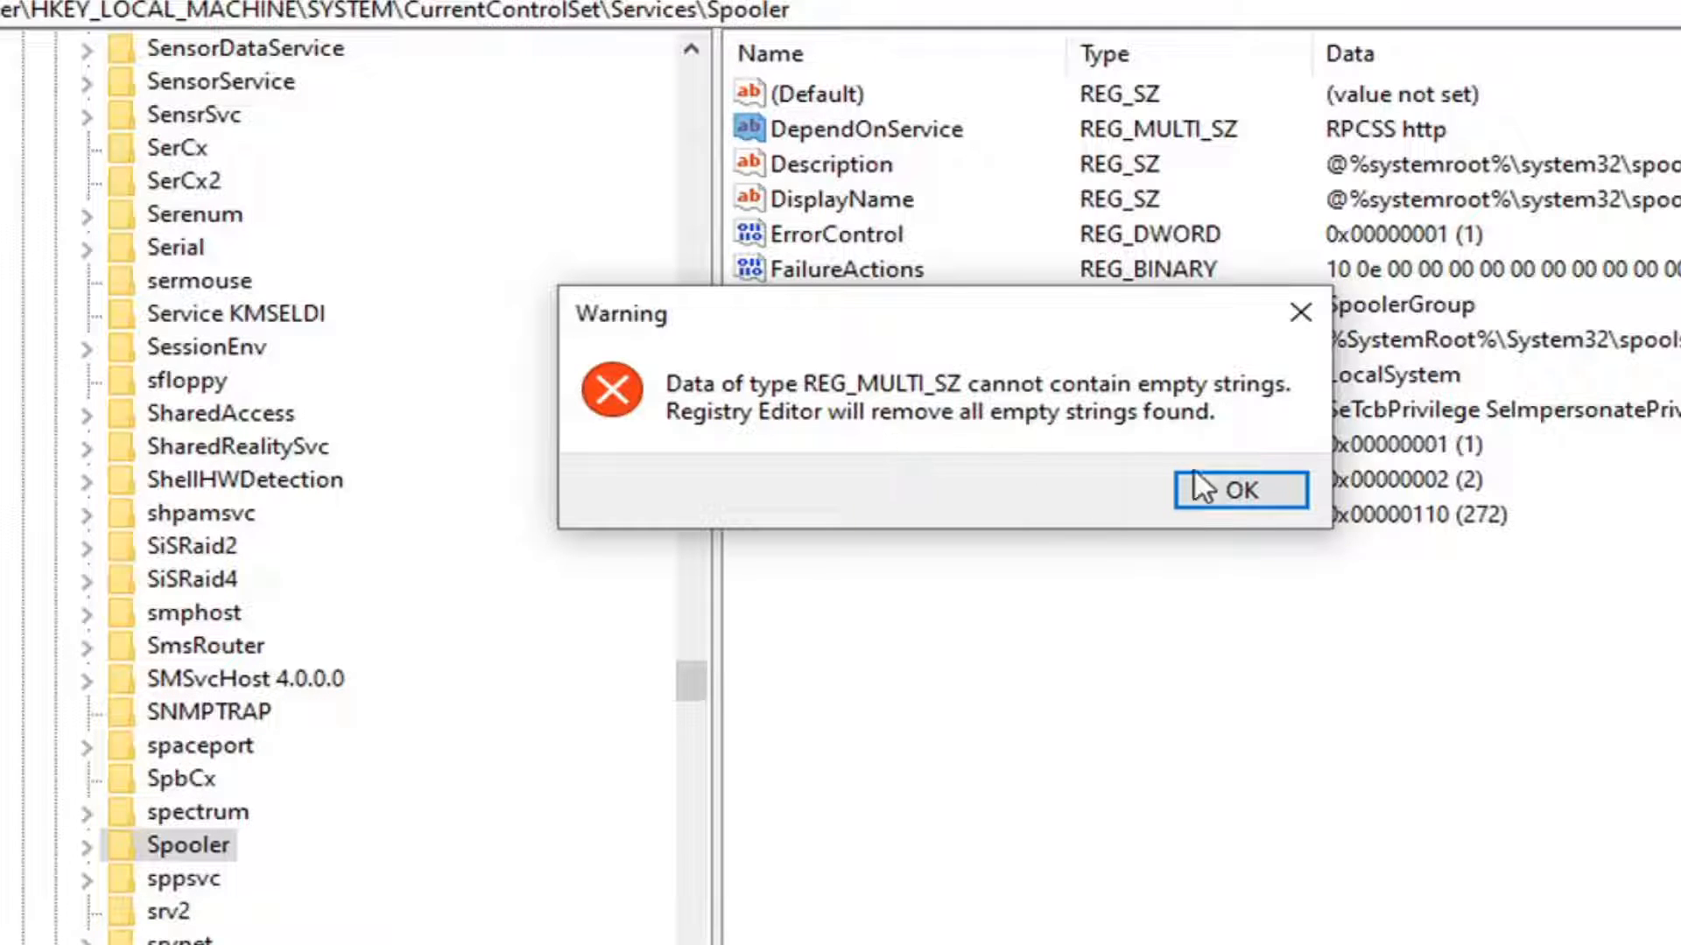
# Acknowledge the empty-strings warning and verify DependOnService now reads RPCSS
pyautogui.click(1238, 490)
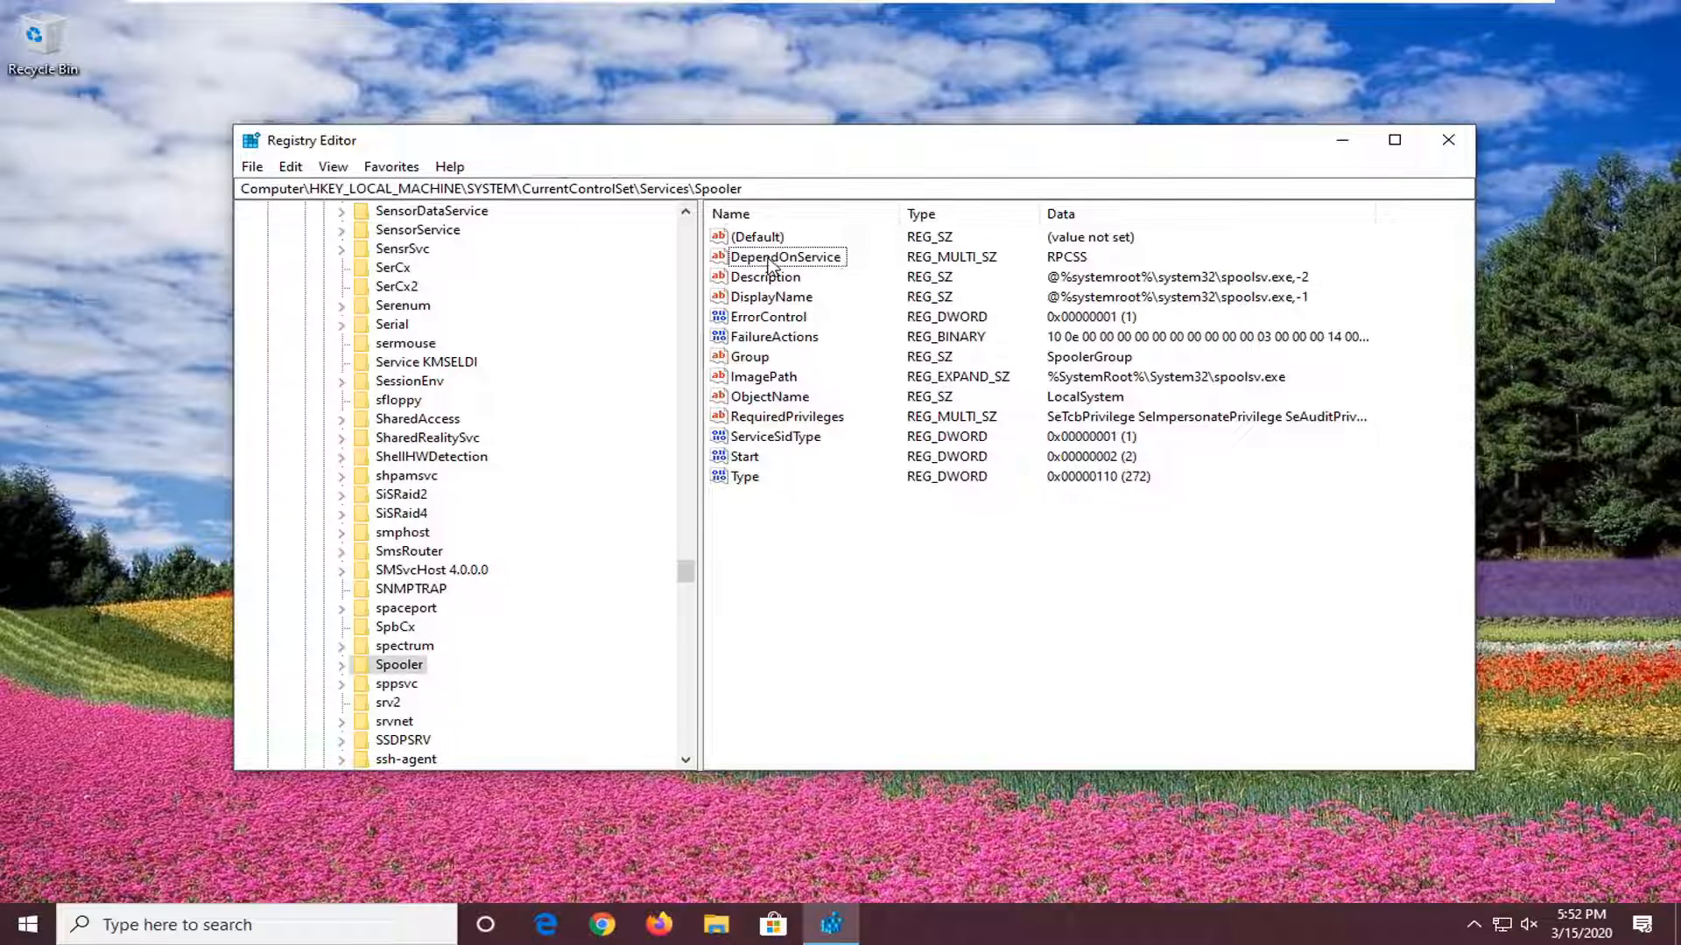
pyautogui.doubleClick(784, 255)
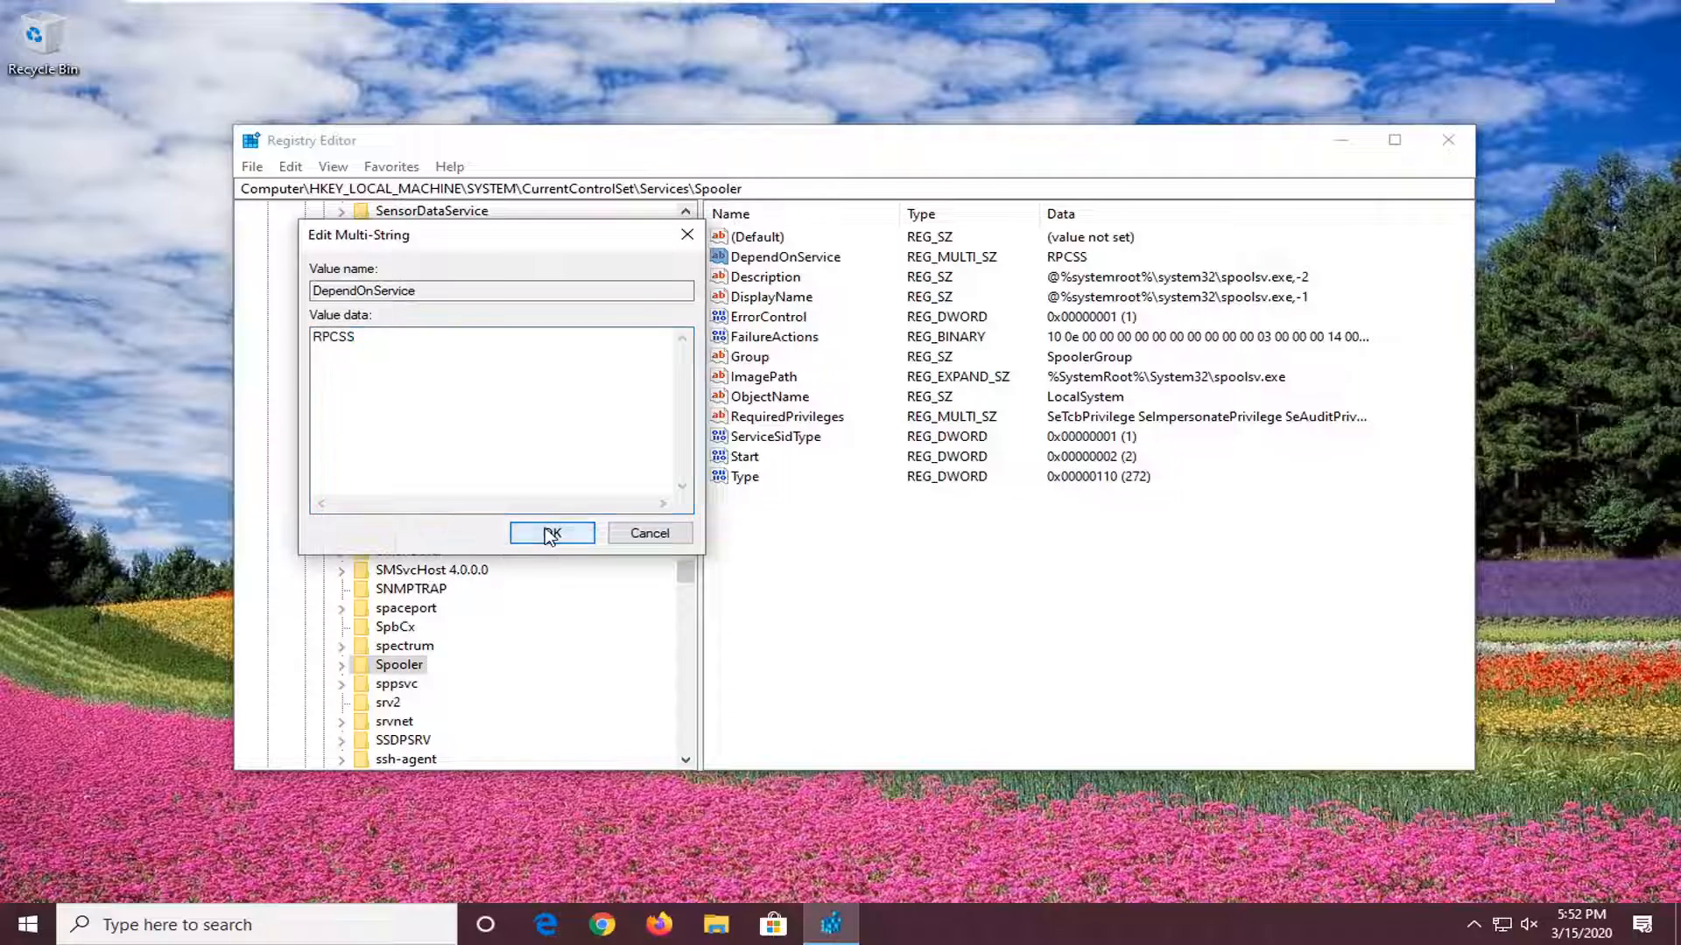
pyautogui.click(551, 532)
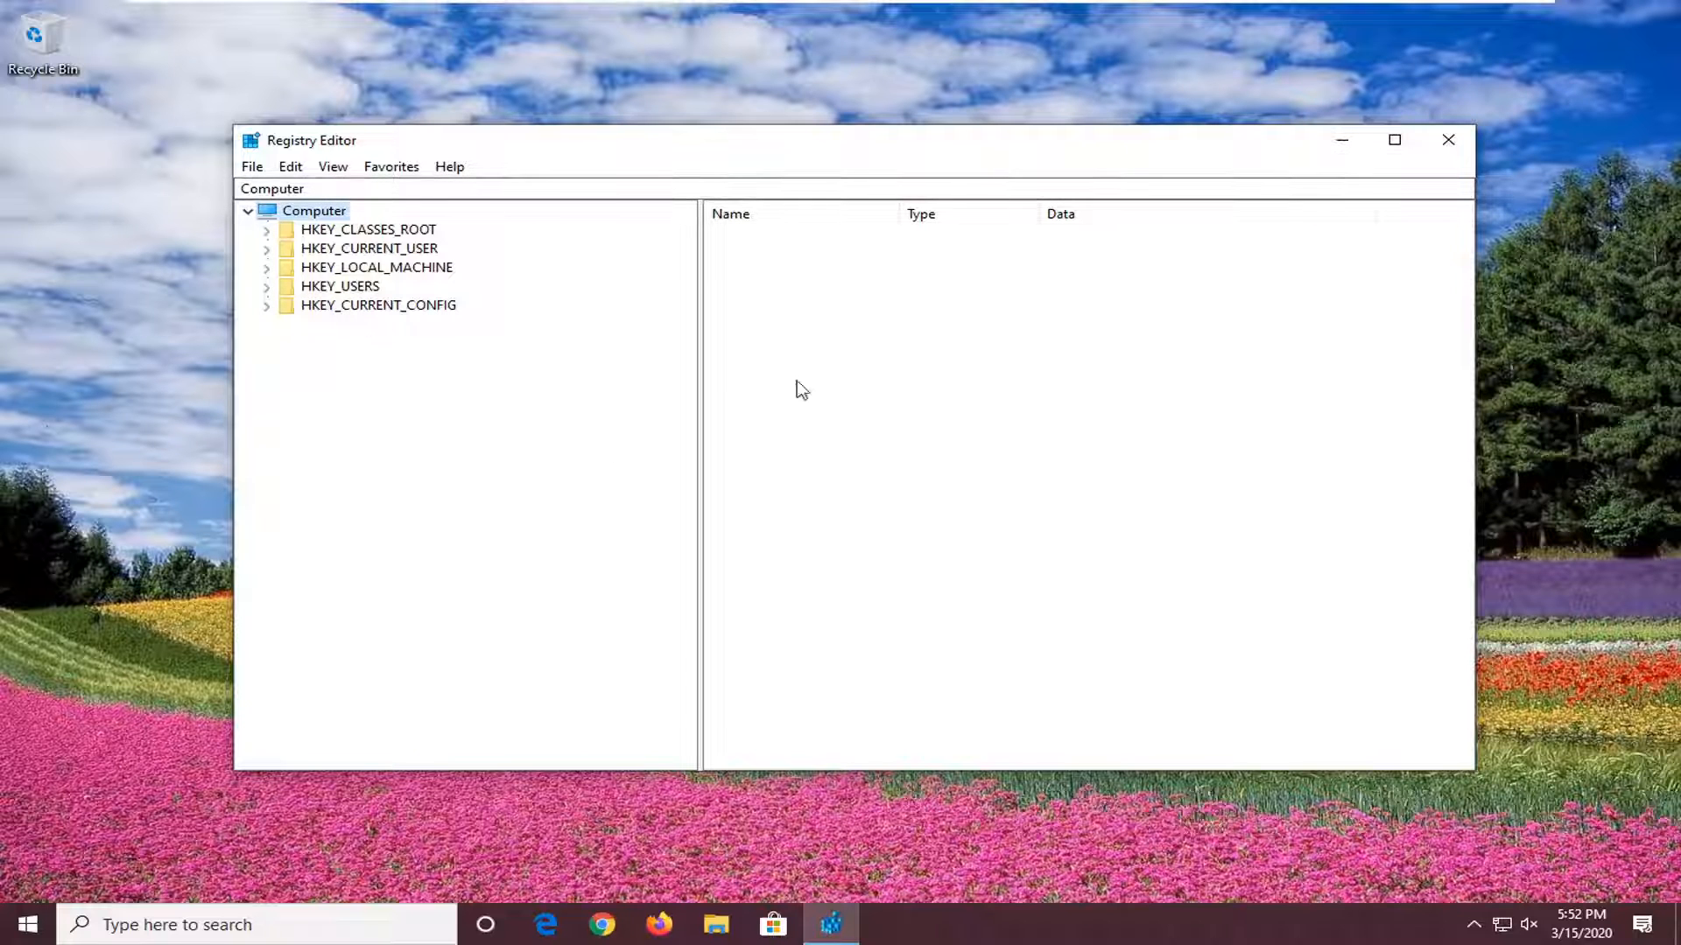
pyautogui.moveTo(1448, 140)
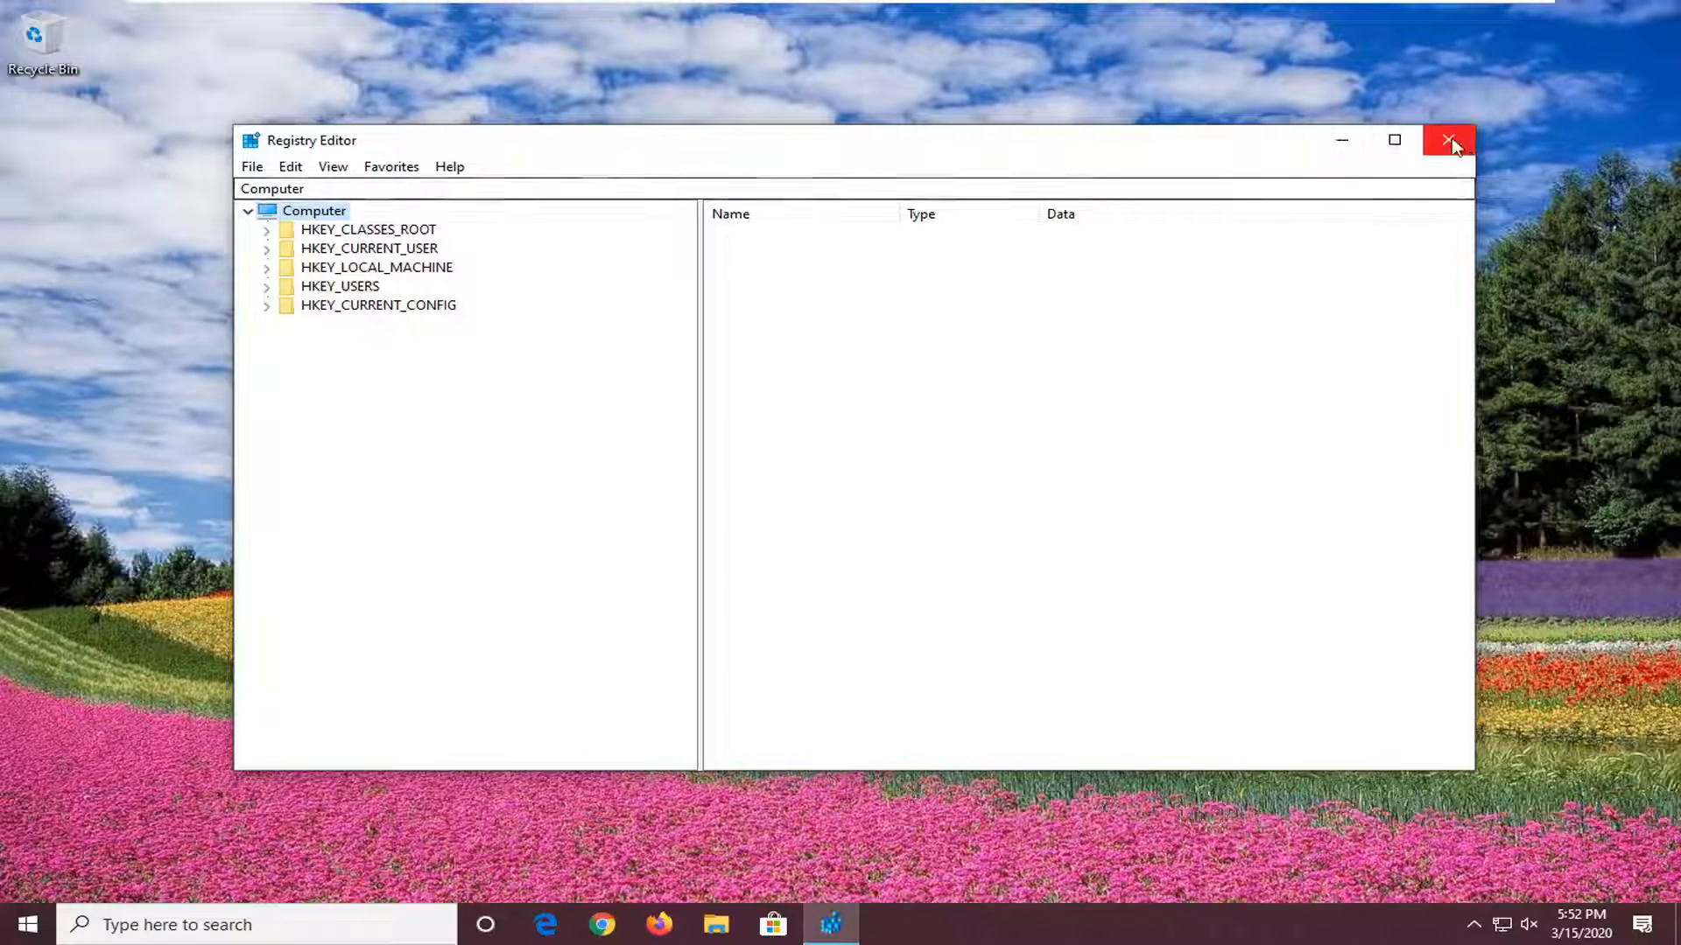
# Close Registry Editor and start searching the Start menu for Services
pyautogui.click(1453, 140)
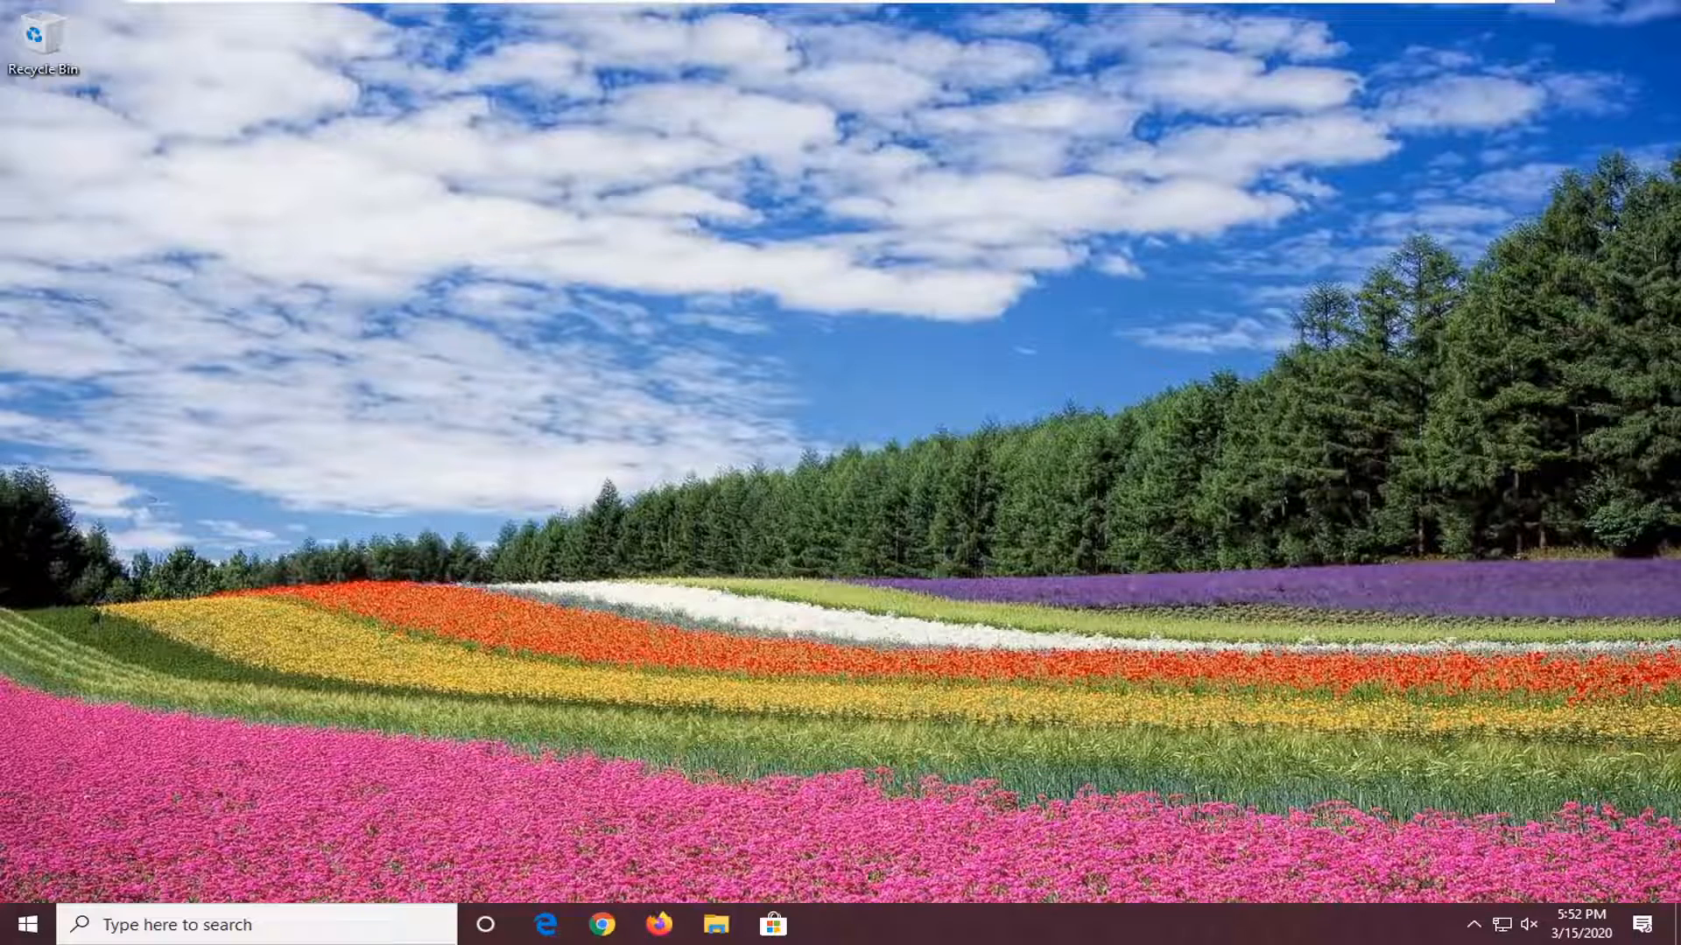
pyautogui.click(16, 924)
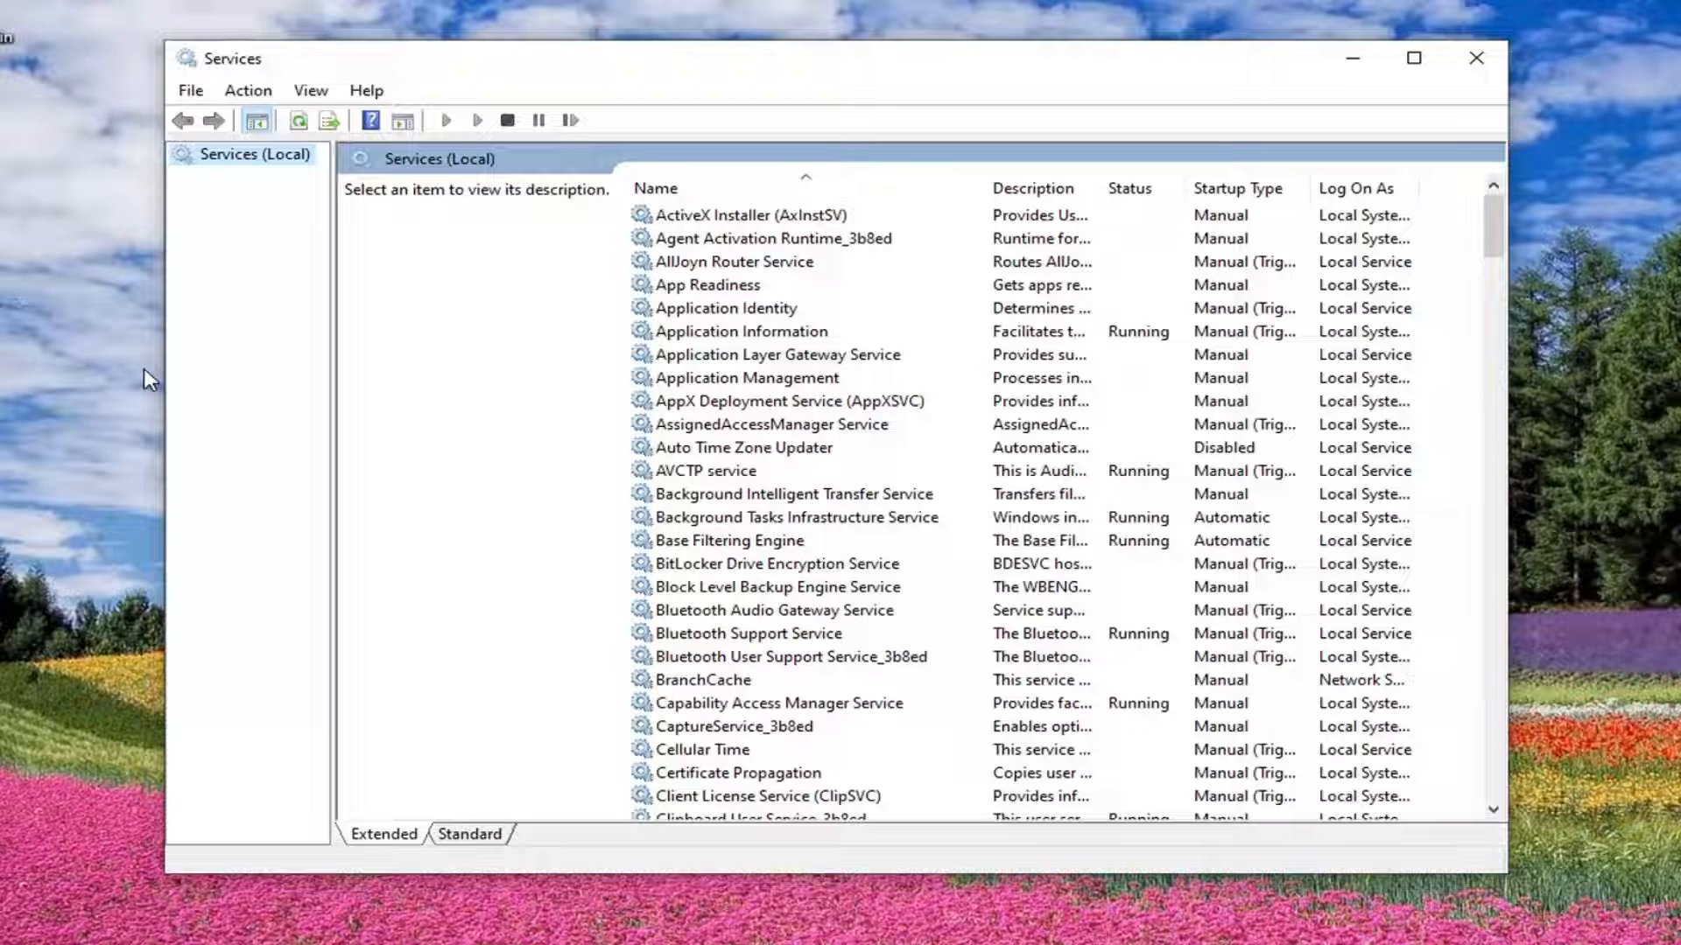
# Set Application Layer Gateway Service to Automatic startup, start it and apply
pyautogui.click(777, 354)
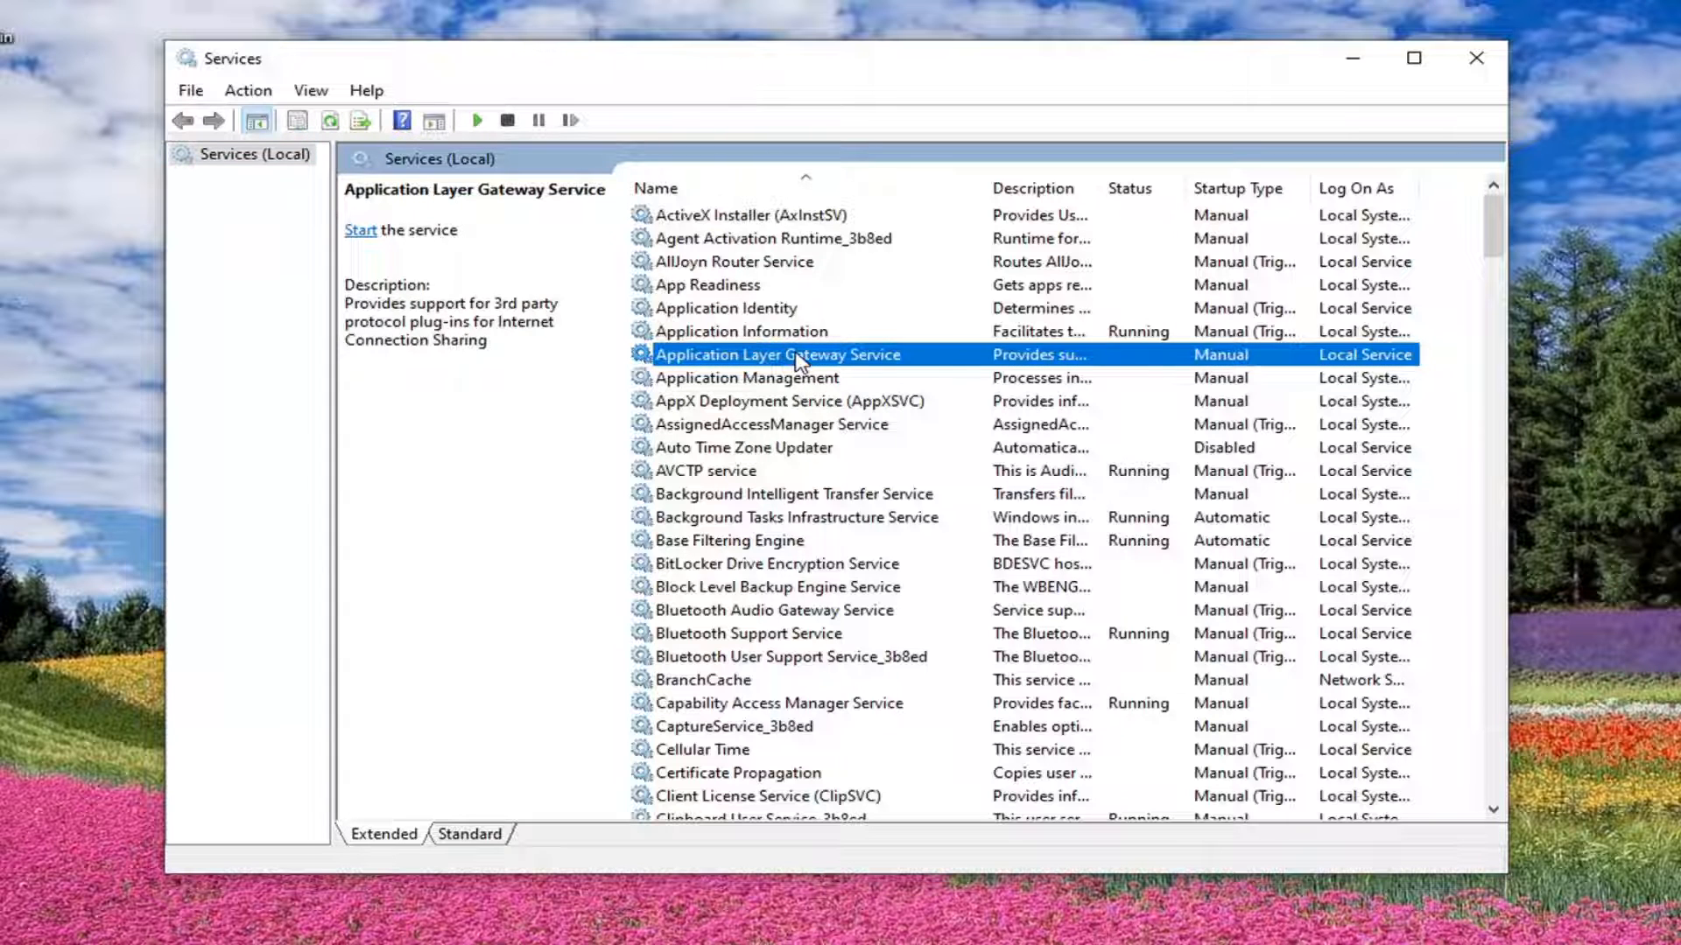
pyautogui.doubleClick(779, 354)
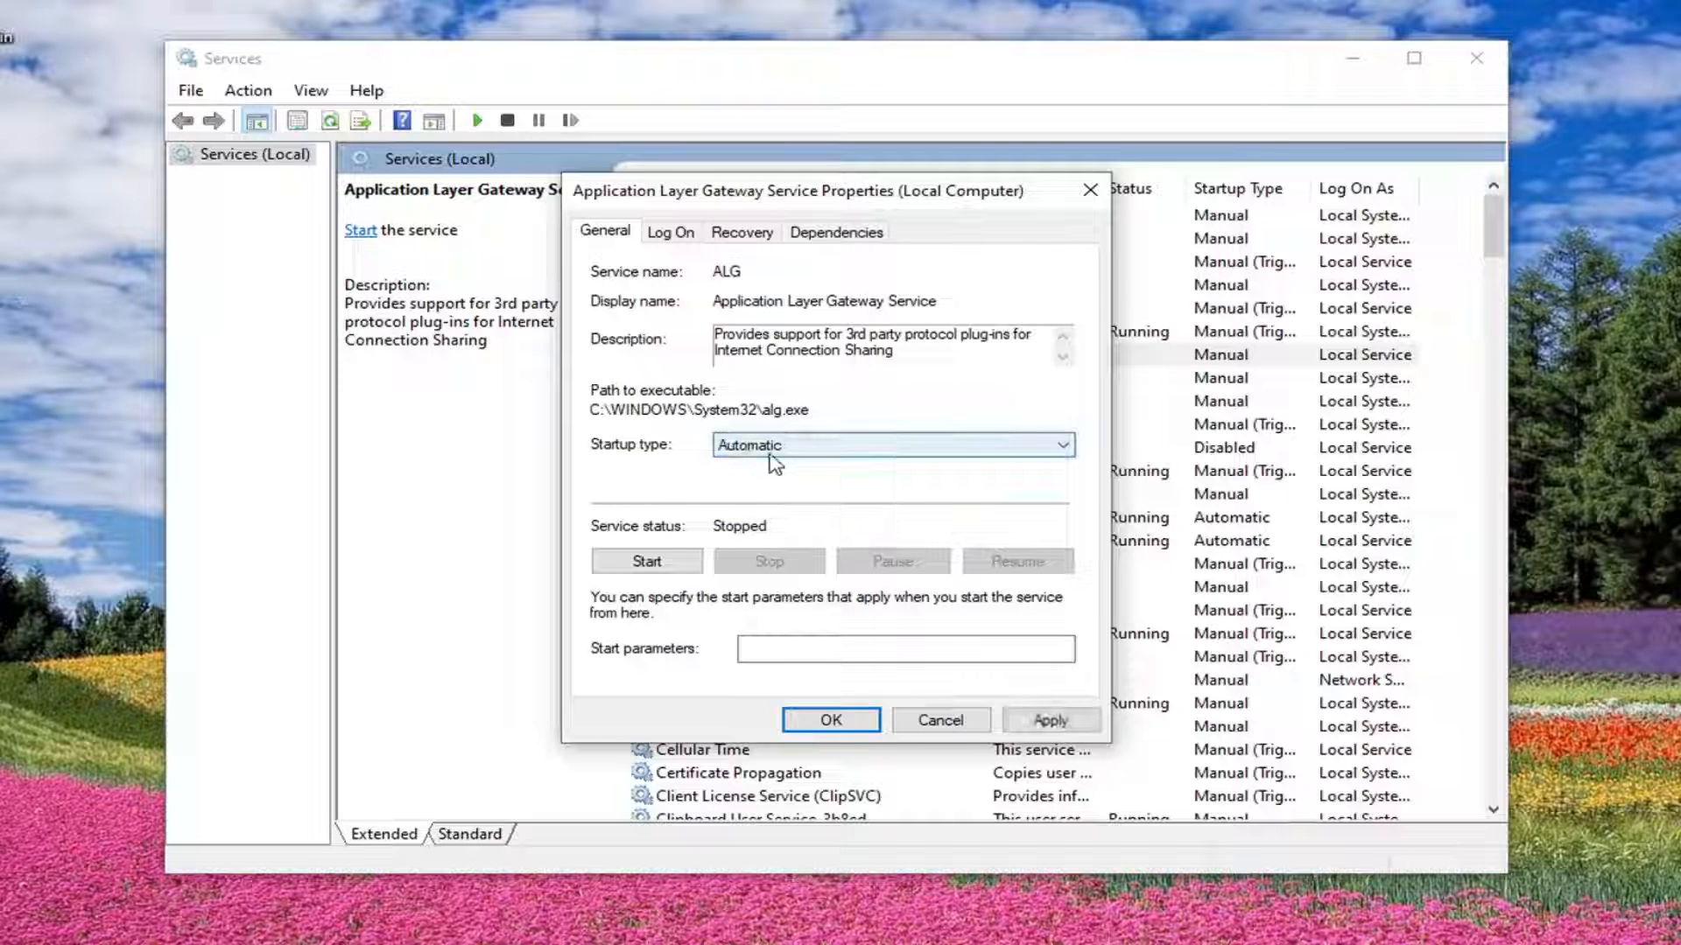
pyautogui.click(1057, 444)
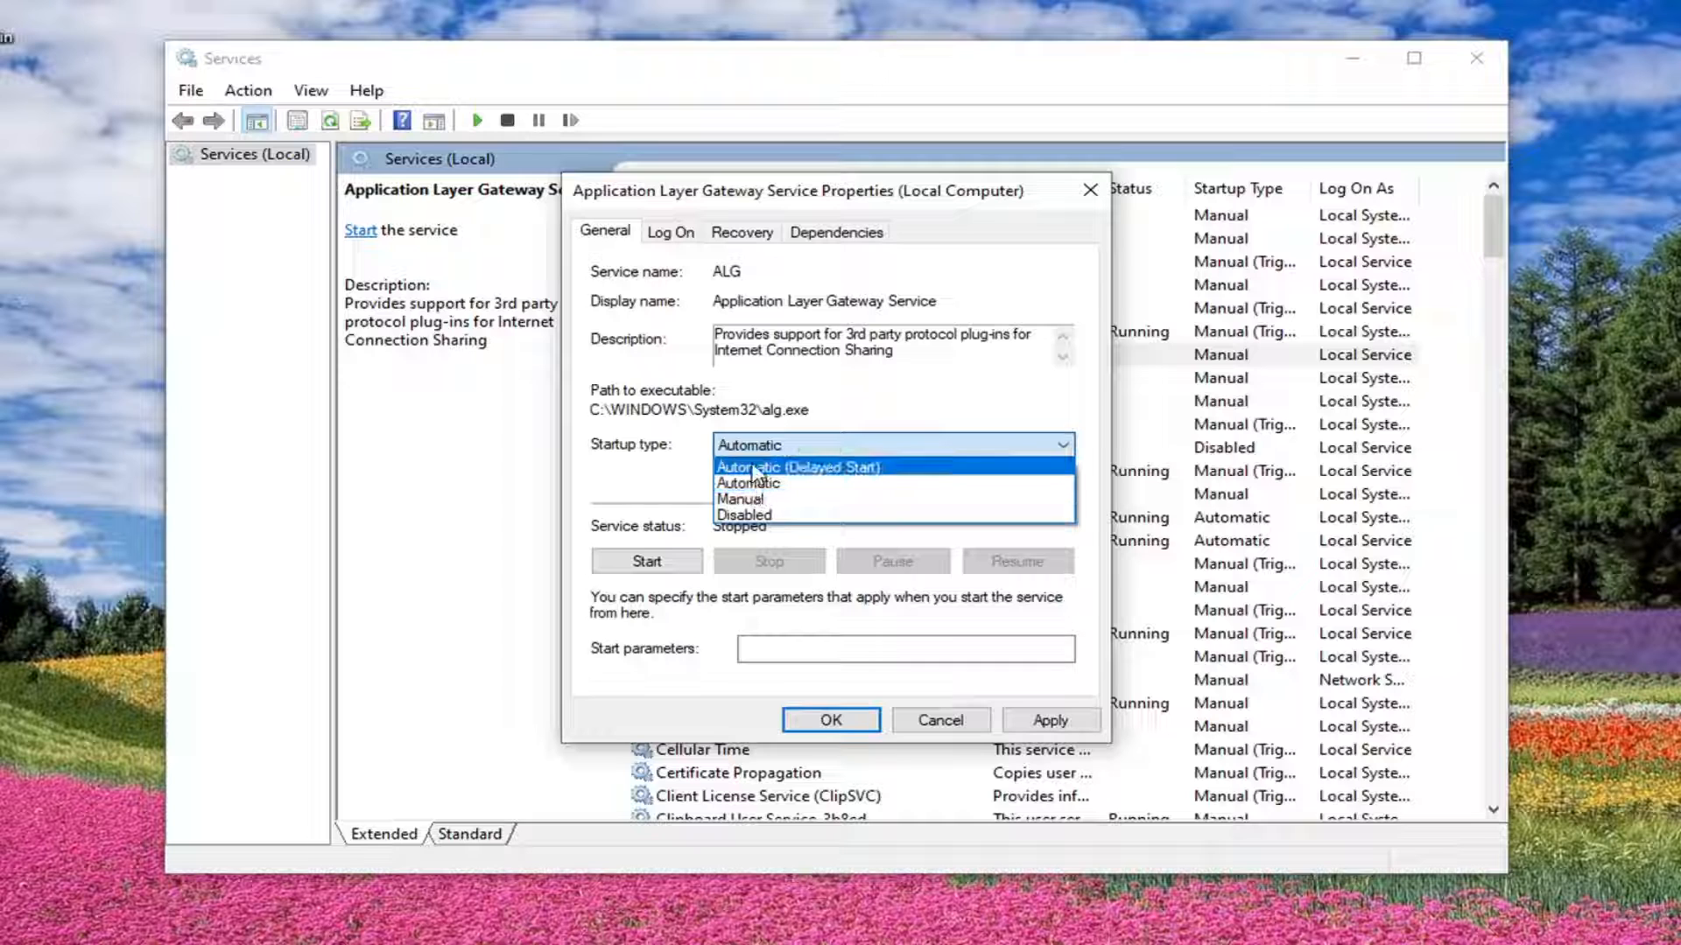
pyautogui.moveTo(748, 483)
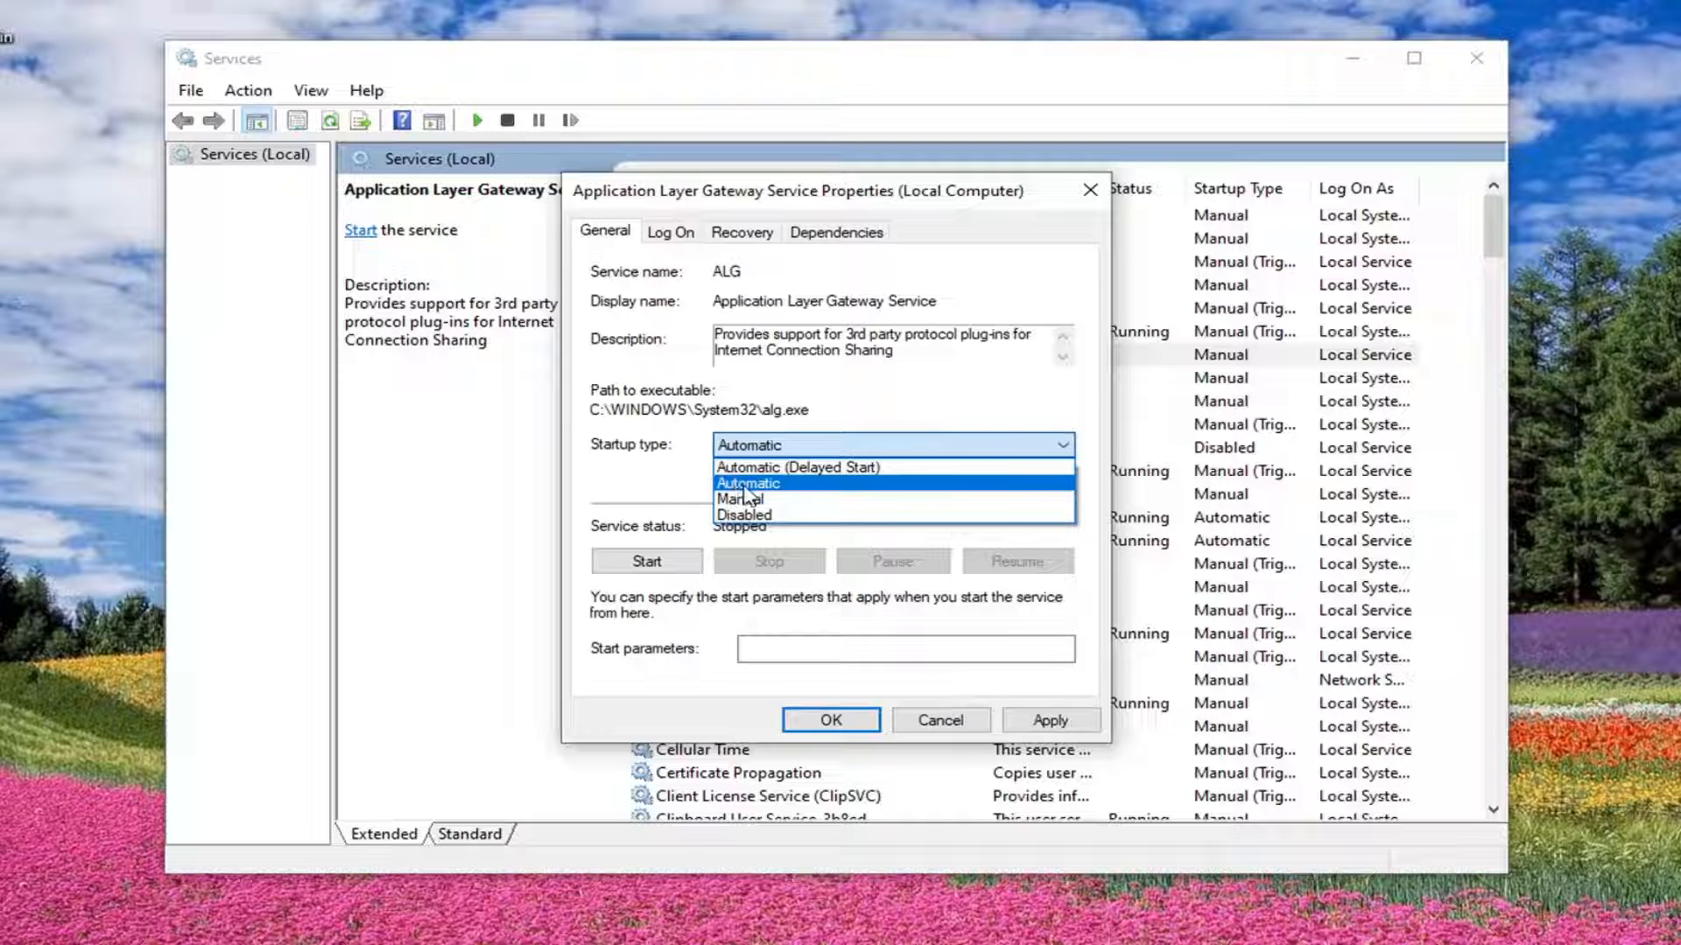
pyautogui.click(746, 483)
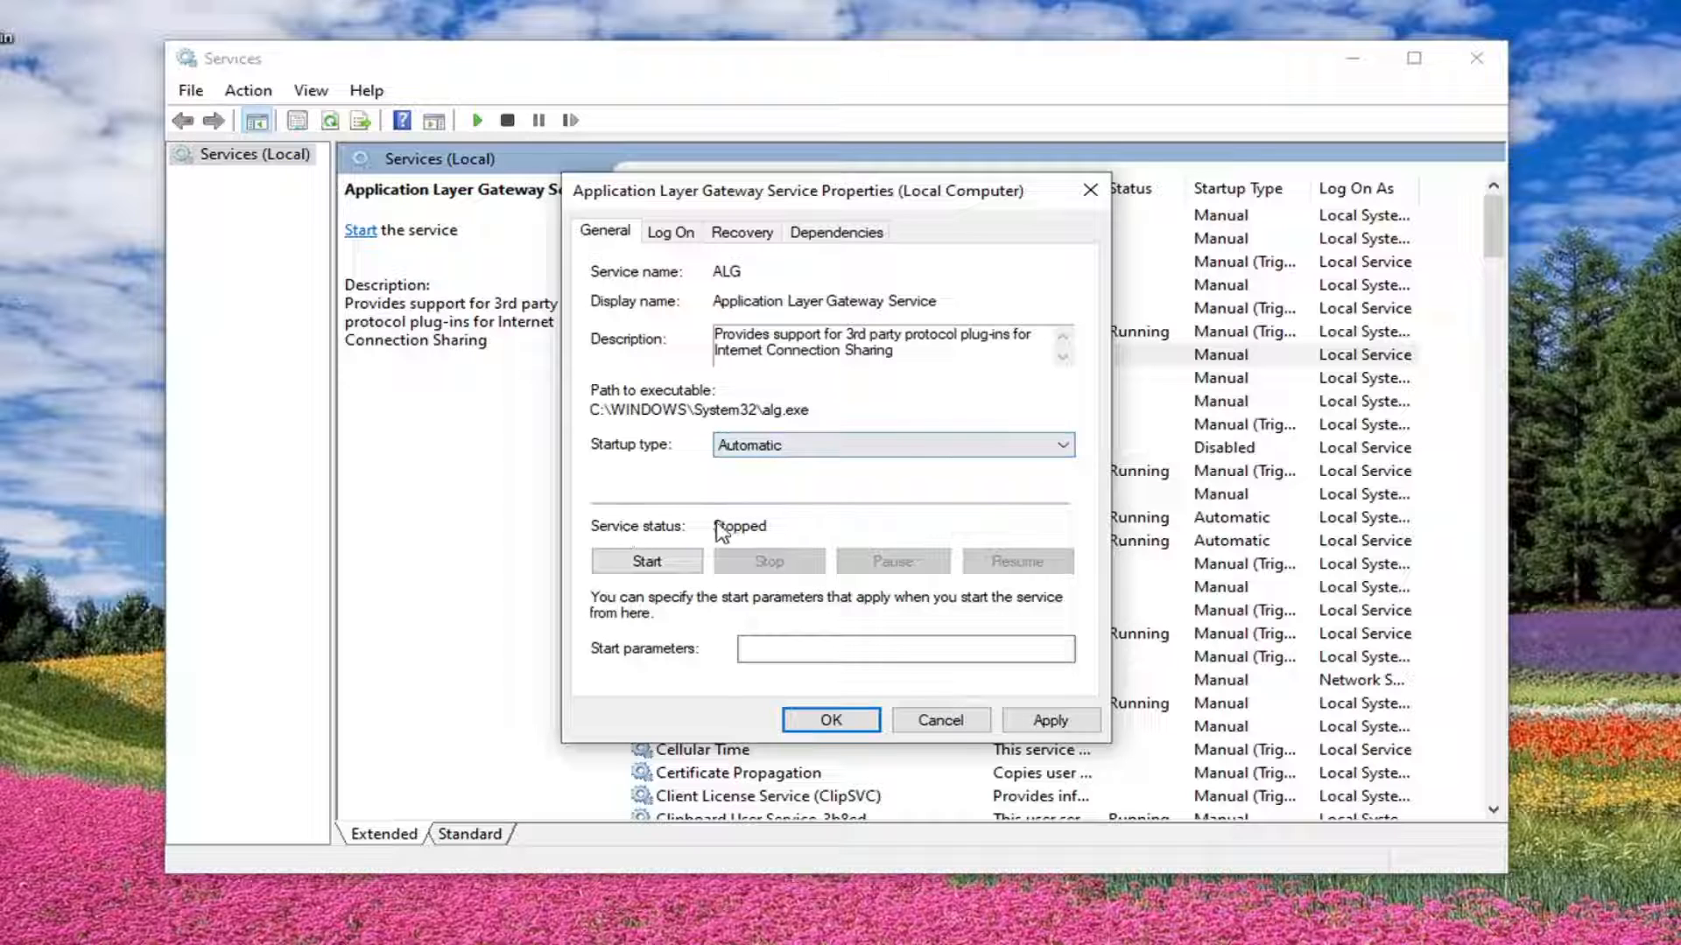
pyautogui.click(646, 561)
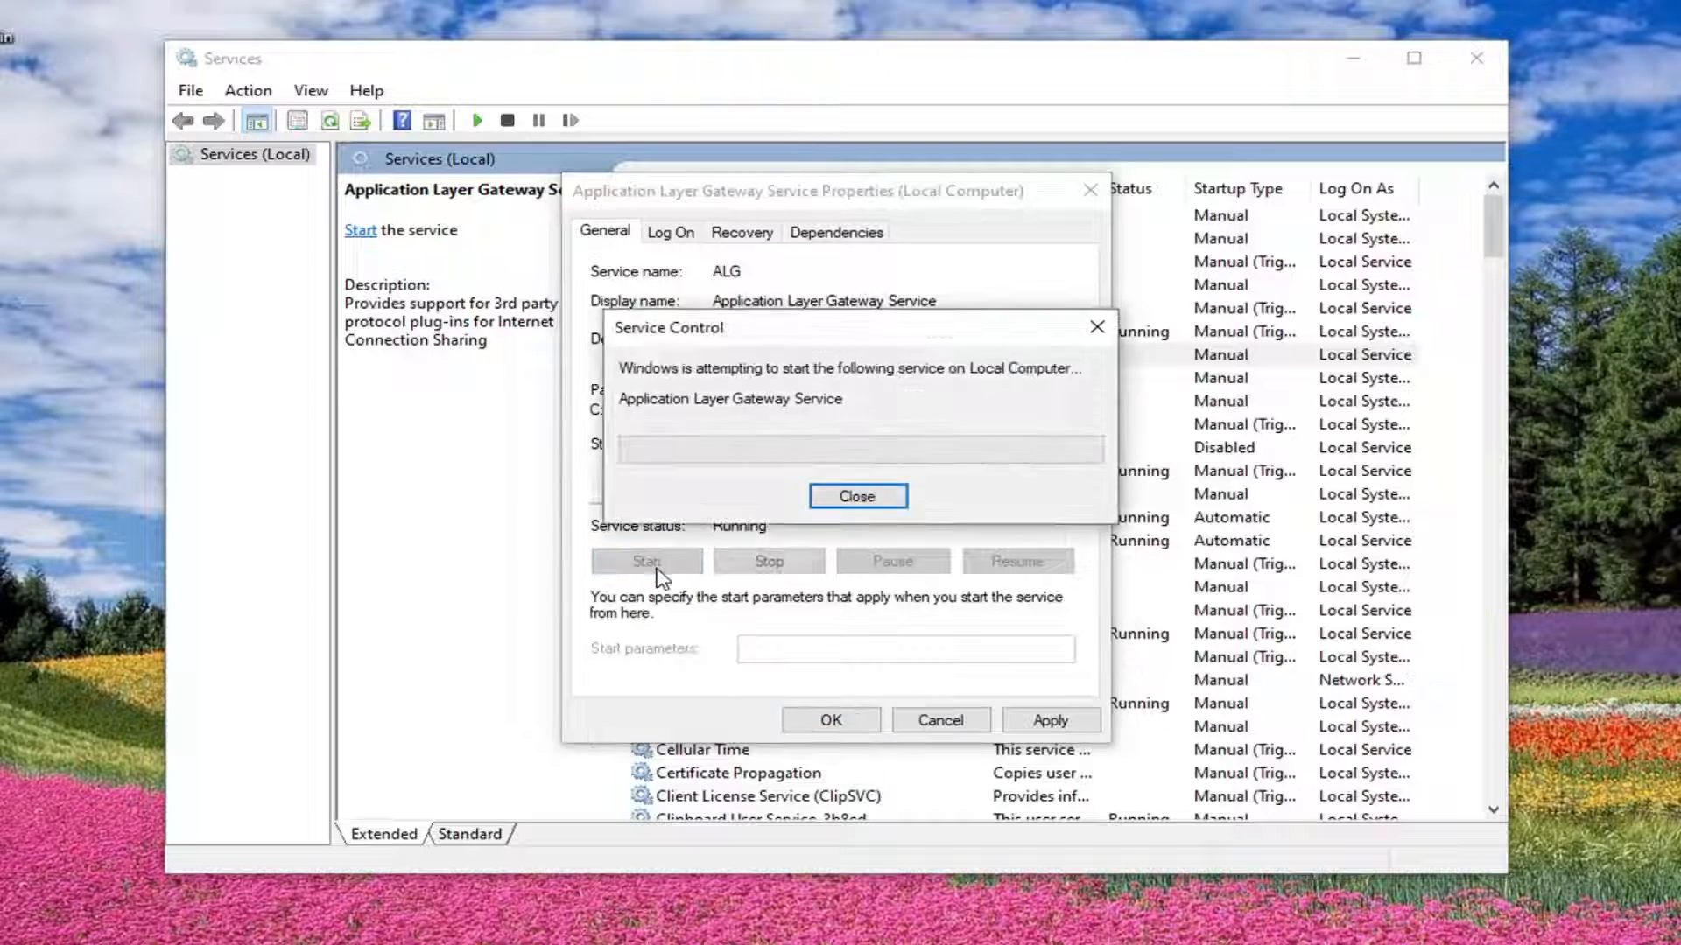
pyautogui.click(856, 495)
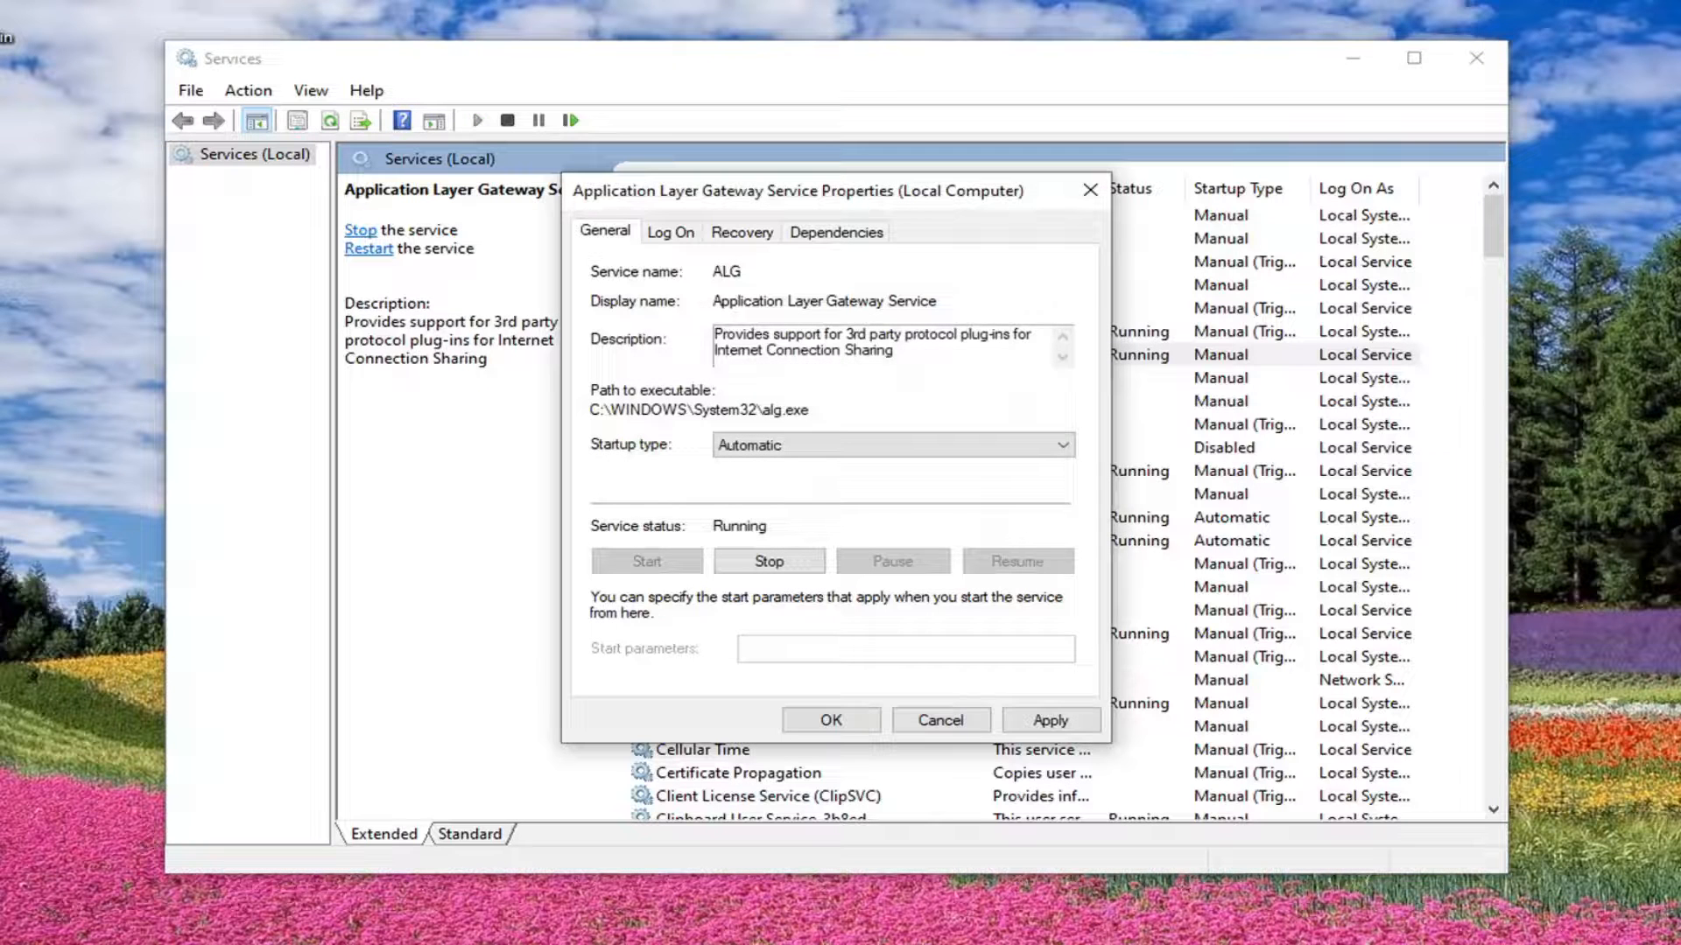
pyautogui.click(828, 720)
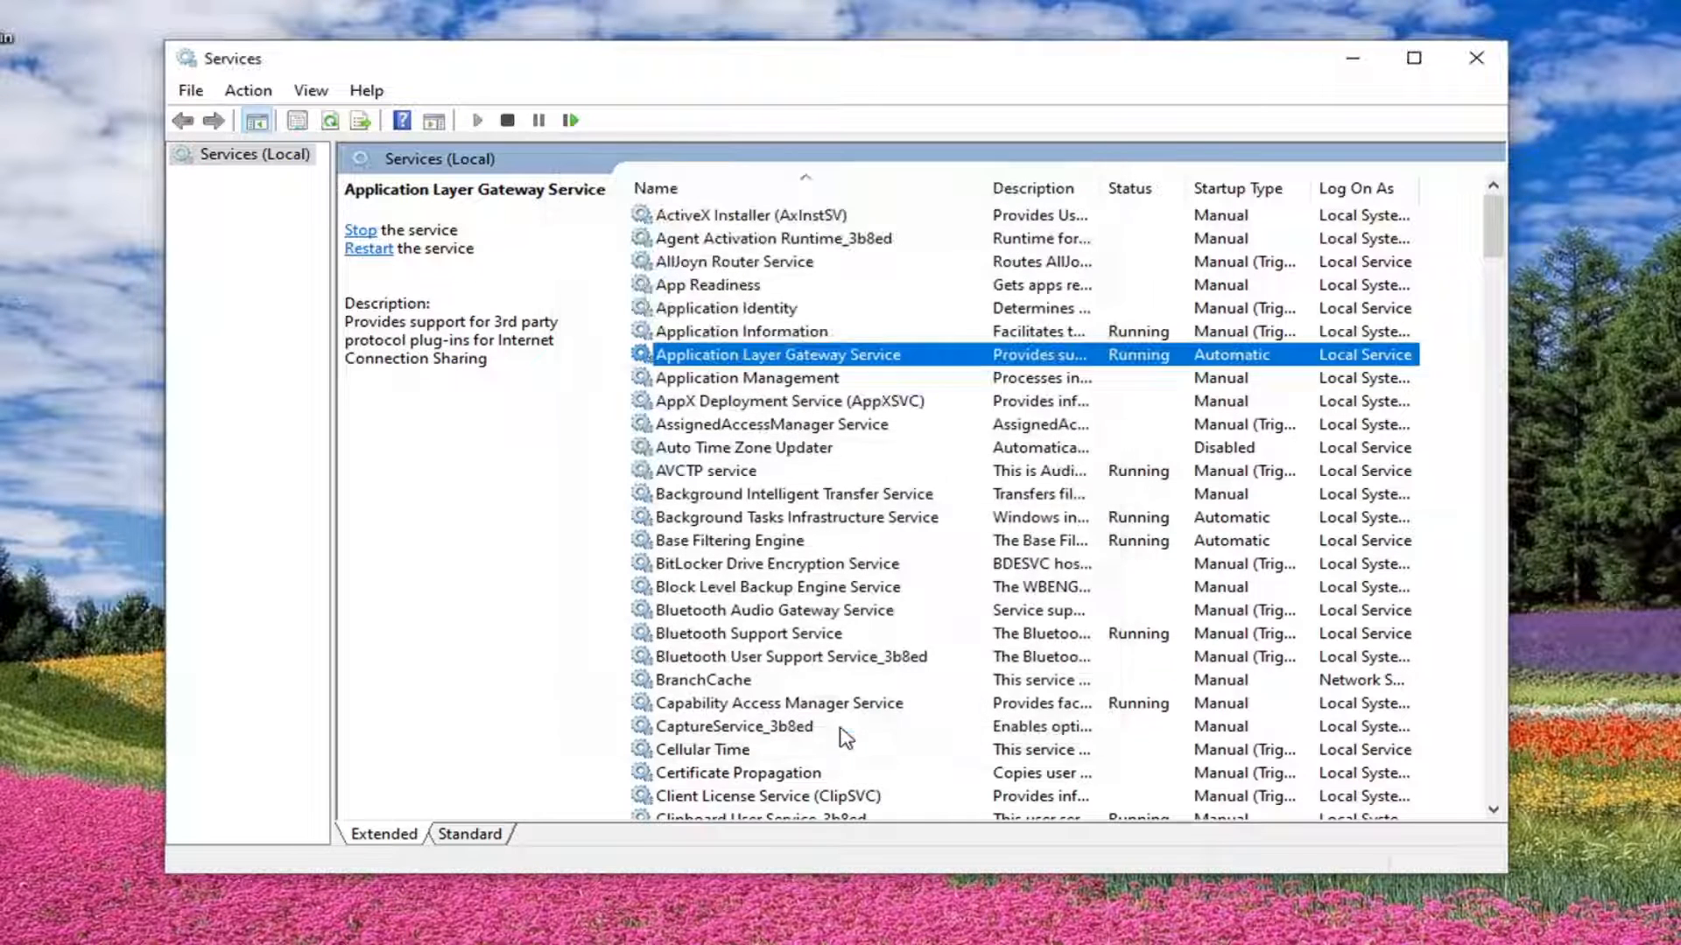
pyautogui.moveTo(844, 660)
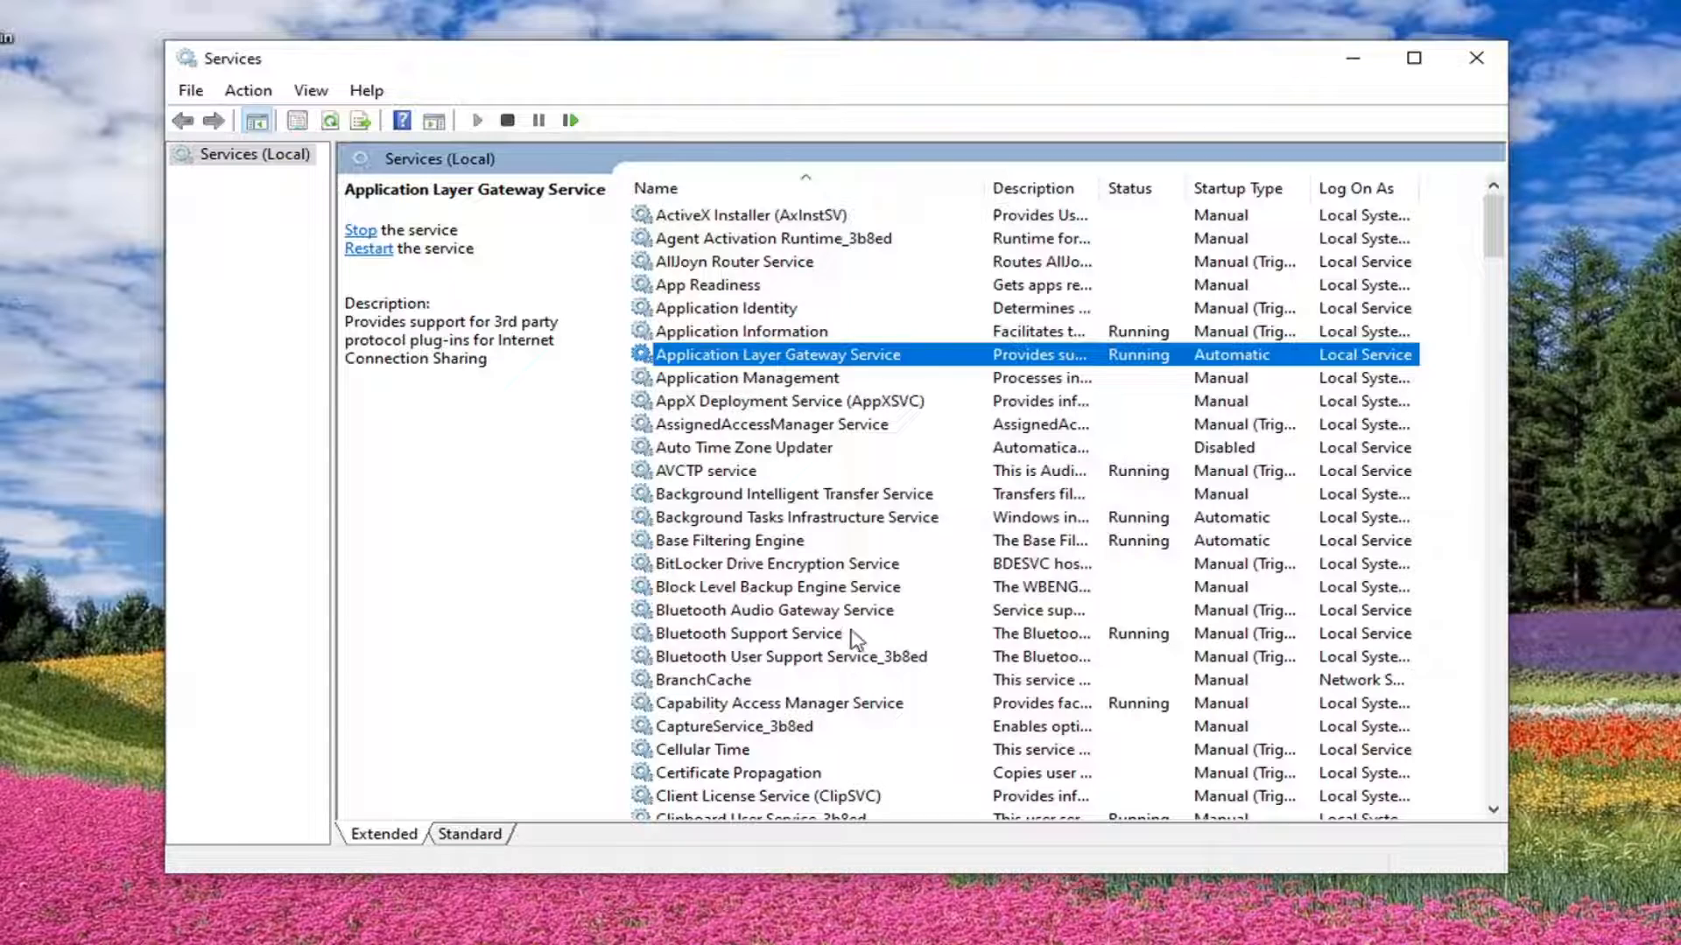
pyautogui.scroll(-3)
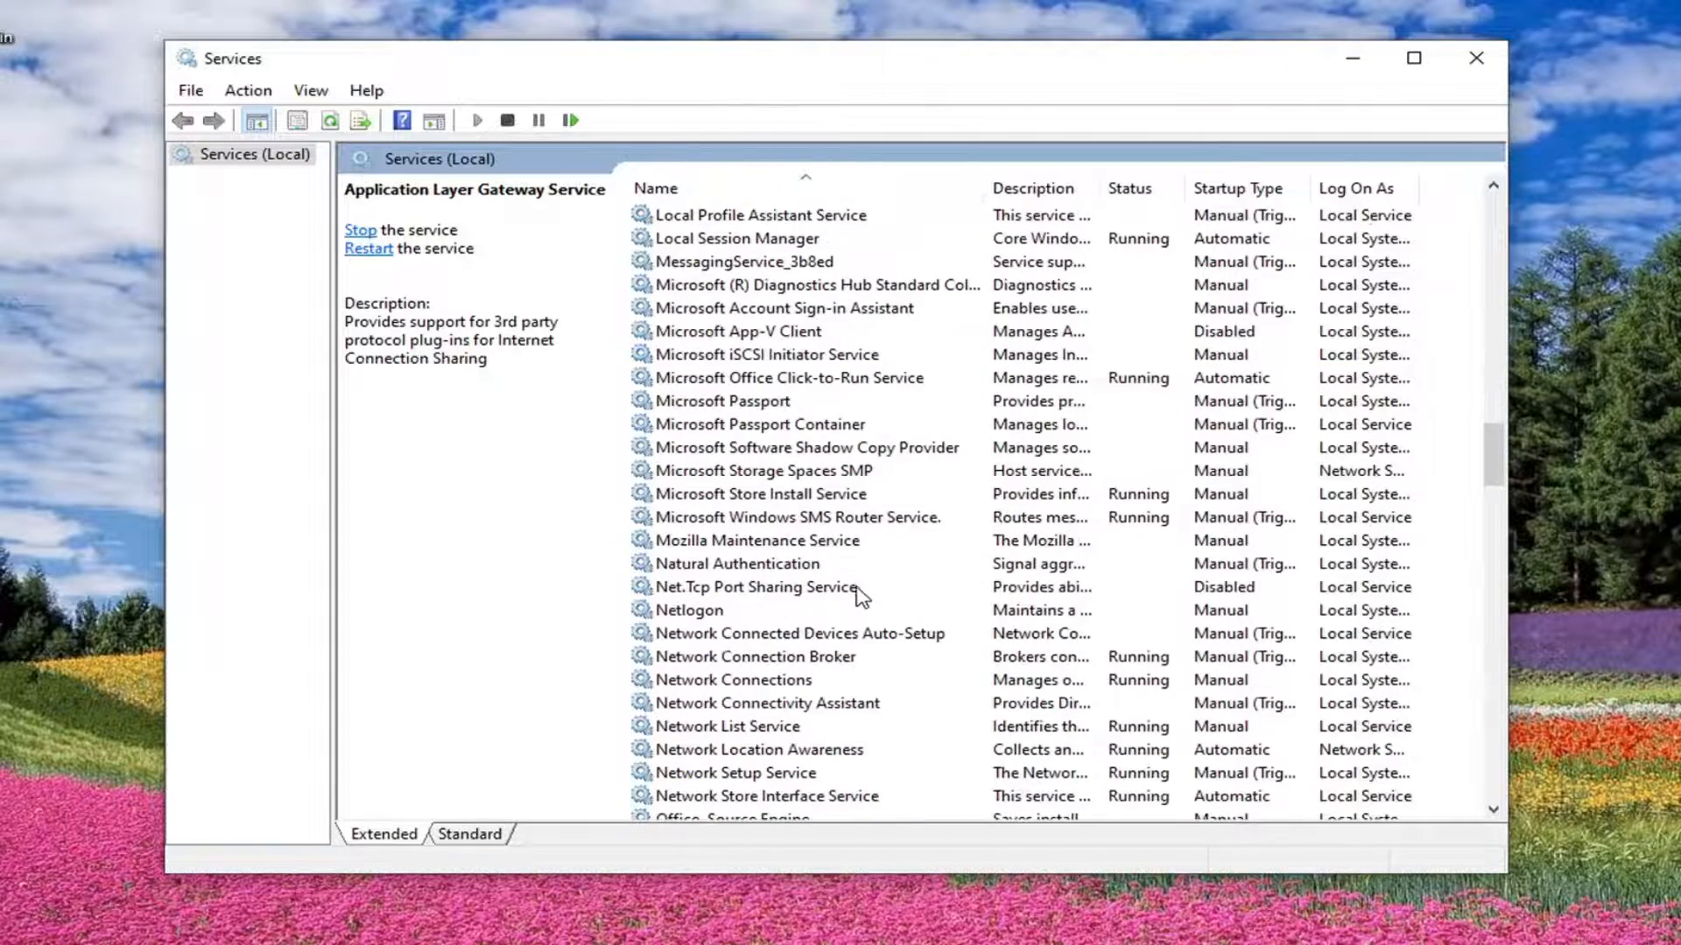
pyautogui.click(734, 680)
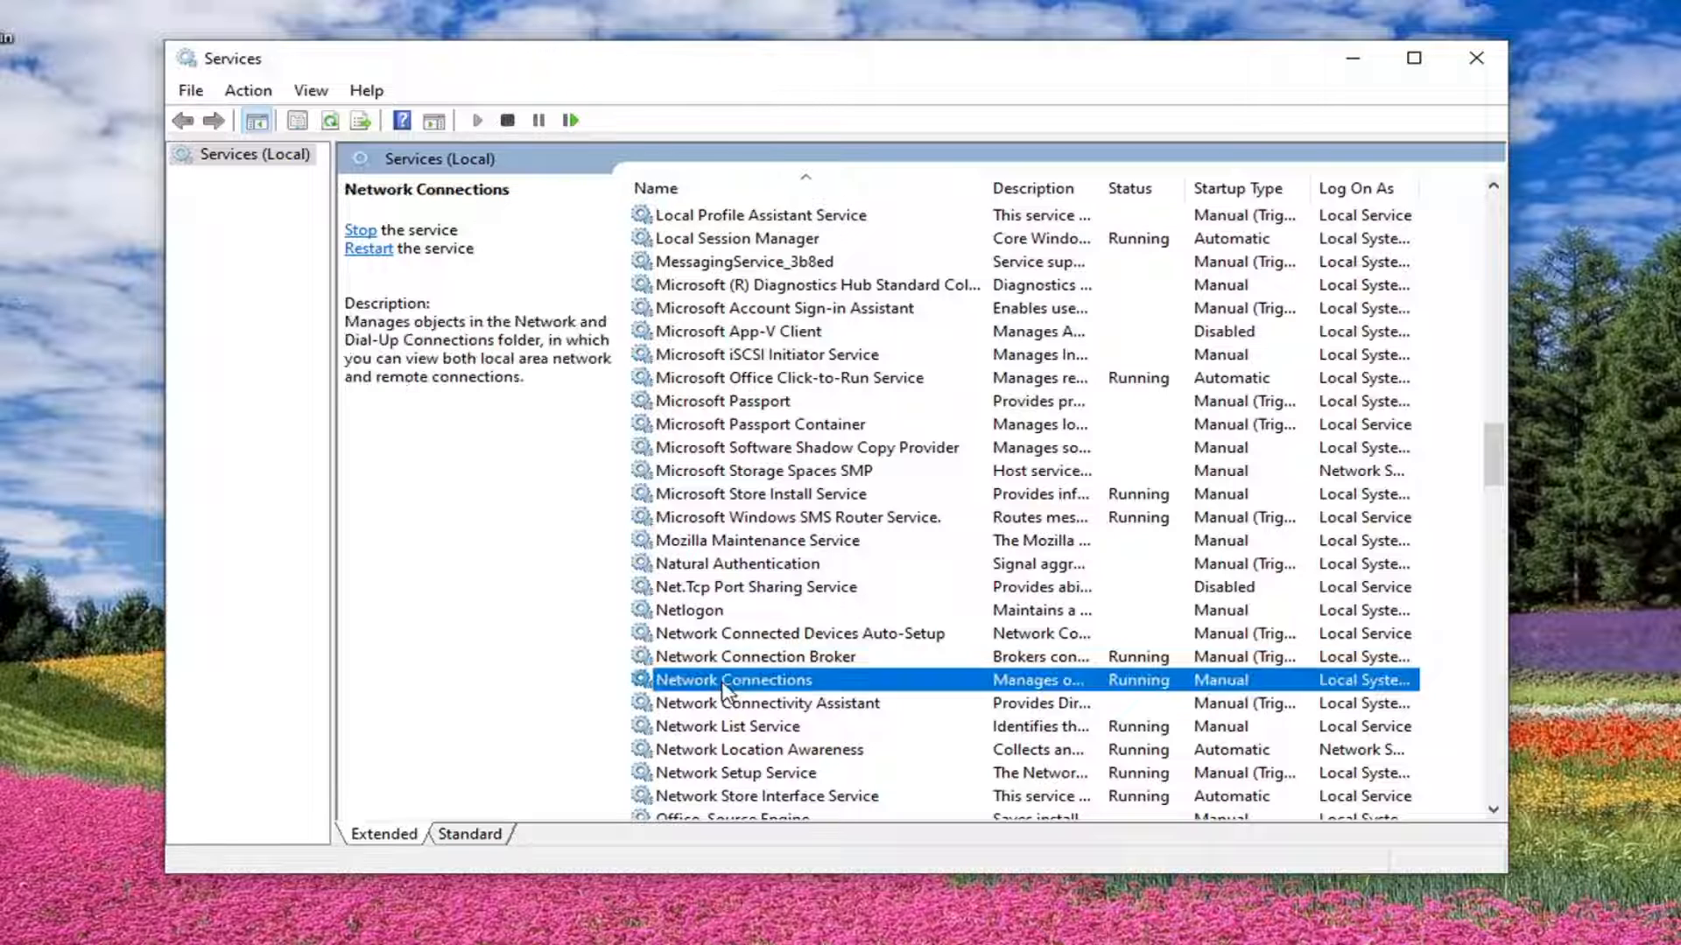
pyautogui.doubleClick(732, 679)
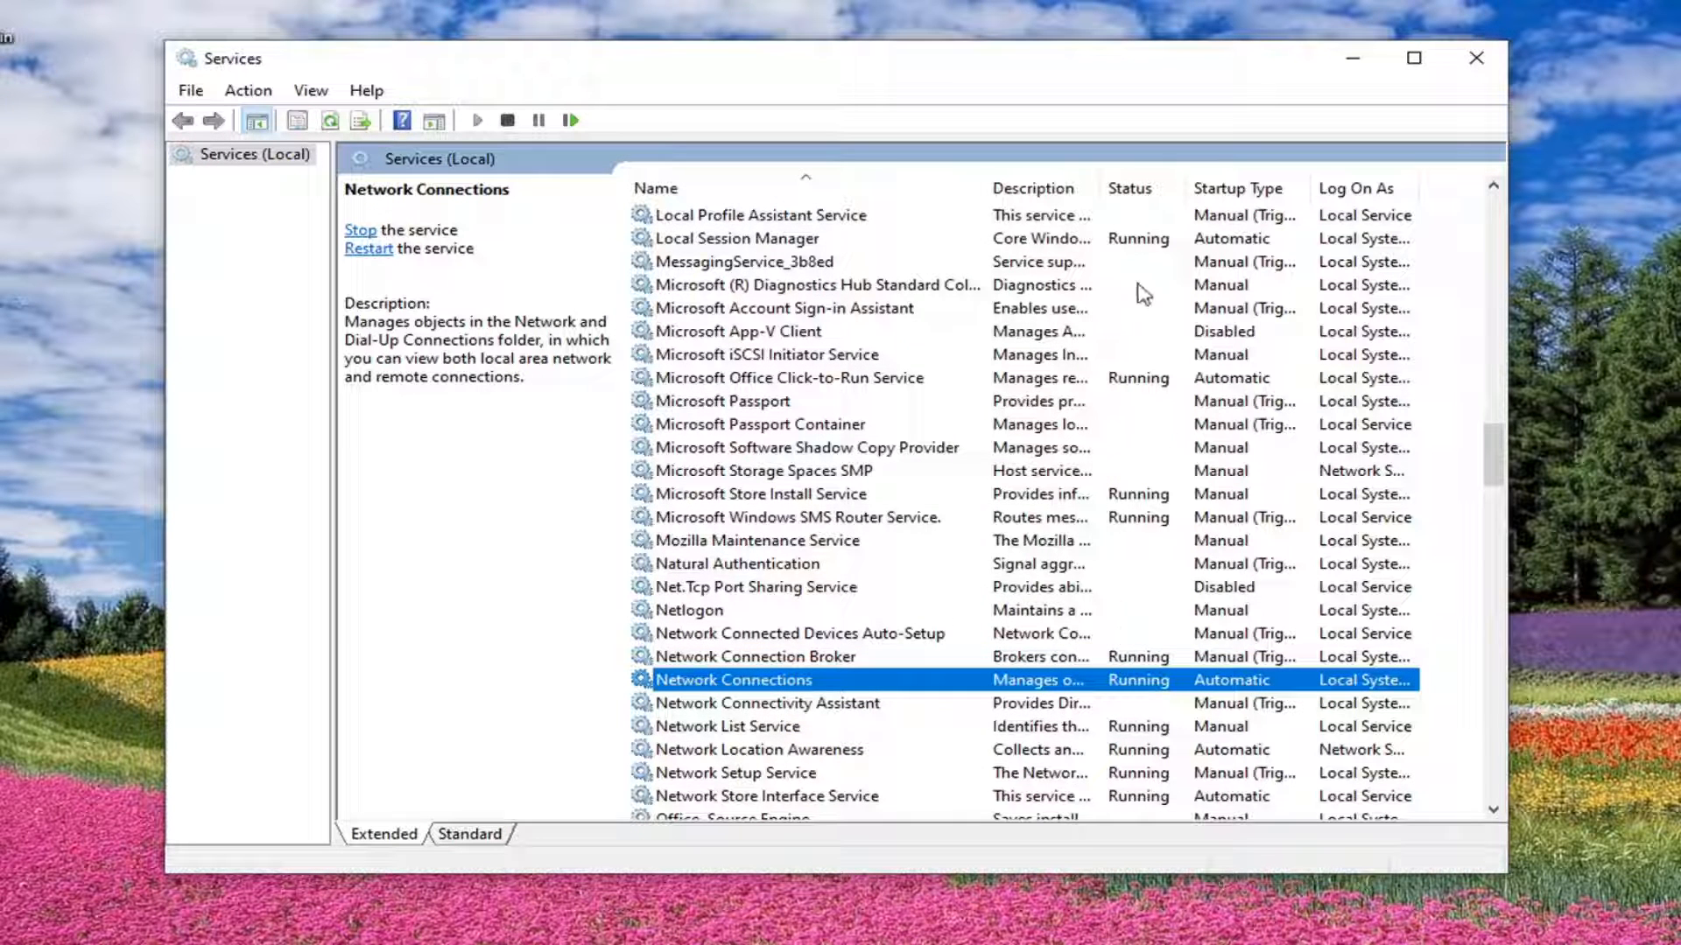
pyautogui.moveTo(1112, 557)
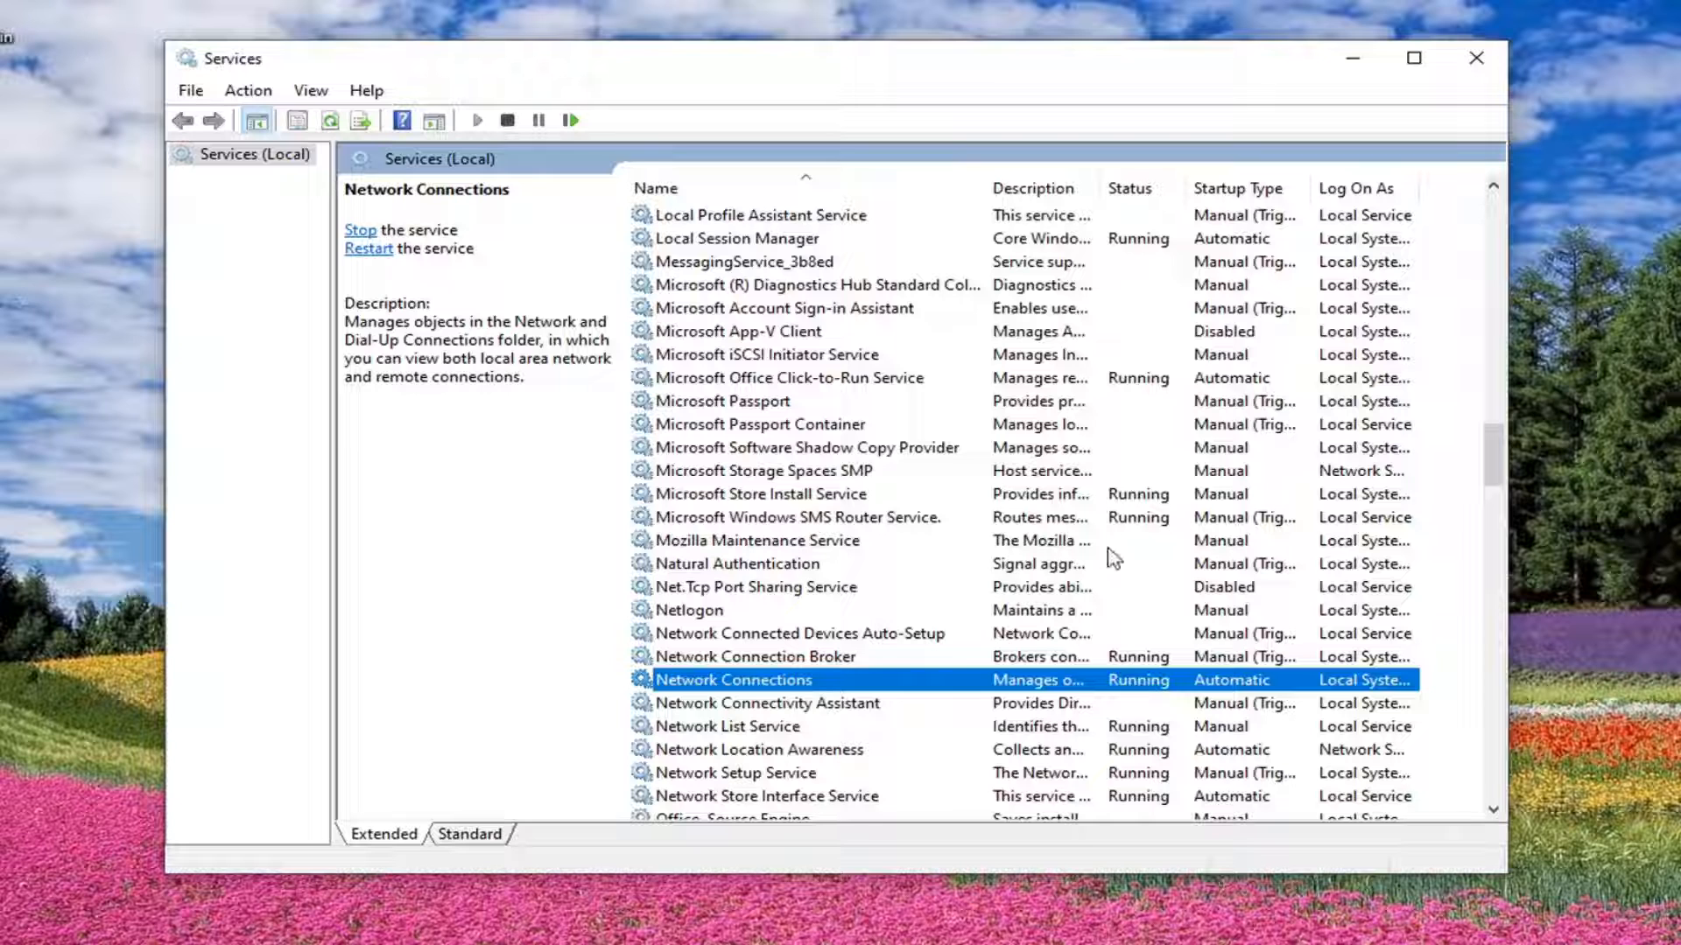
pyautogui.moveTo(756, 777)
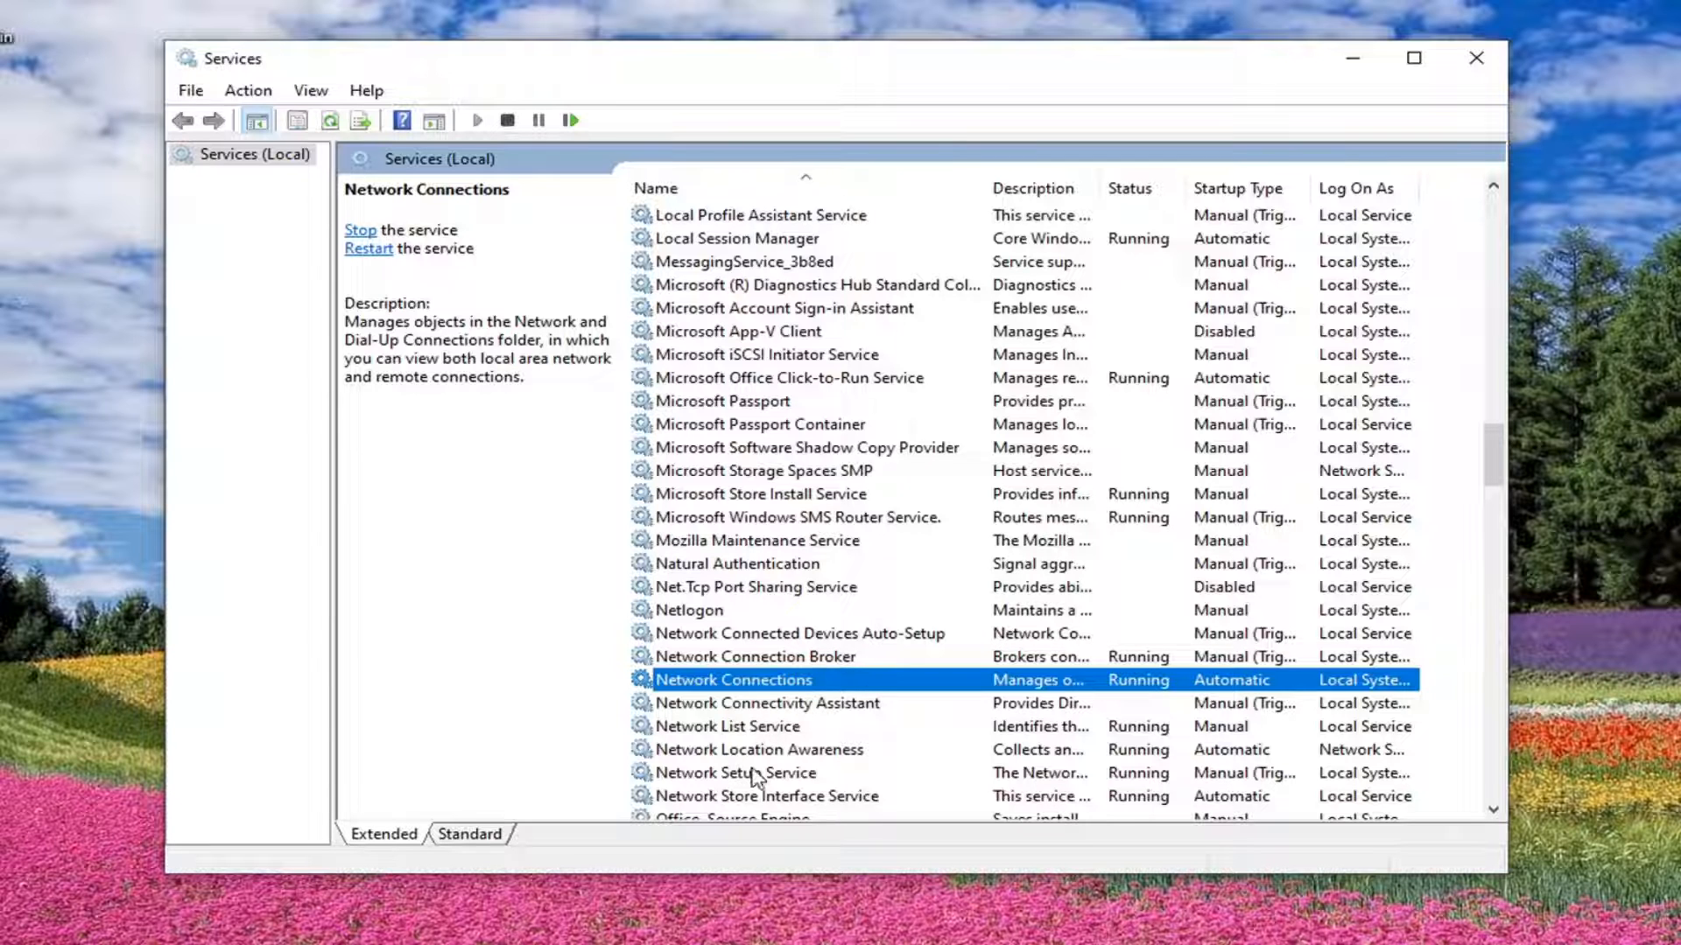
pyautogui.click(758, 750)
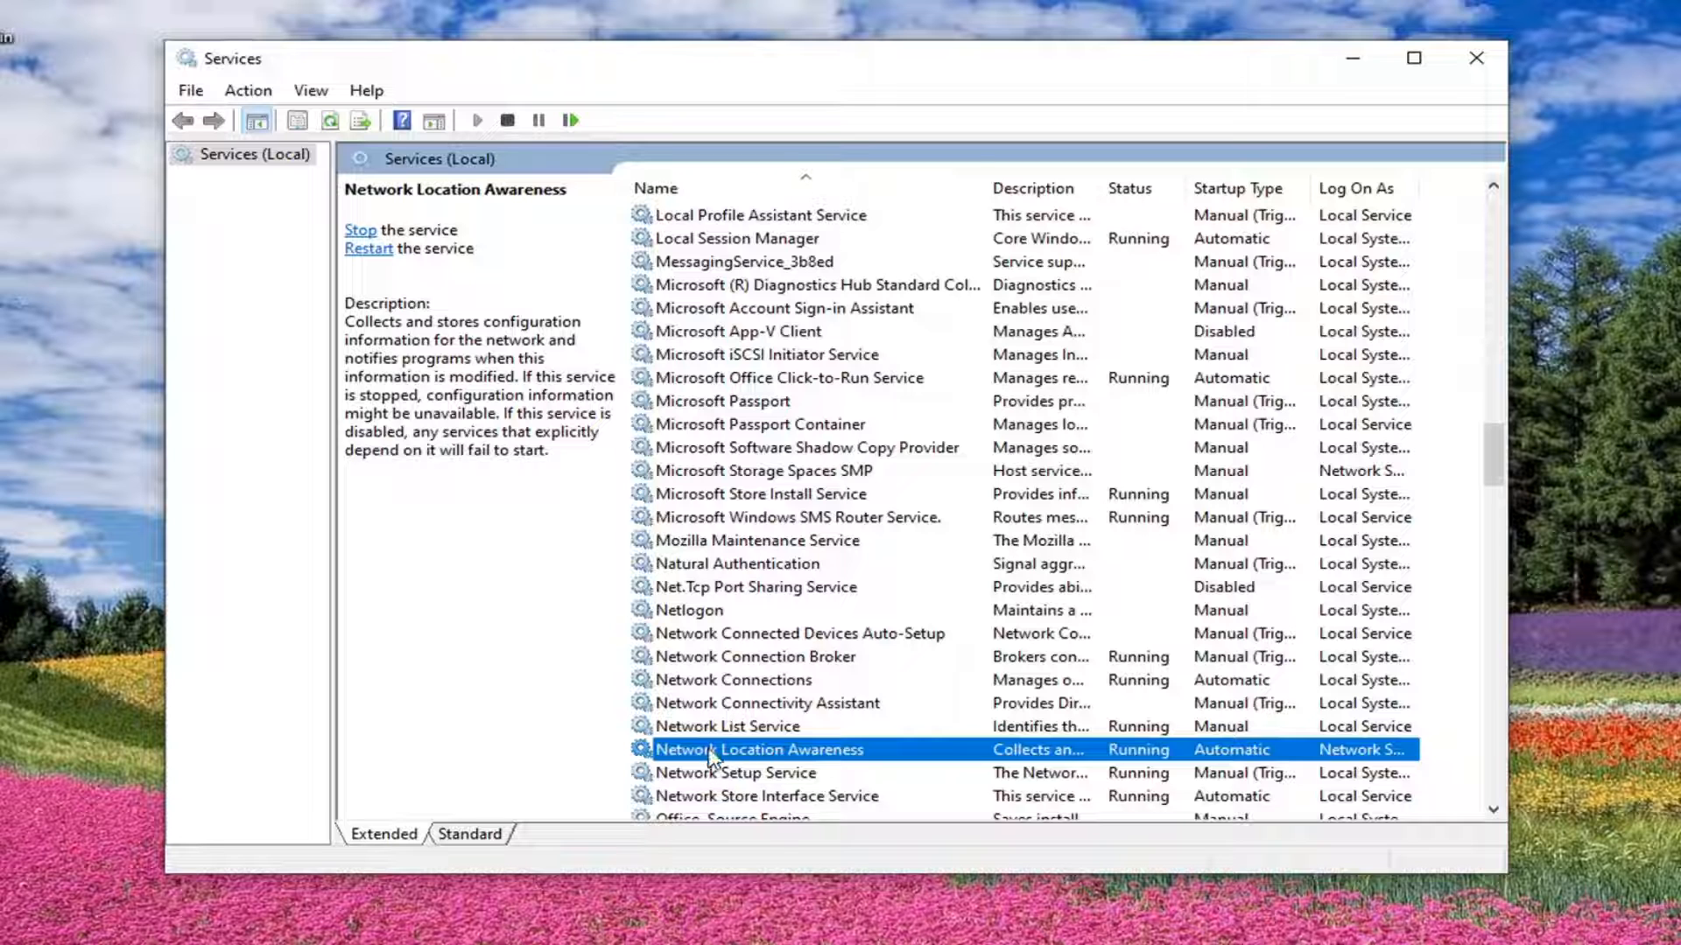
pyautogui.doubleClick(758, 749)
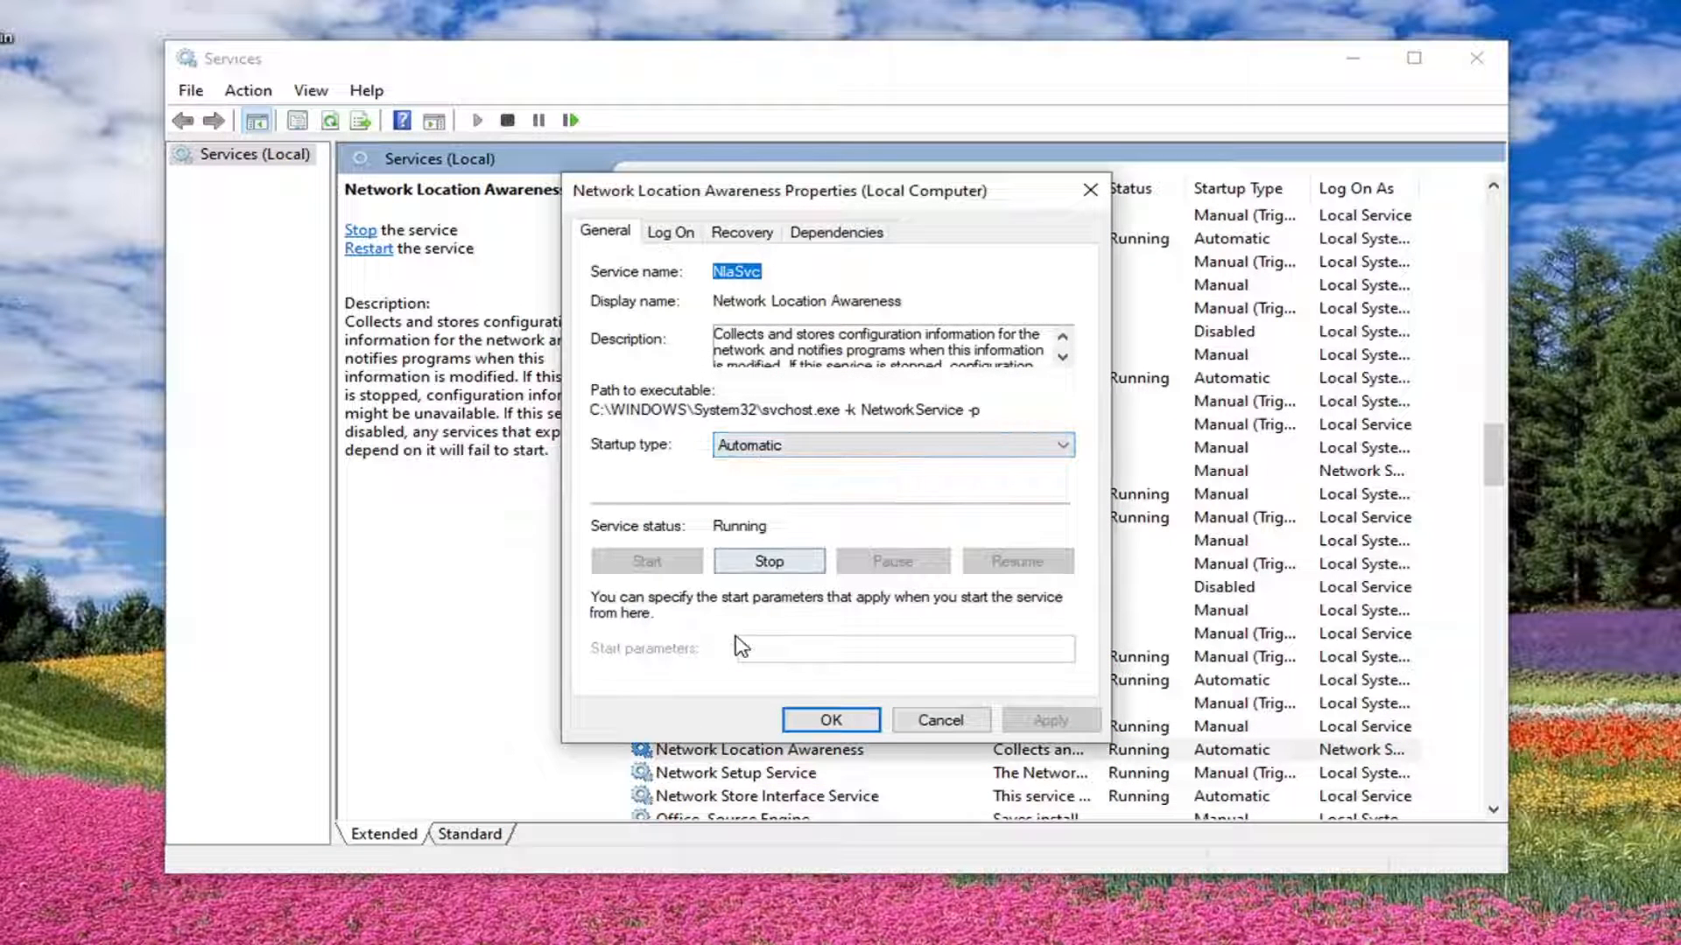
pyautogui.click(829, 719)
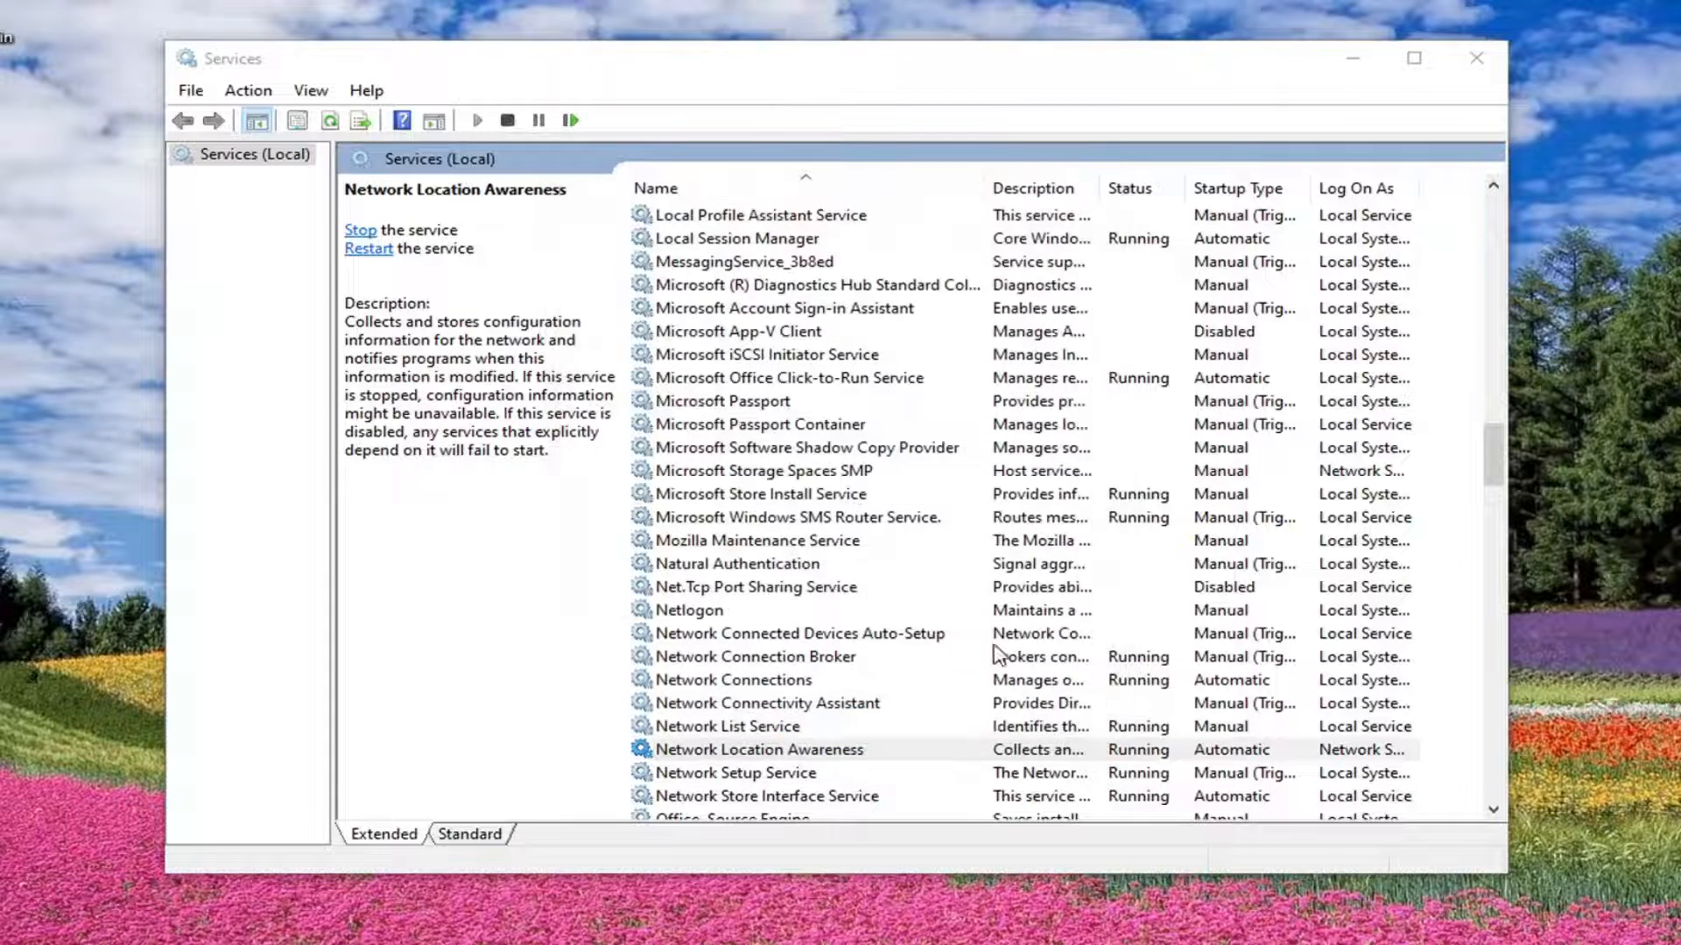
pyautogui.scroll(-3)
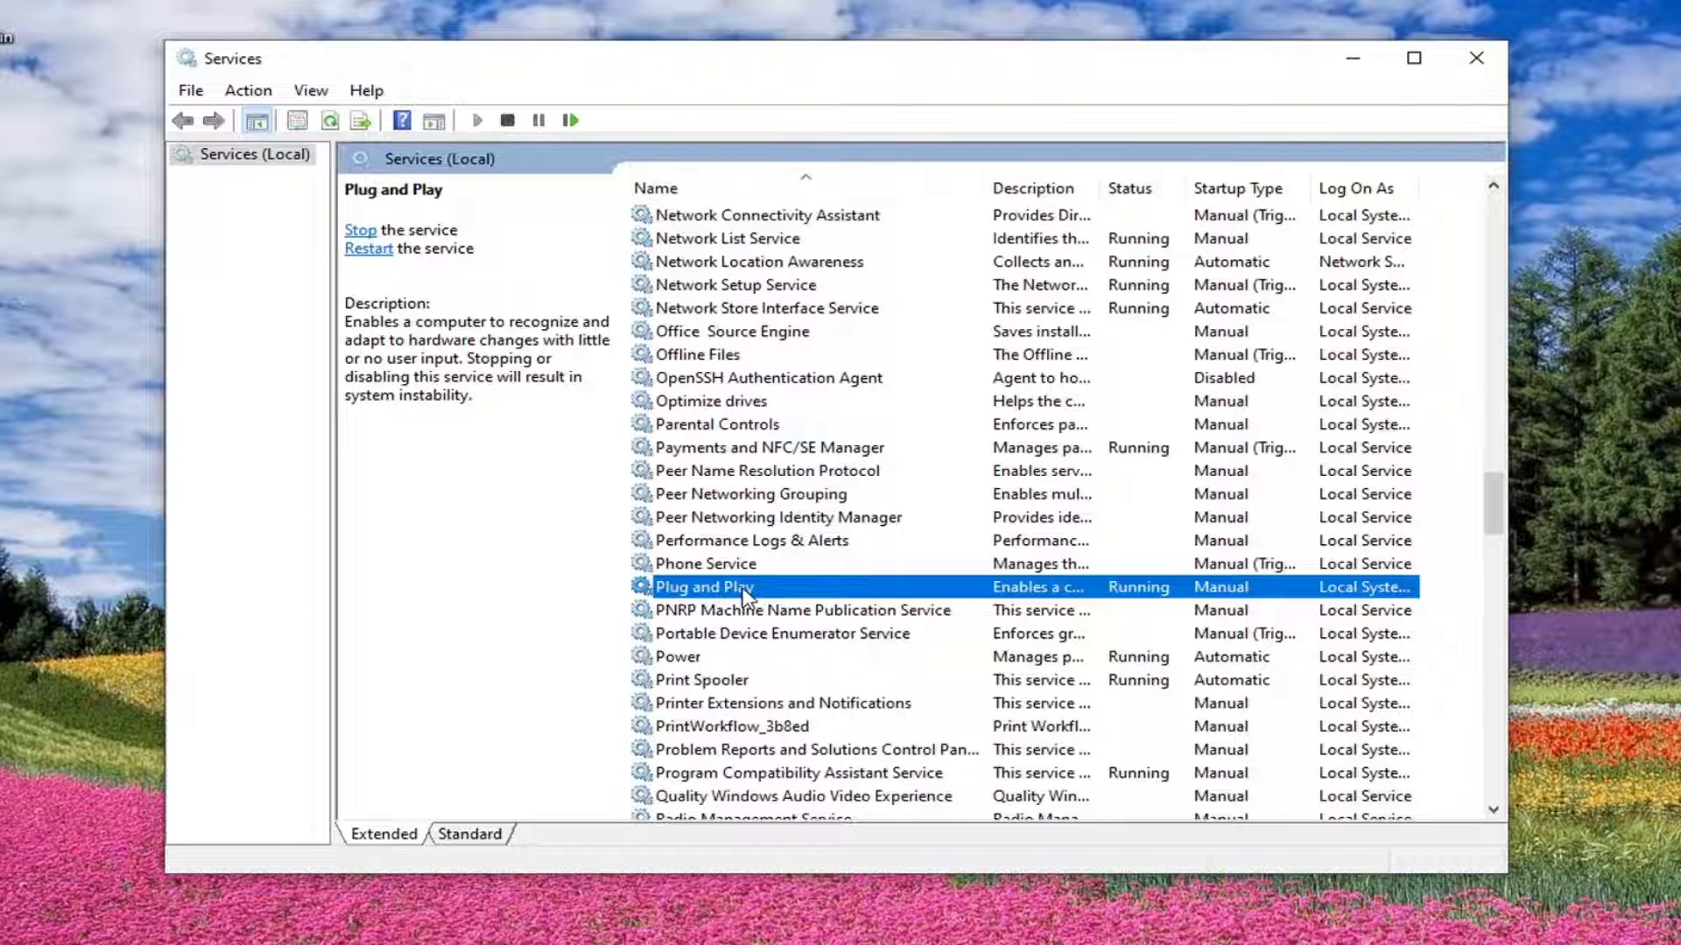
# Set the Plug and Play service to Automatic startup
pyautogui.click(1056, 443)
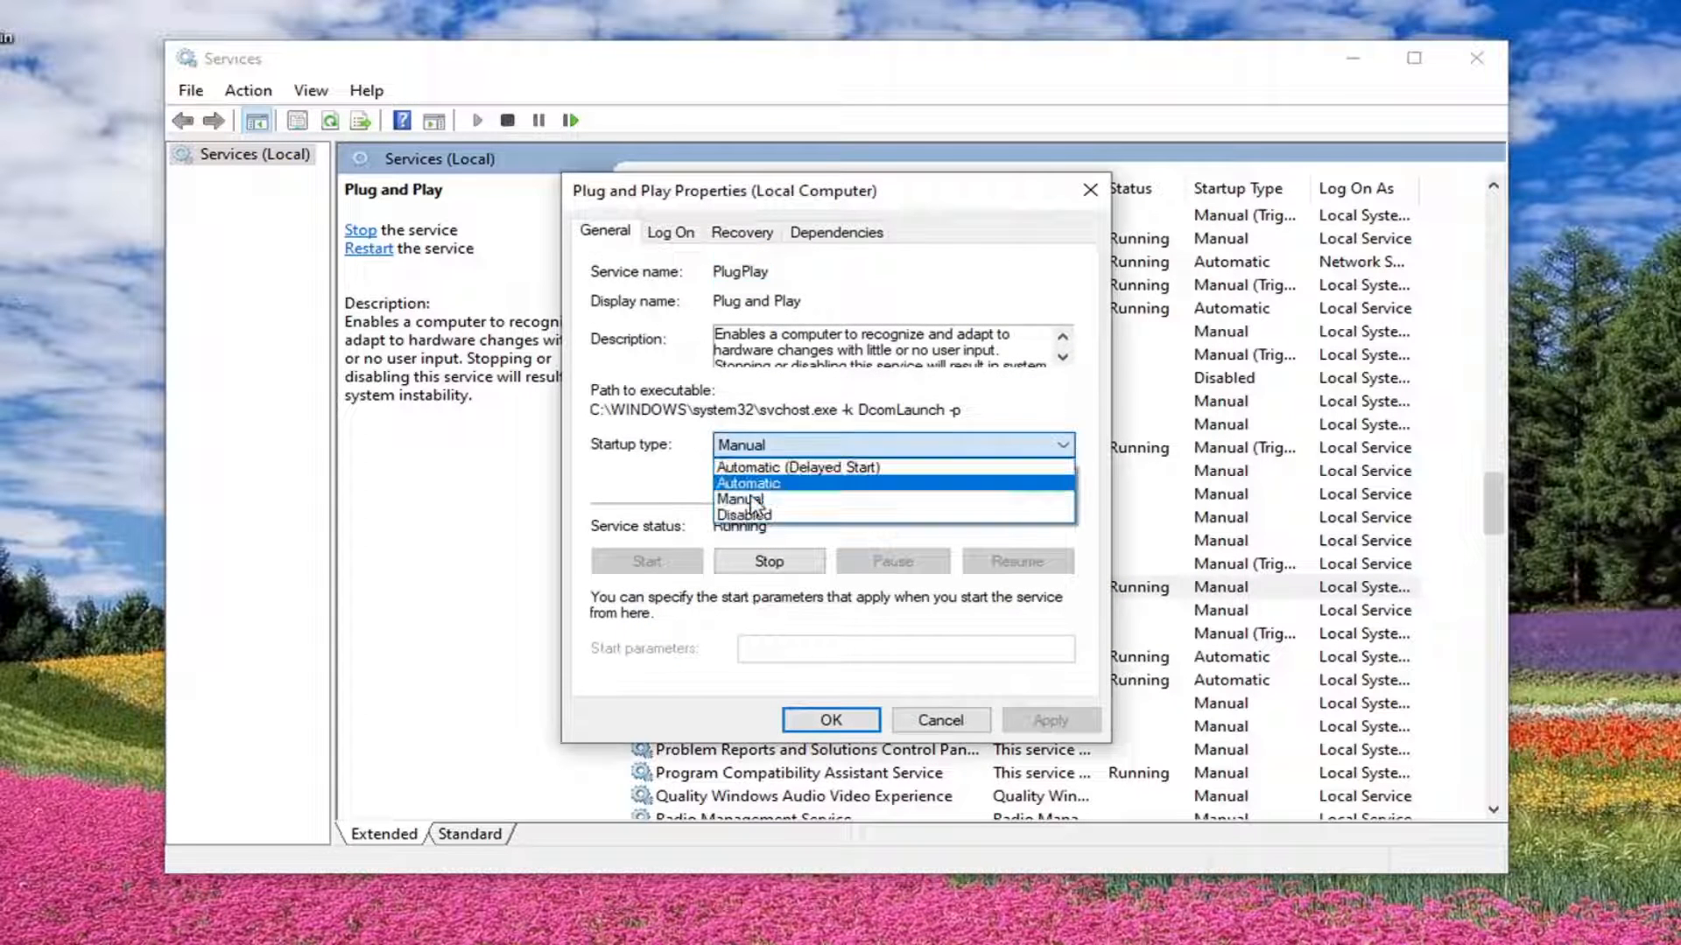
pyautogui.click(747, 483)
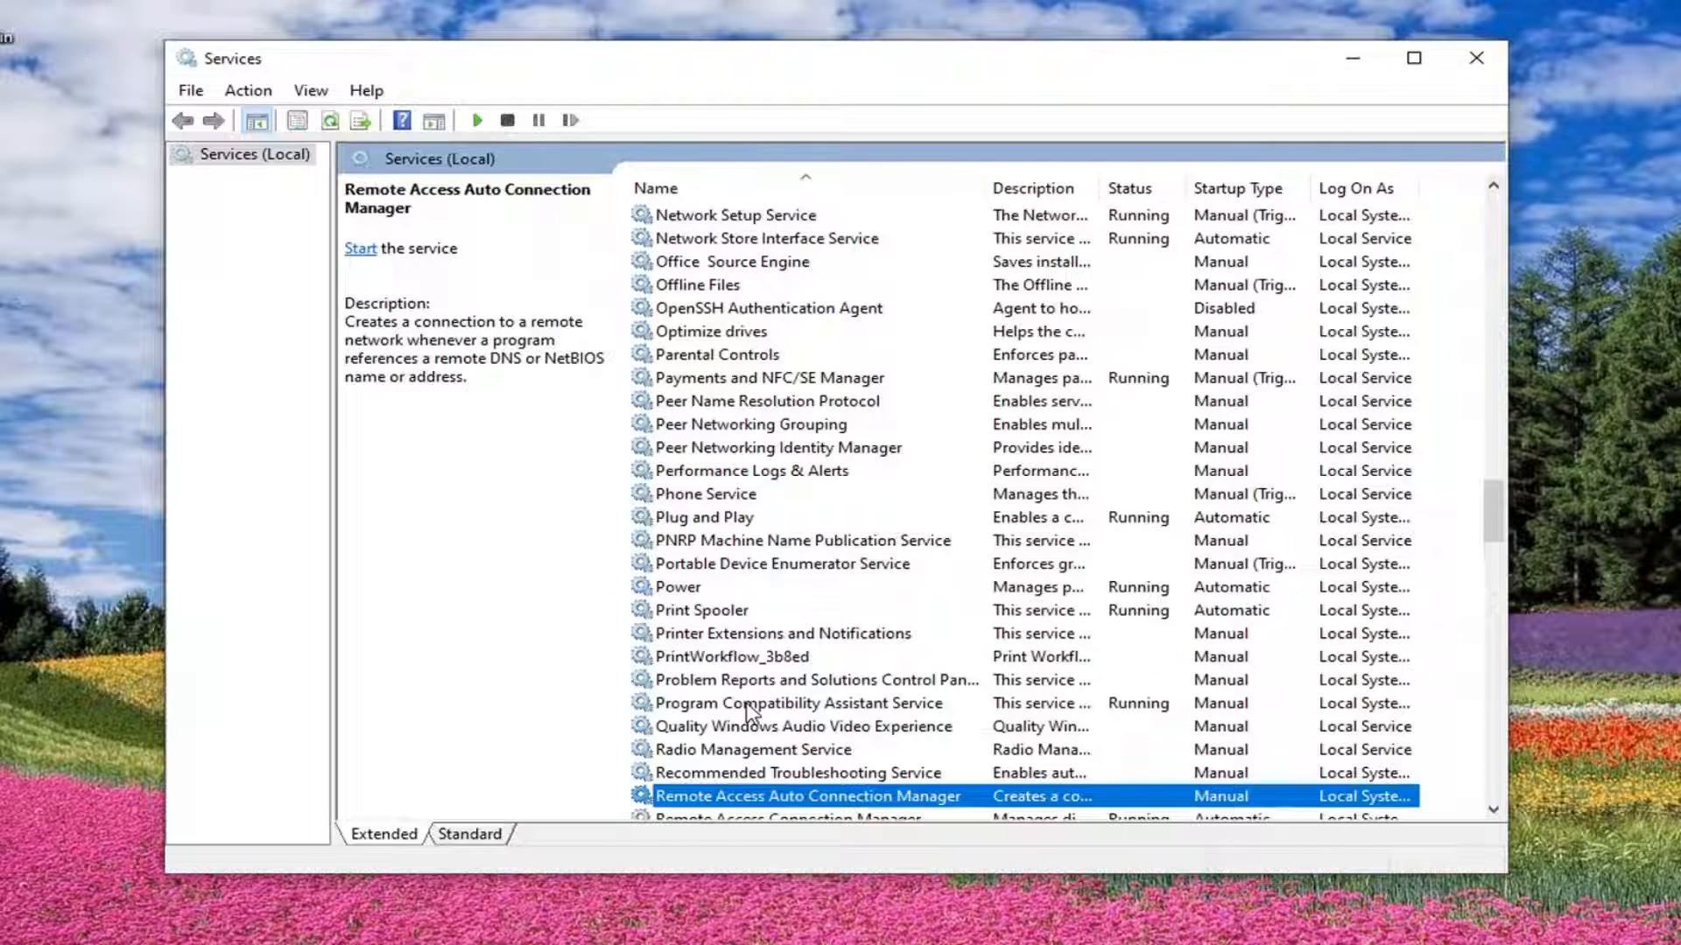
pyautogui.scroll(-3)
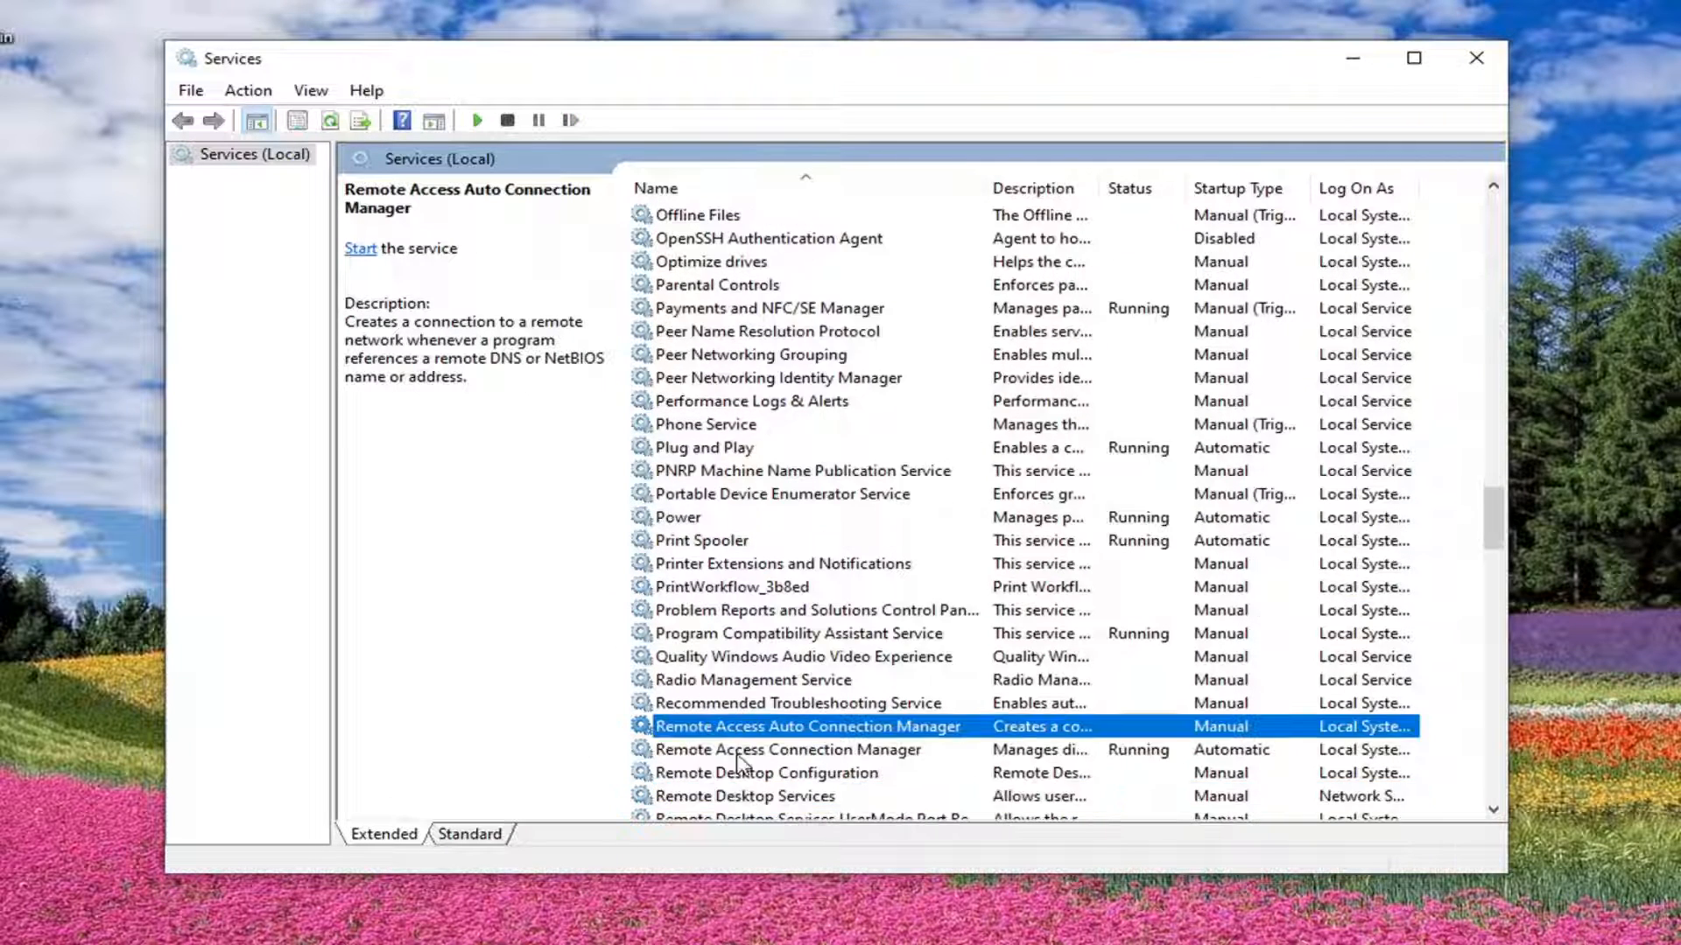
# Check Remote Access Connection Manager is Automatic and Running, closing without changes
pyautogui.click(788, 749)
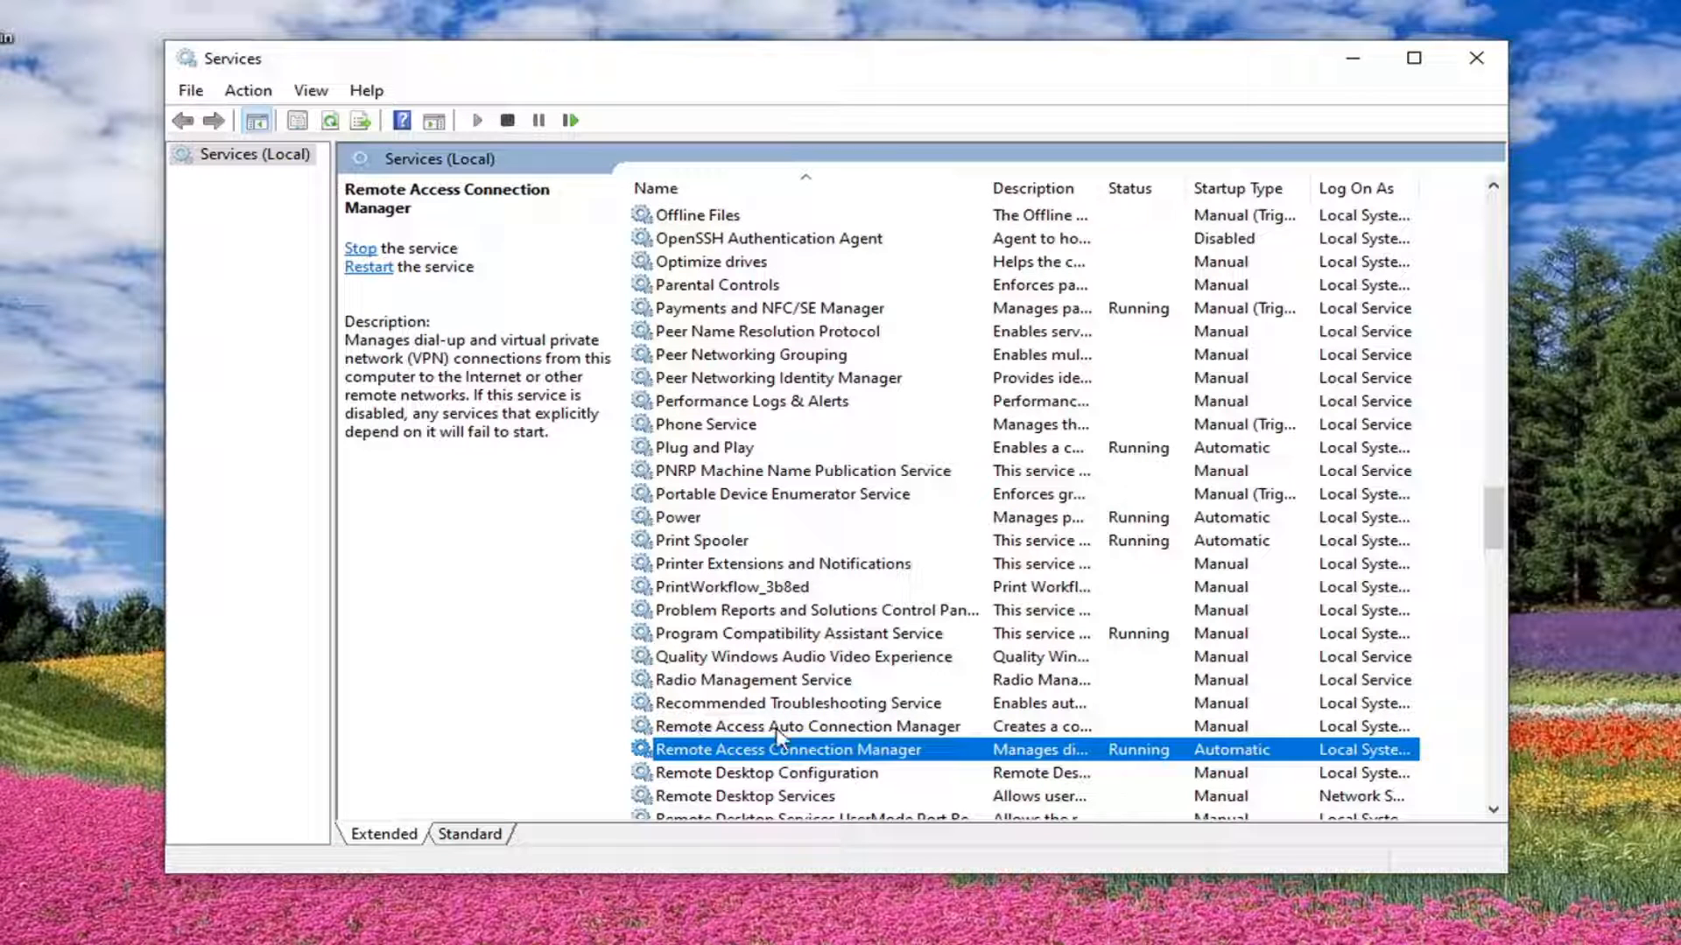
pyautogui.moveTo(665, 770)
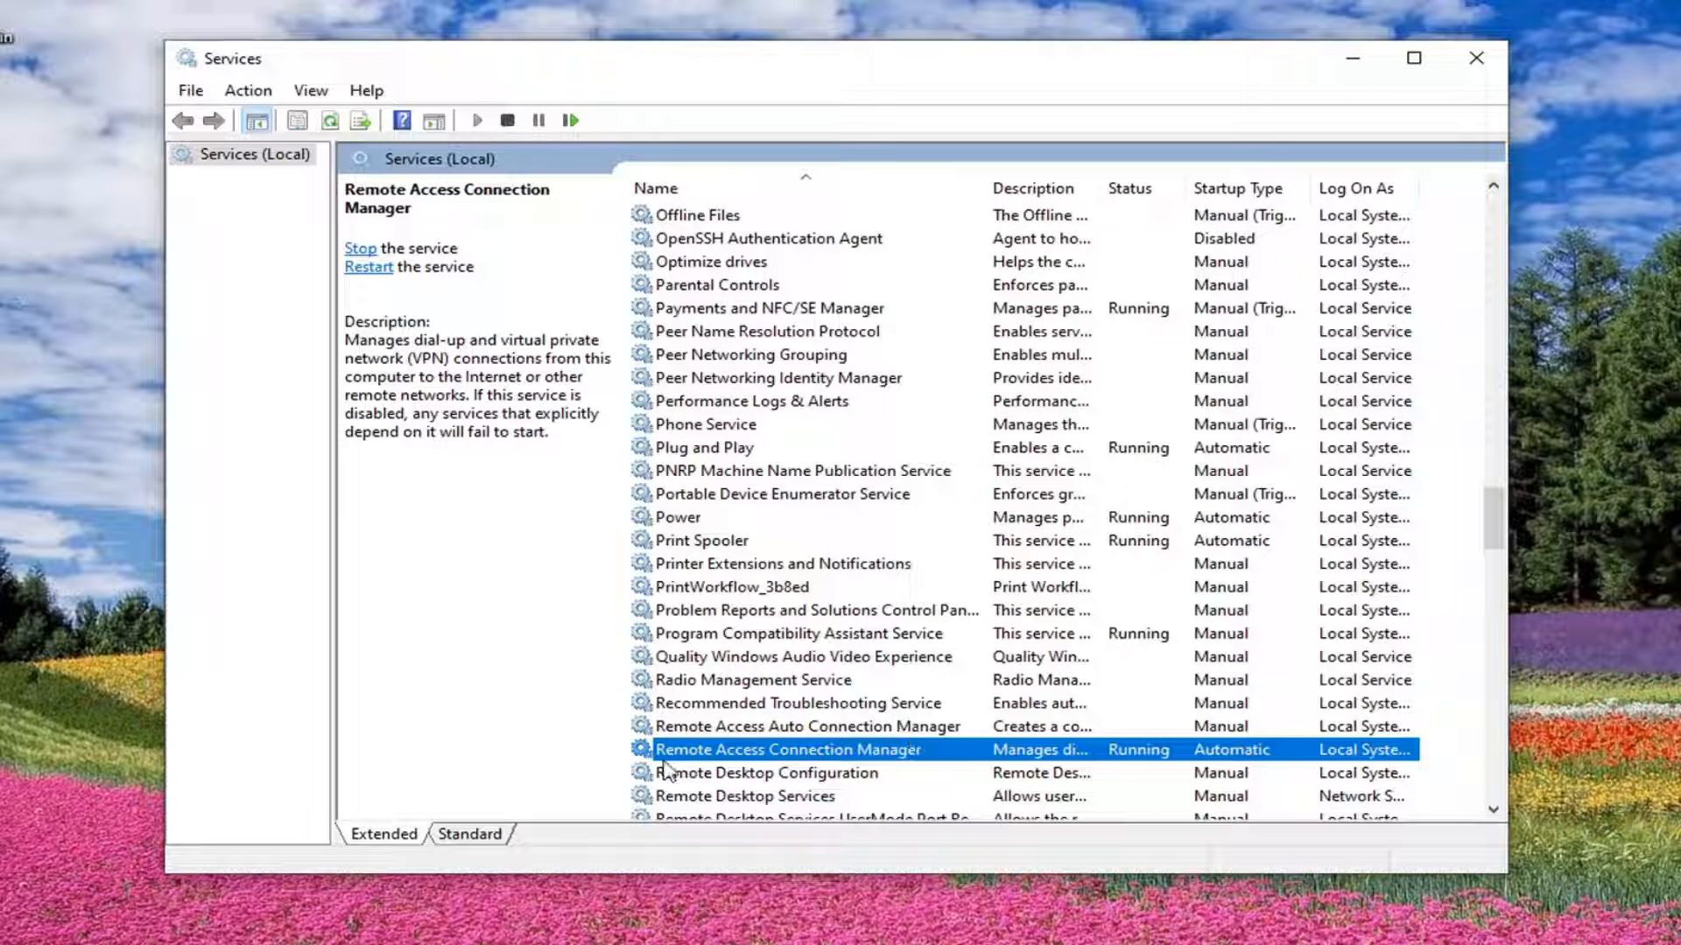
pyautogui.moveTo(793, 727)
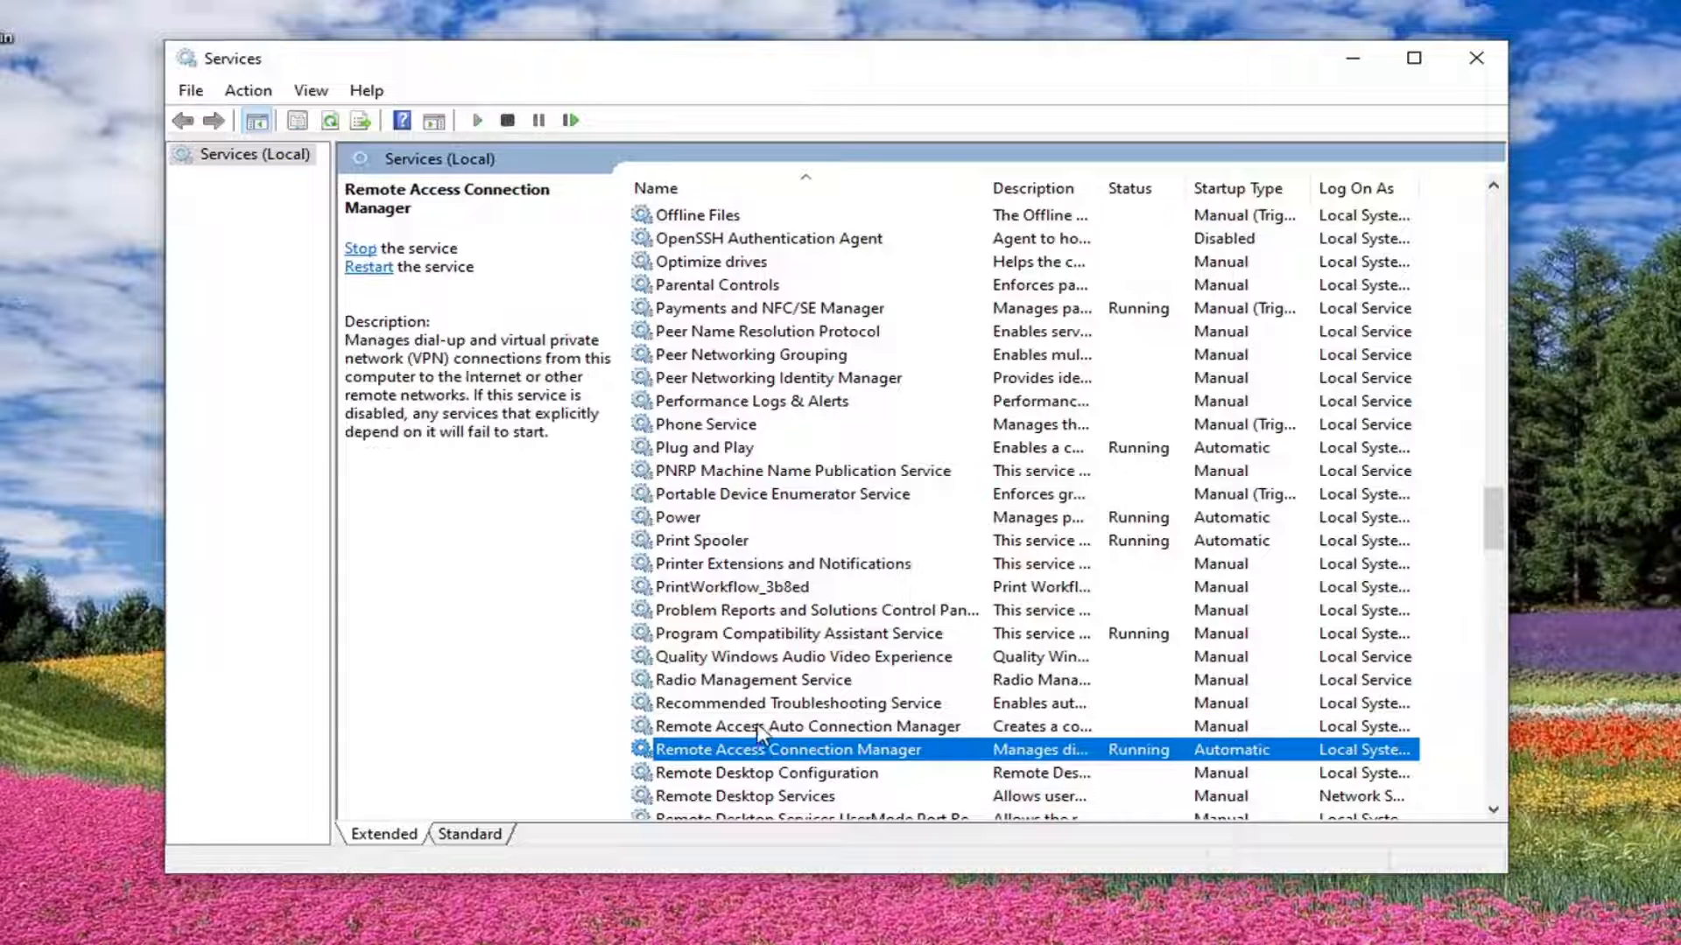
pyautogui.doubleClick(786, 750)
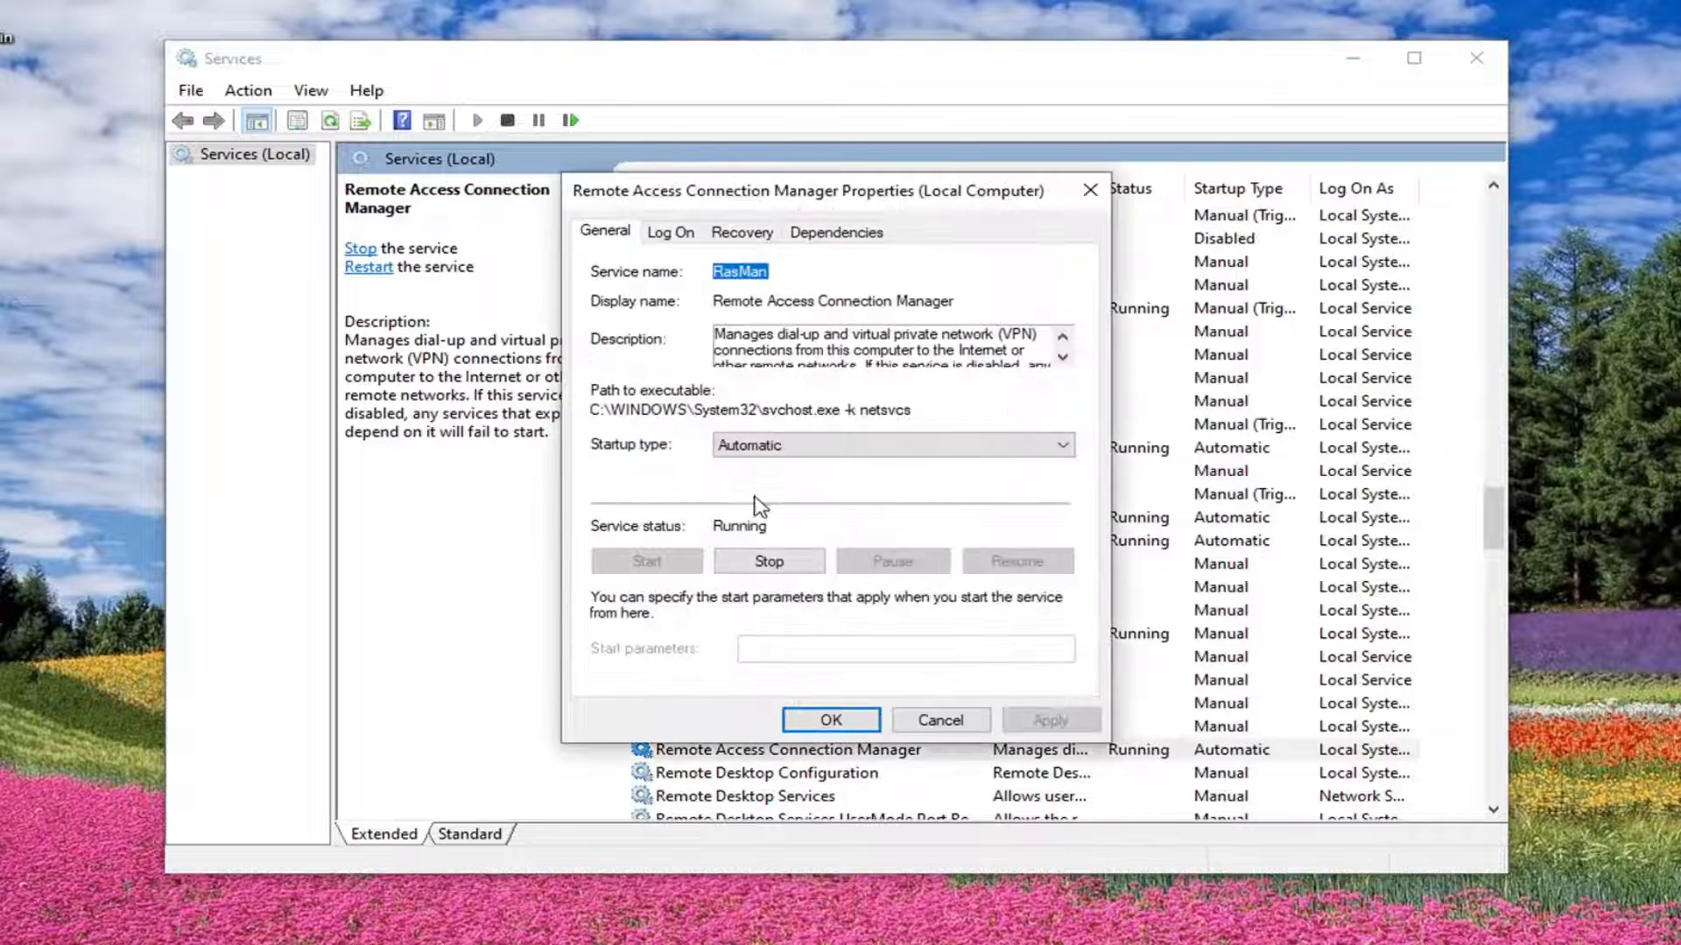
pyautogui.click(830, 719)
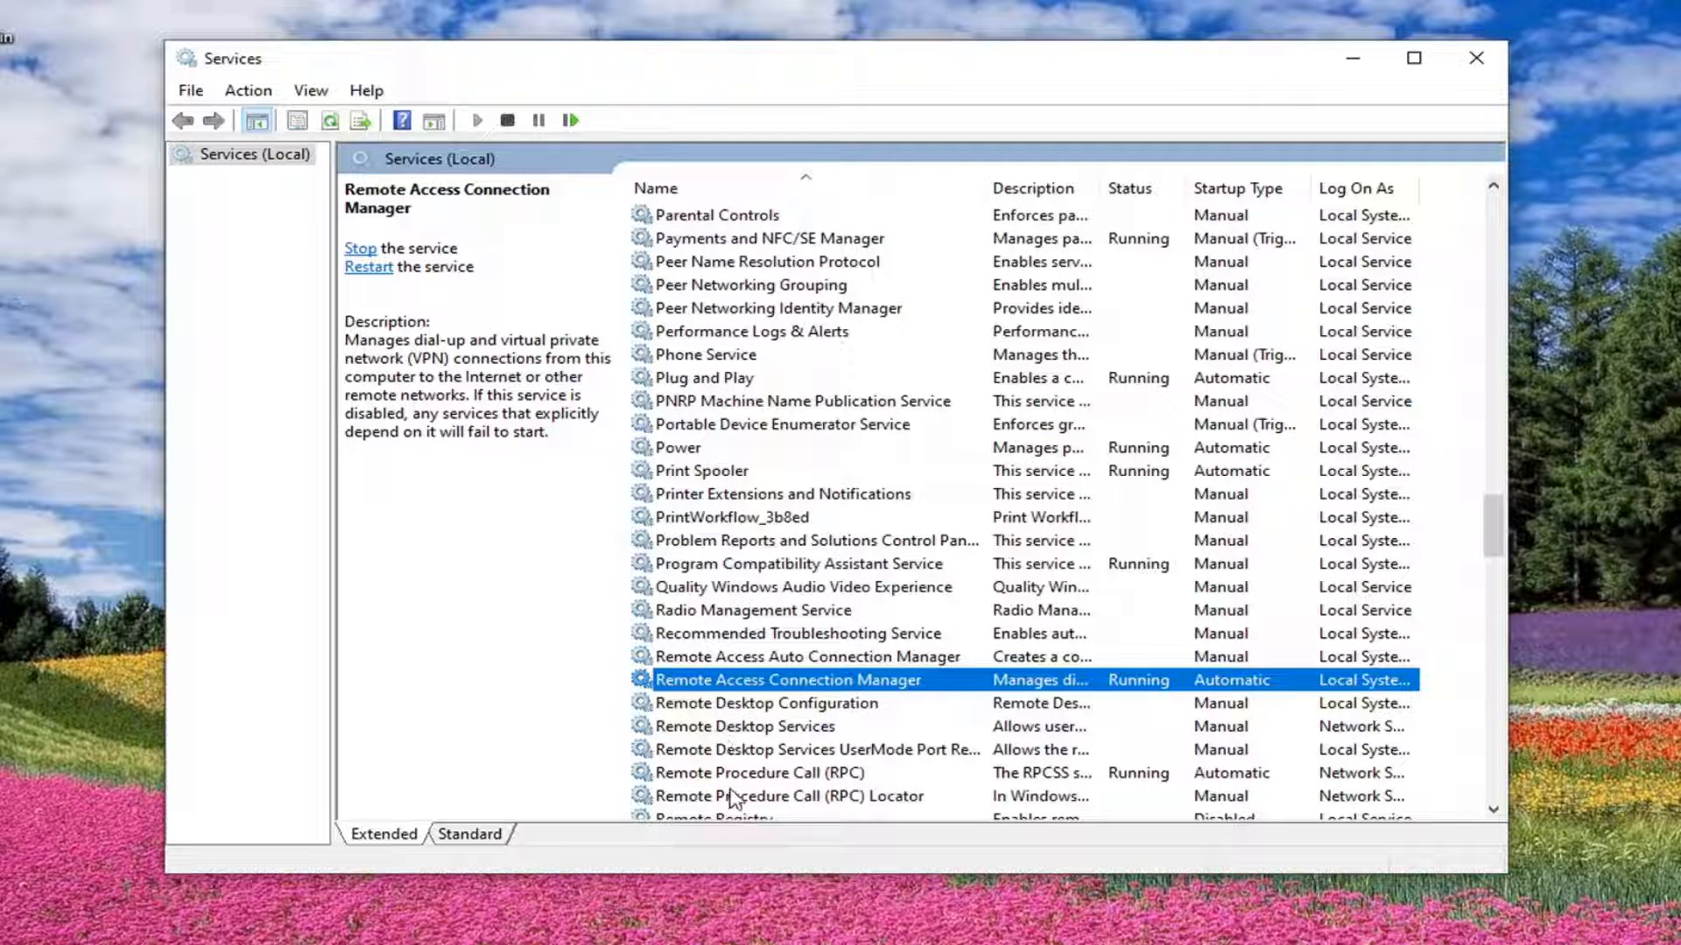
pyautogui.click(762, 704)
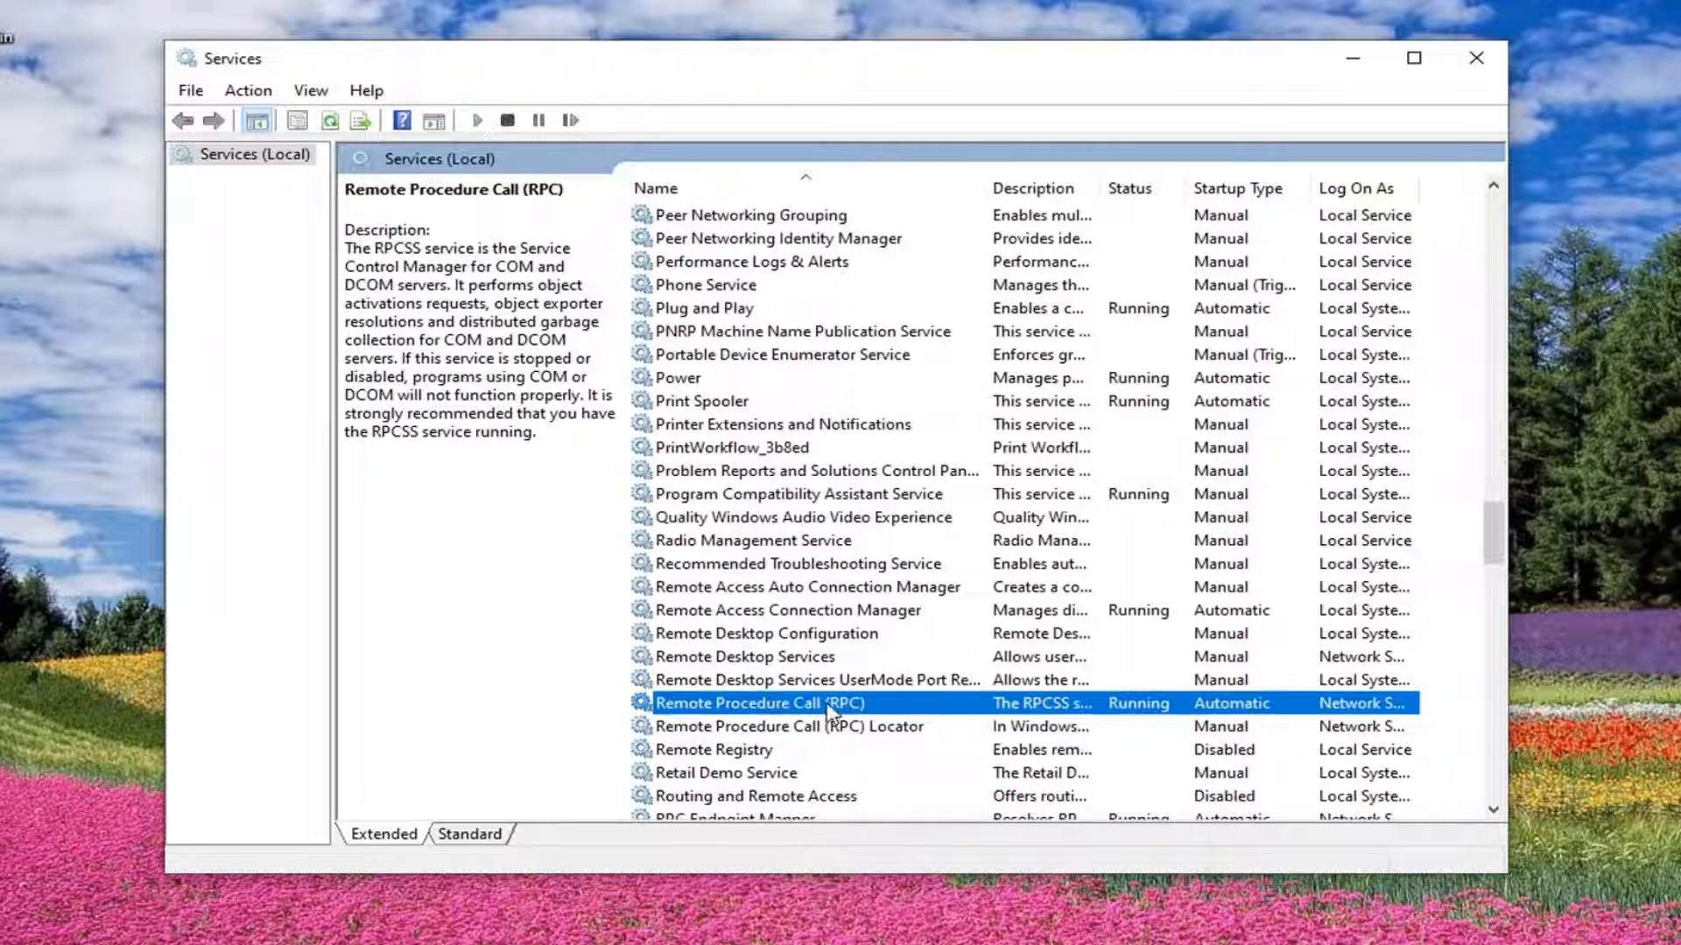
pyautogui.doubleClick(759, 704)
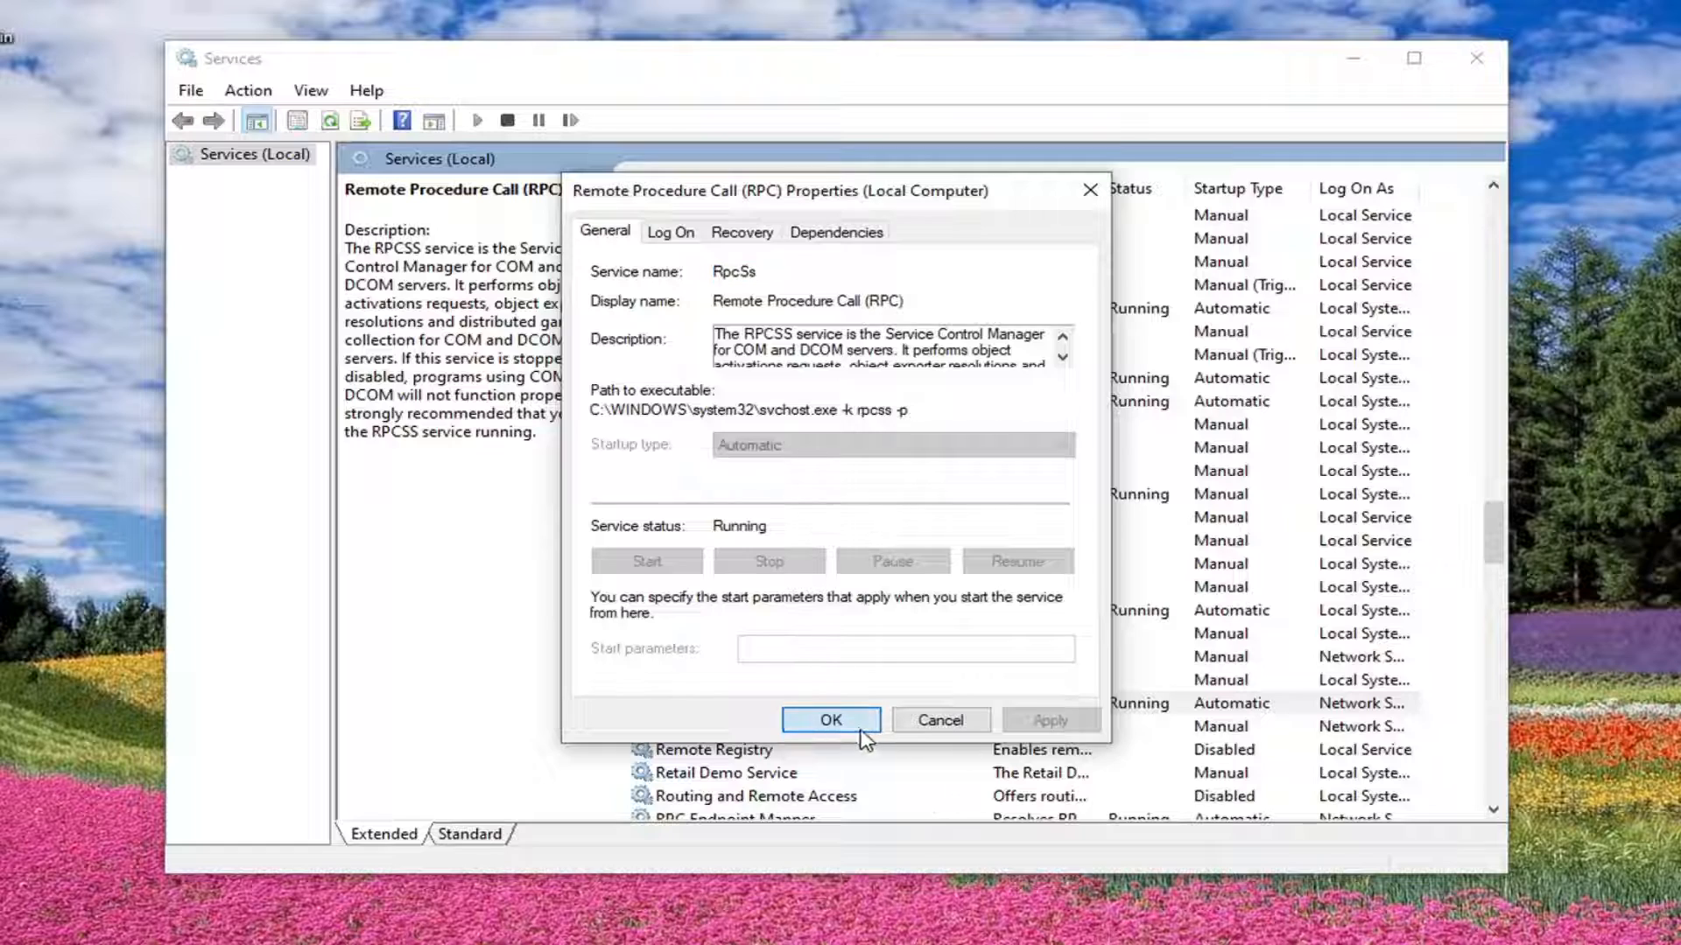
pyautogui.click(830, 719)
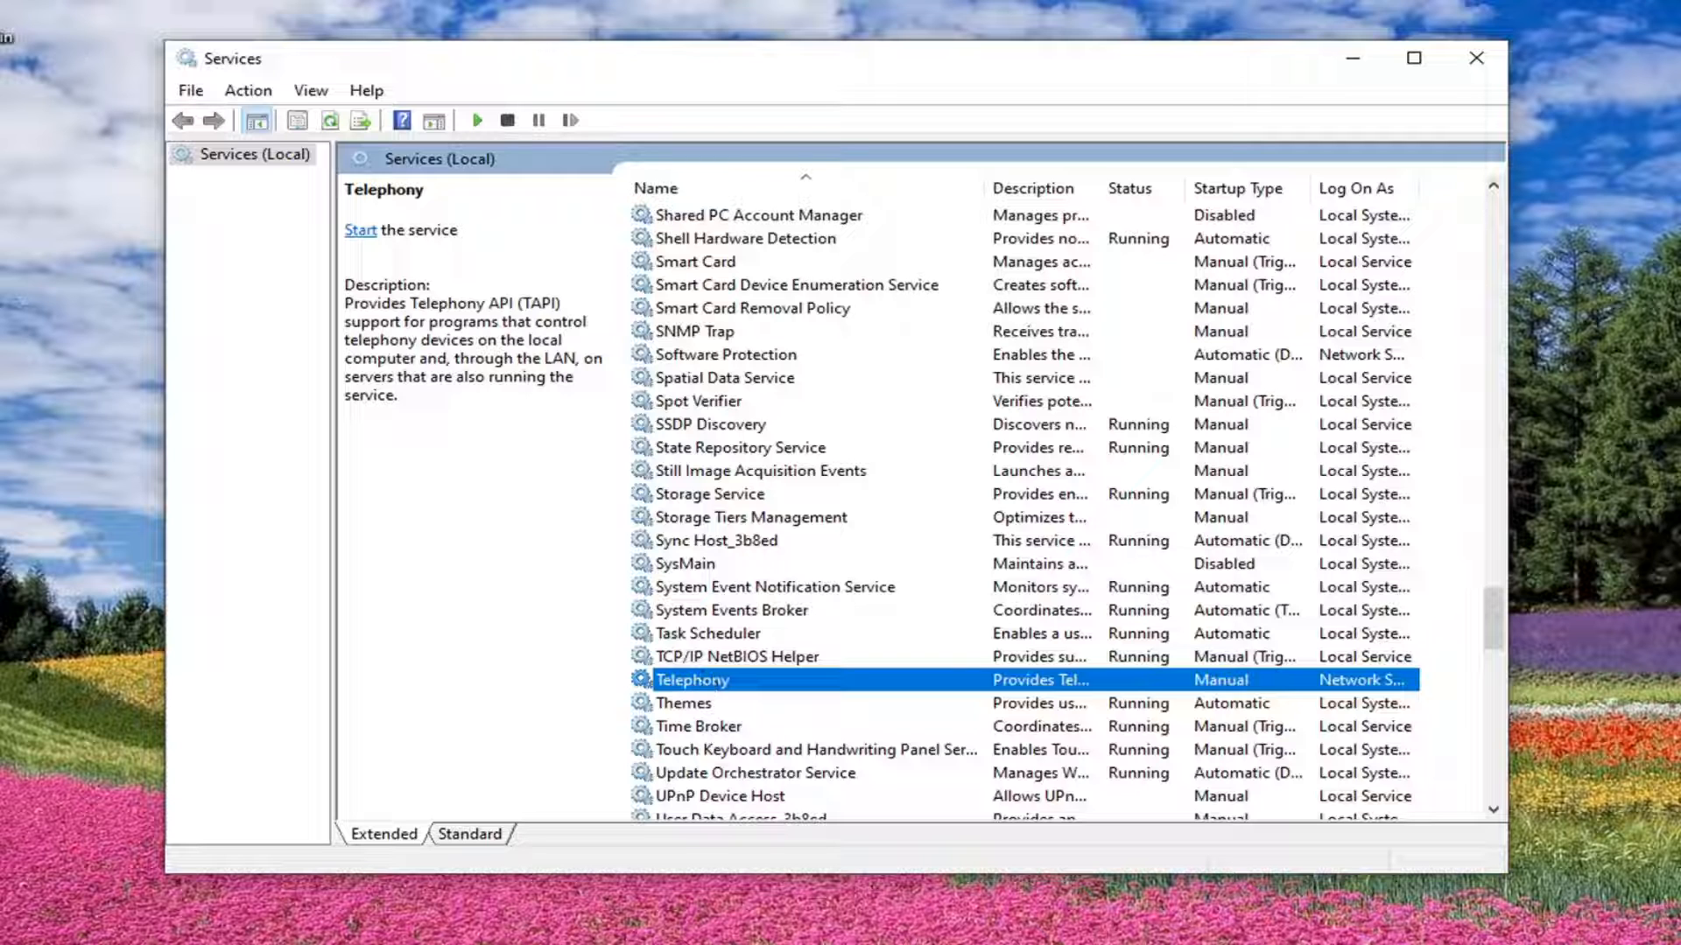
# Set Telephony to Automatic startup, start it, apply, and close the Services console
pyautogui.doubleClick(691, 679)
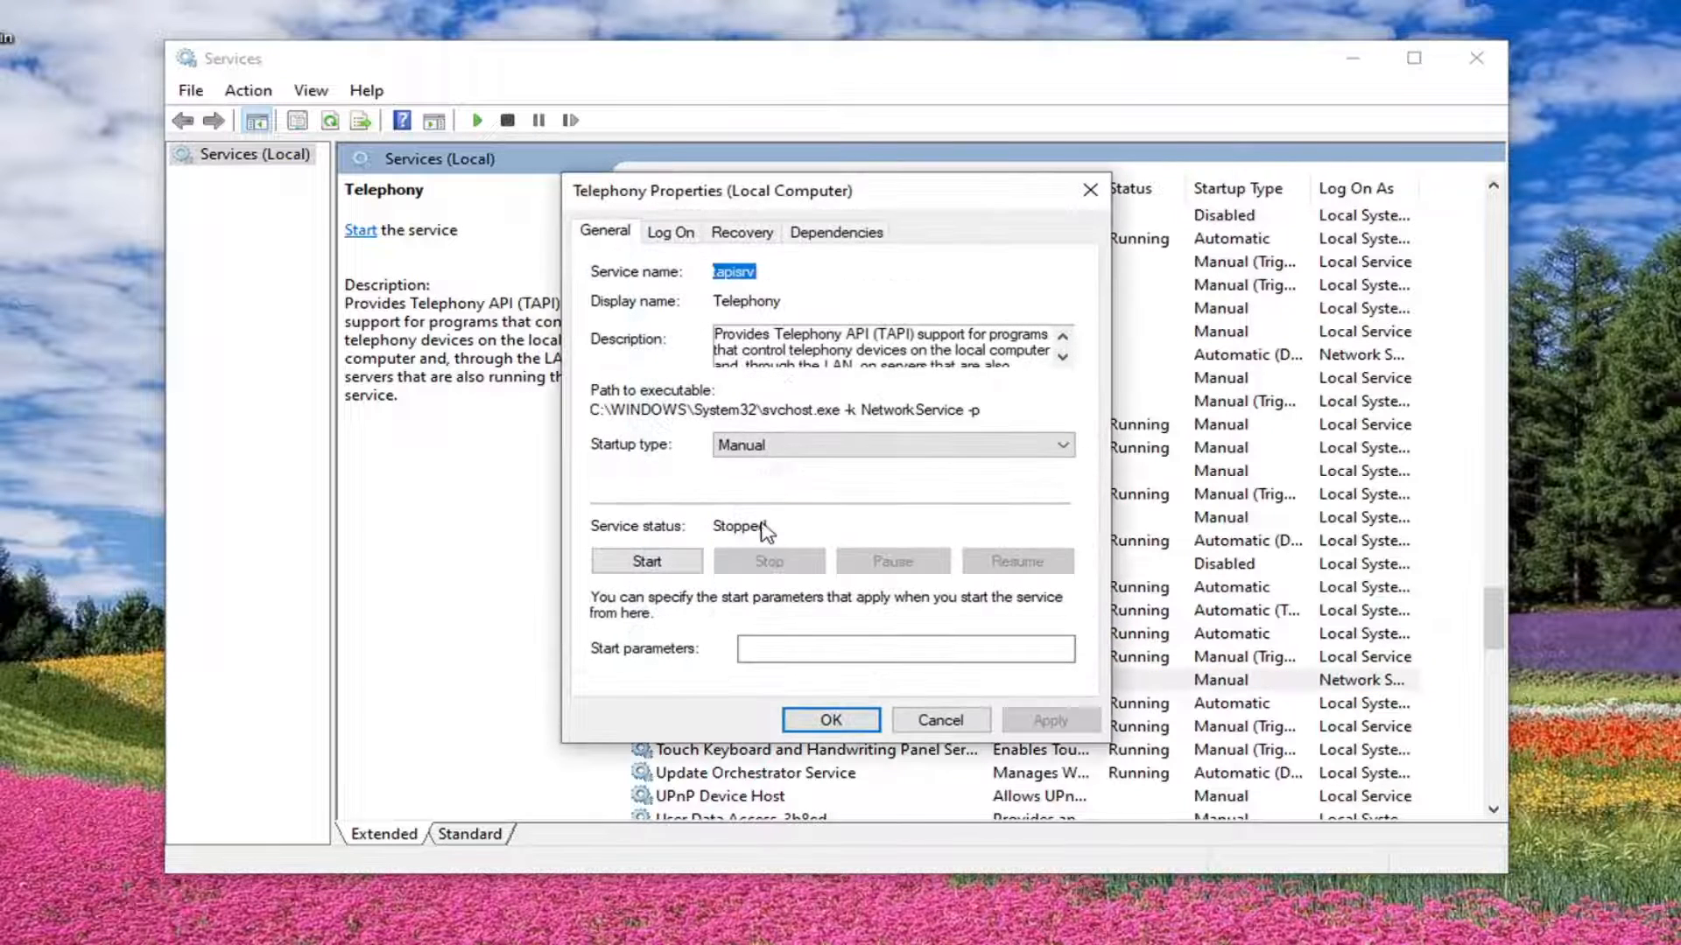
pyautogui.click(890, 443)
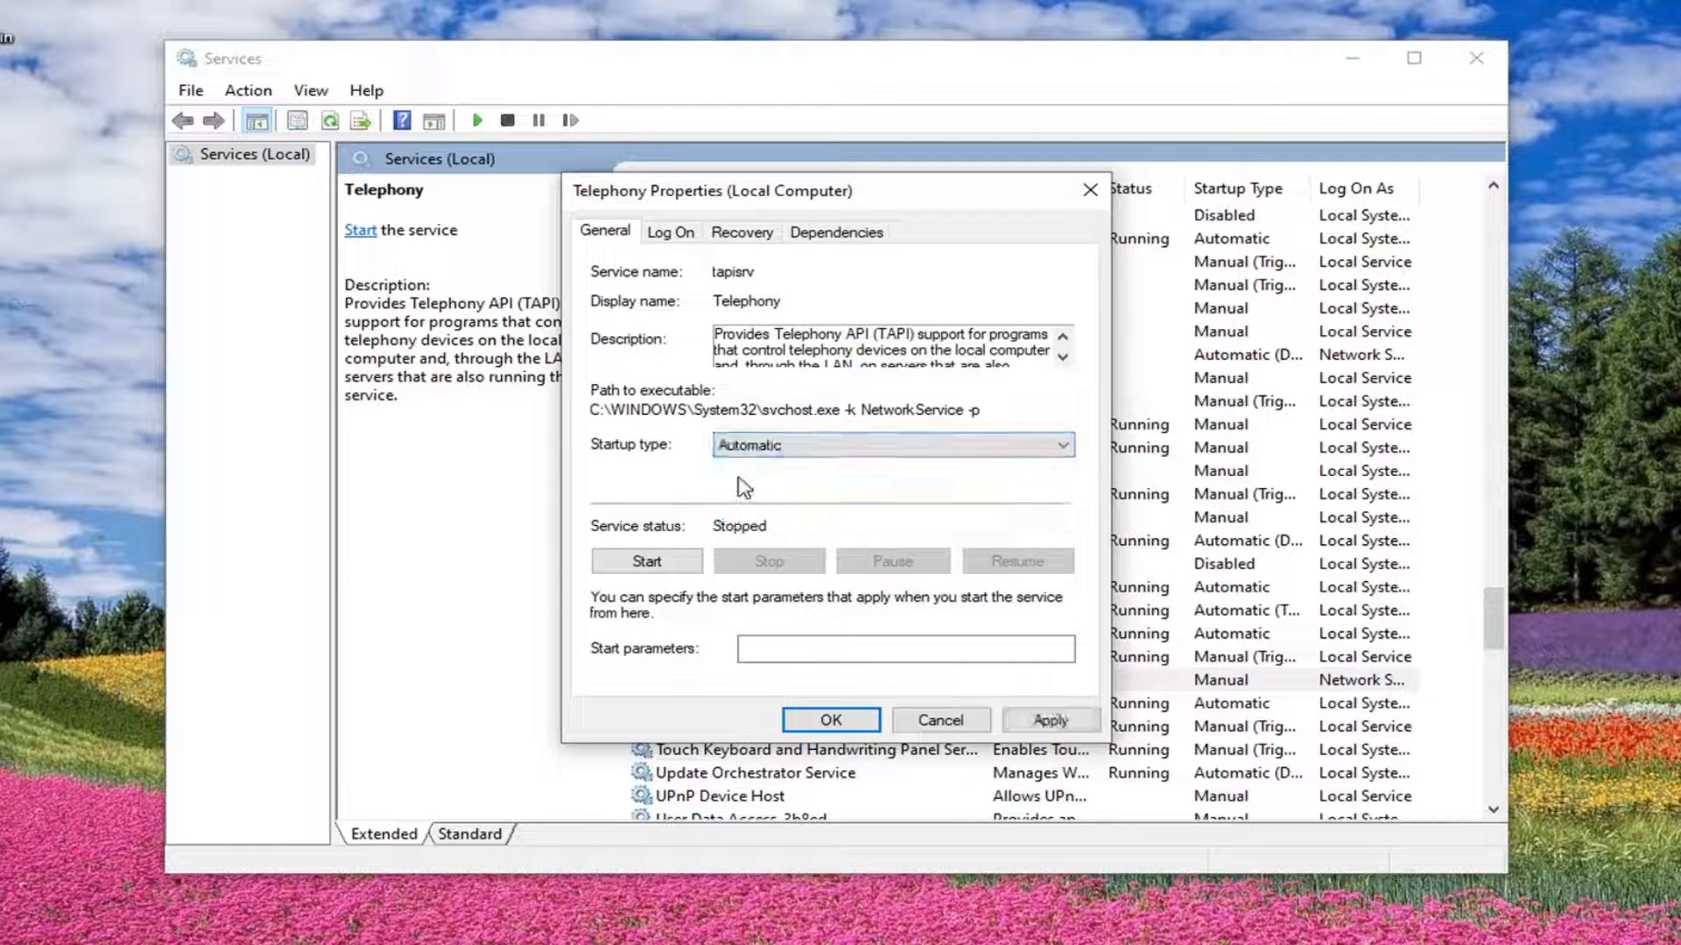
pyautogui.click(646, 560)
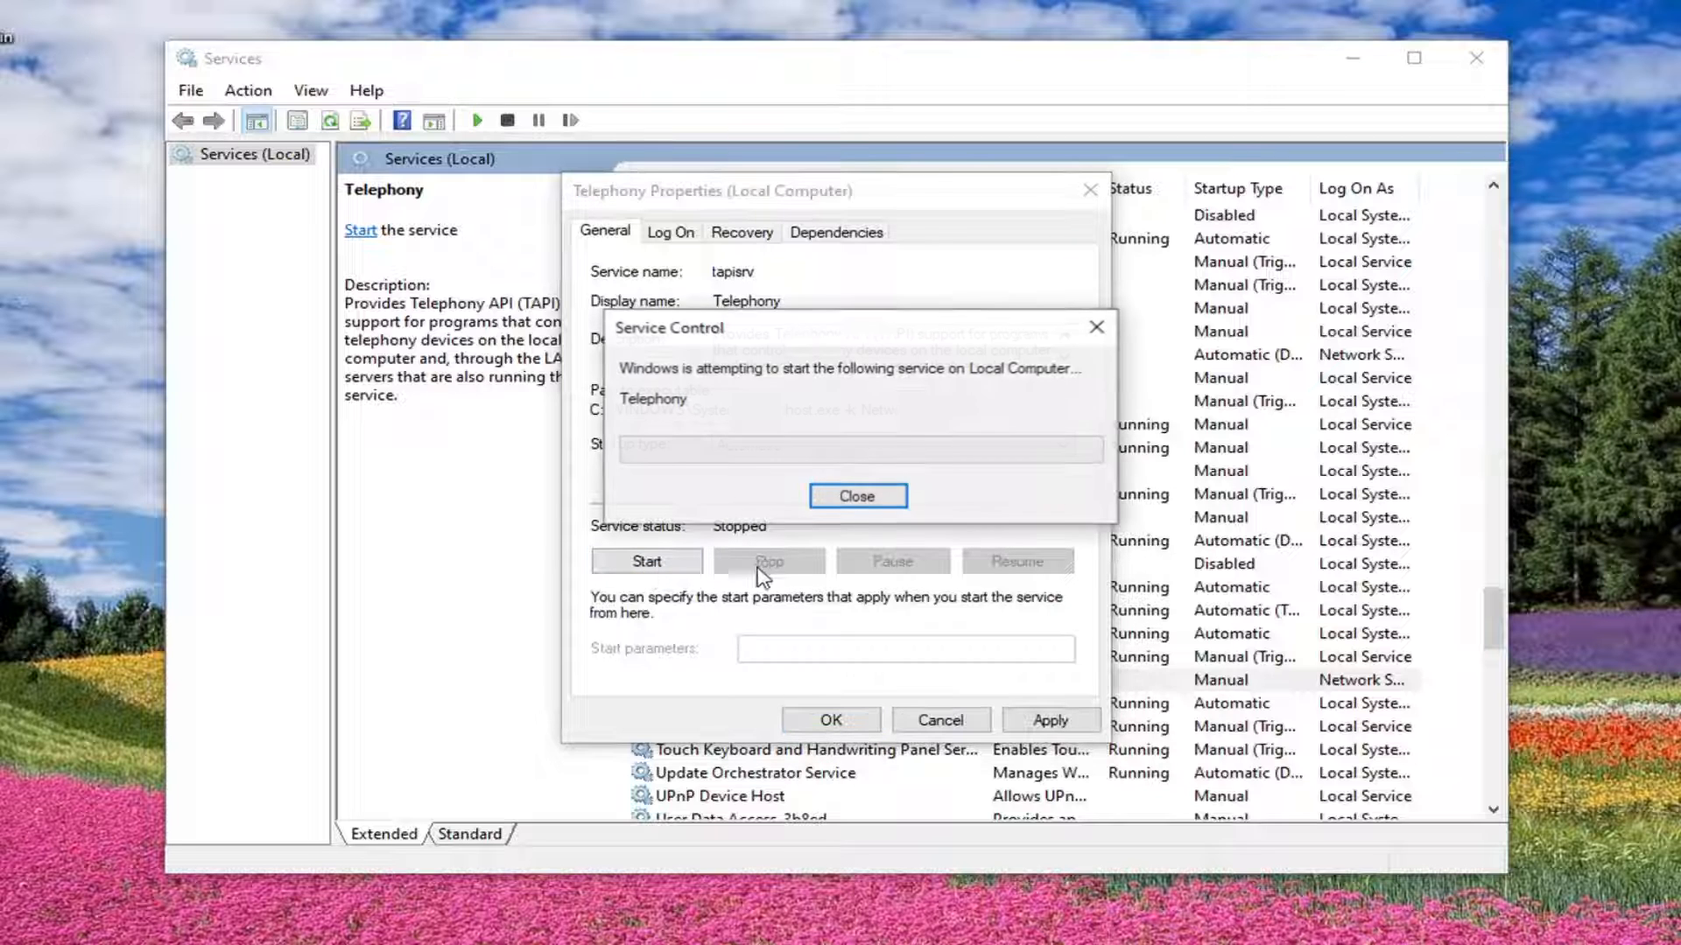
pyautogui.click(856, 495)
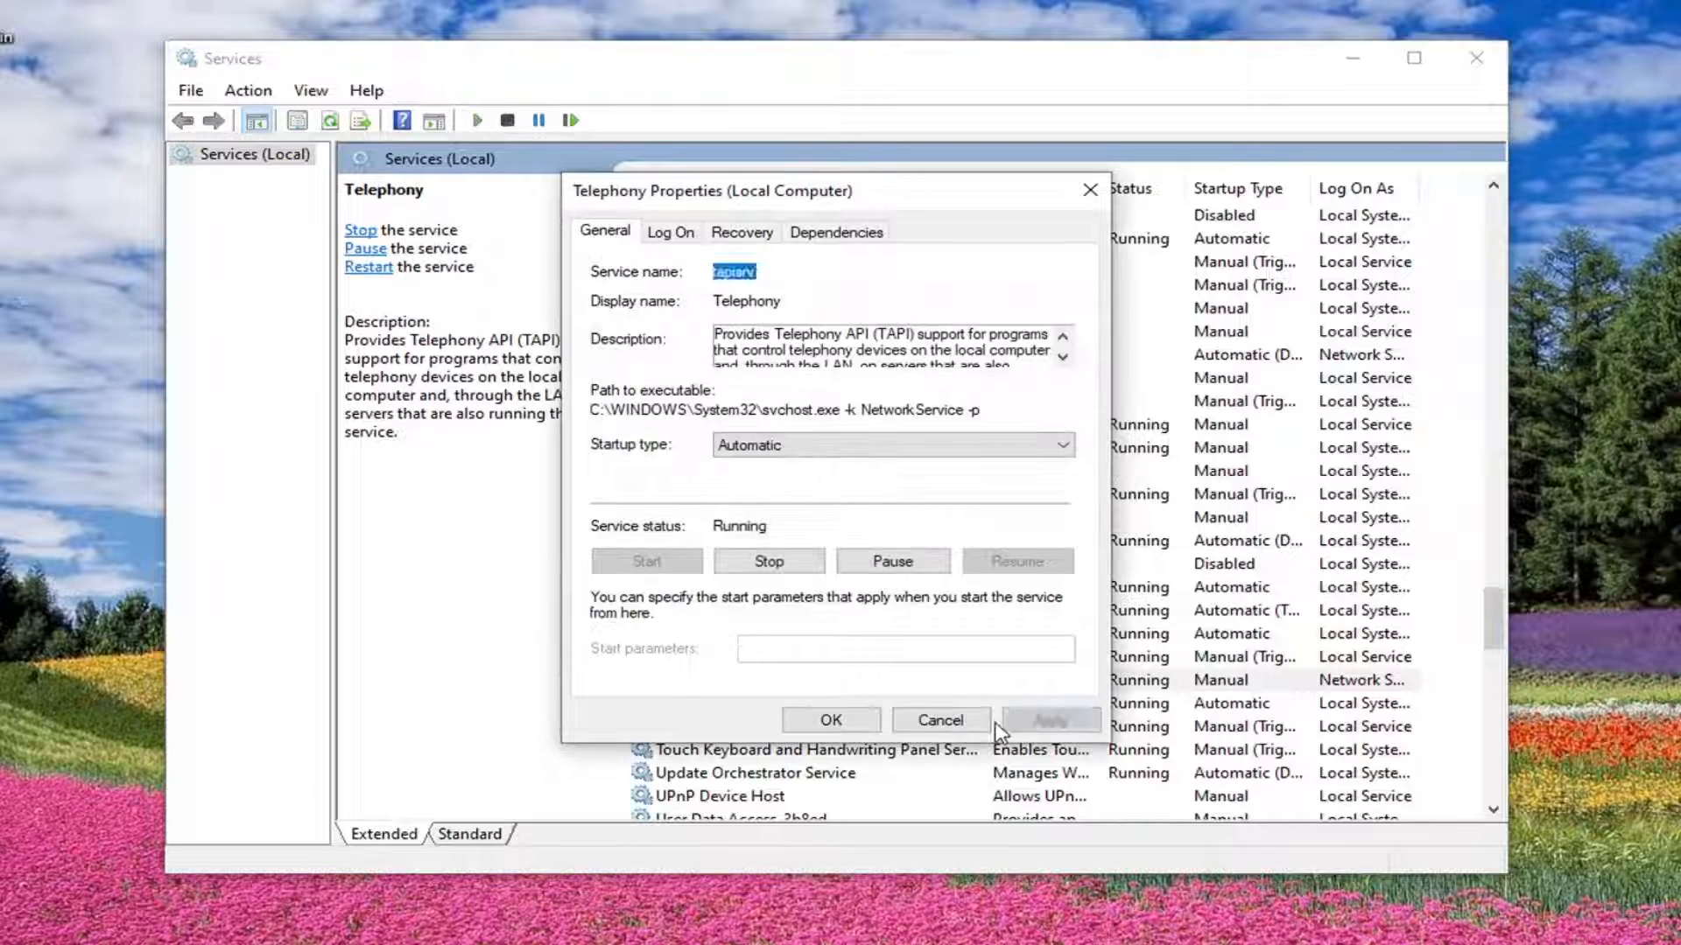
pyautogui.click(938, 719)
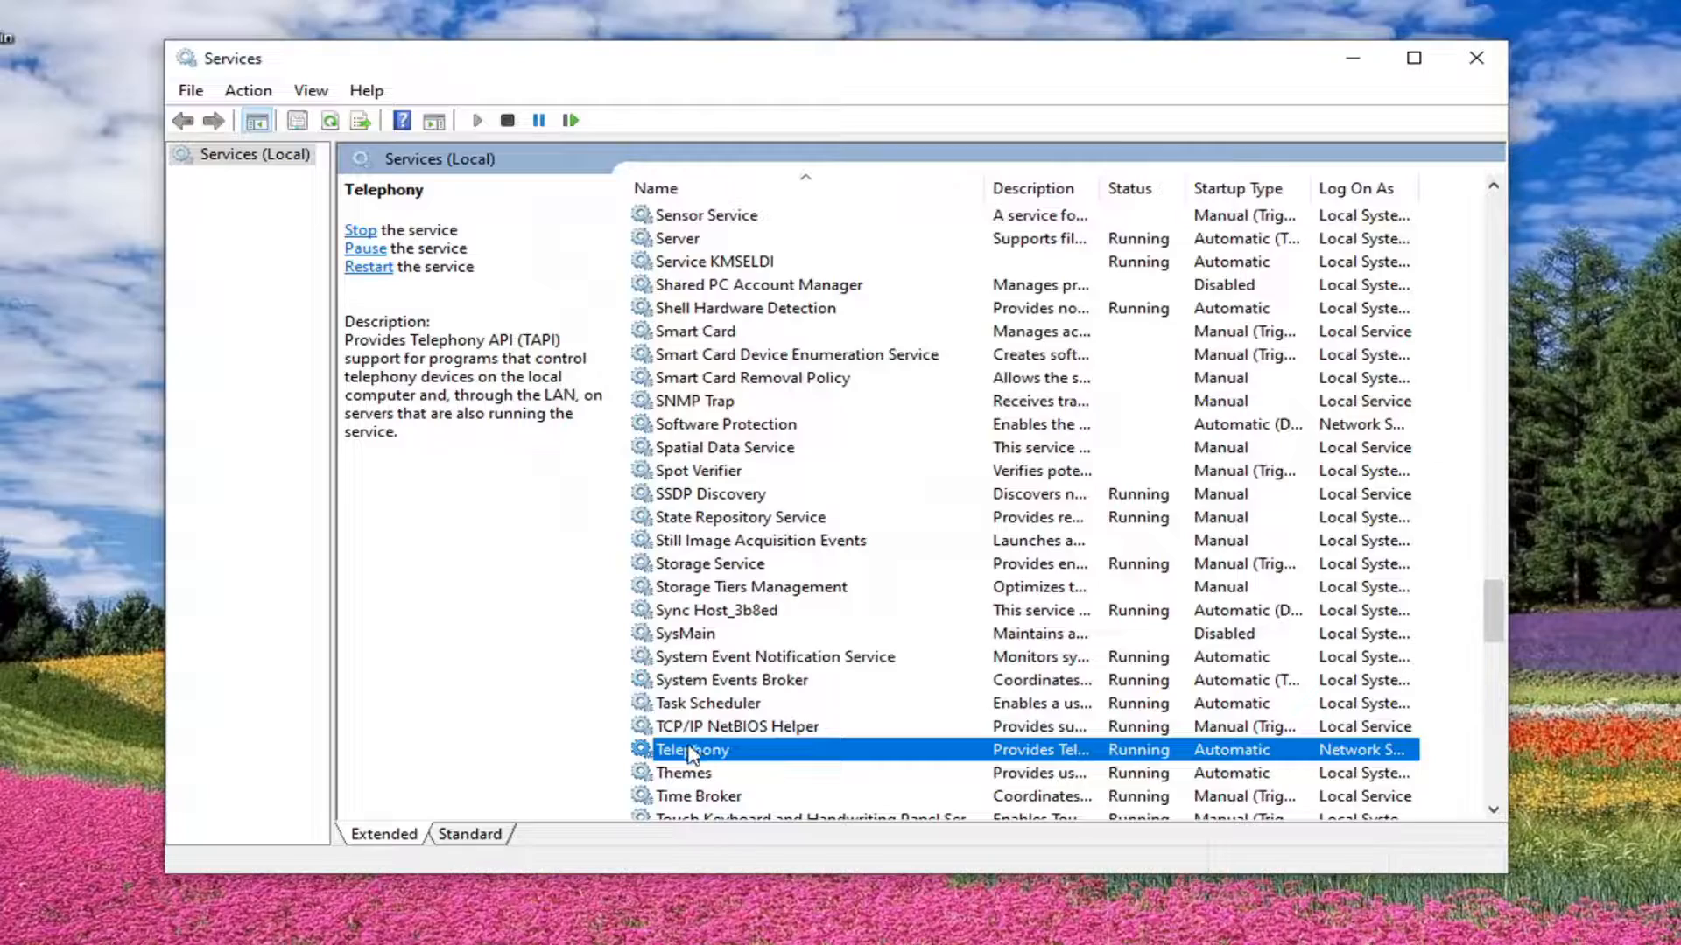
pyautogui.moveTo(1425, 111)
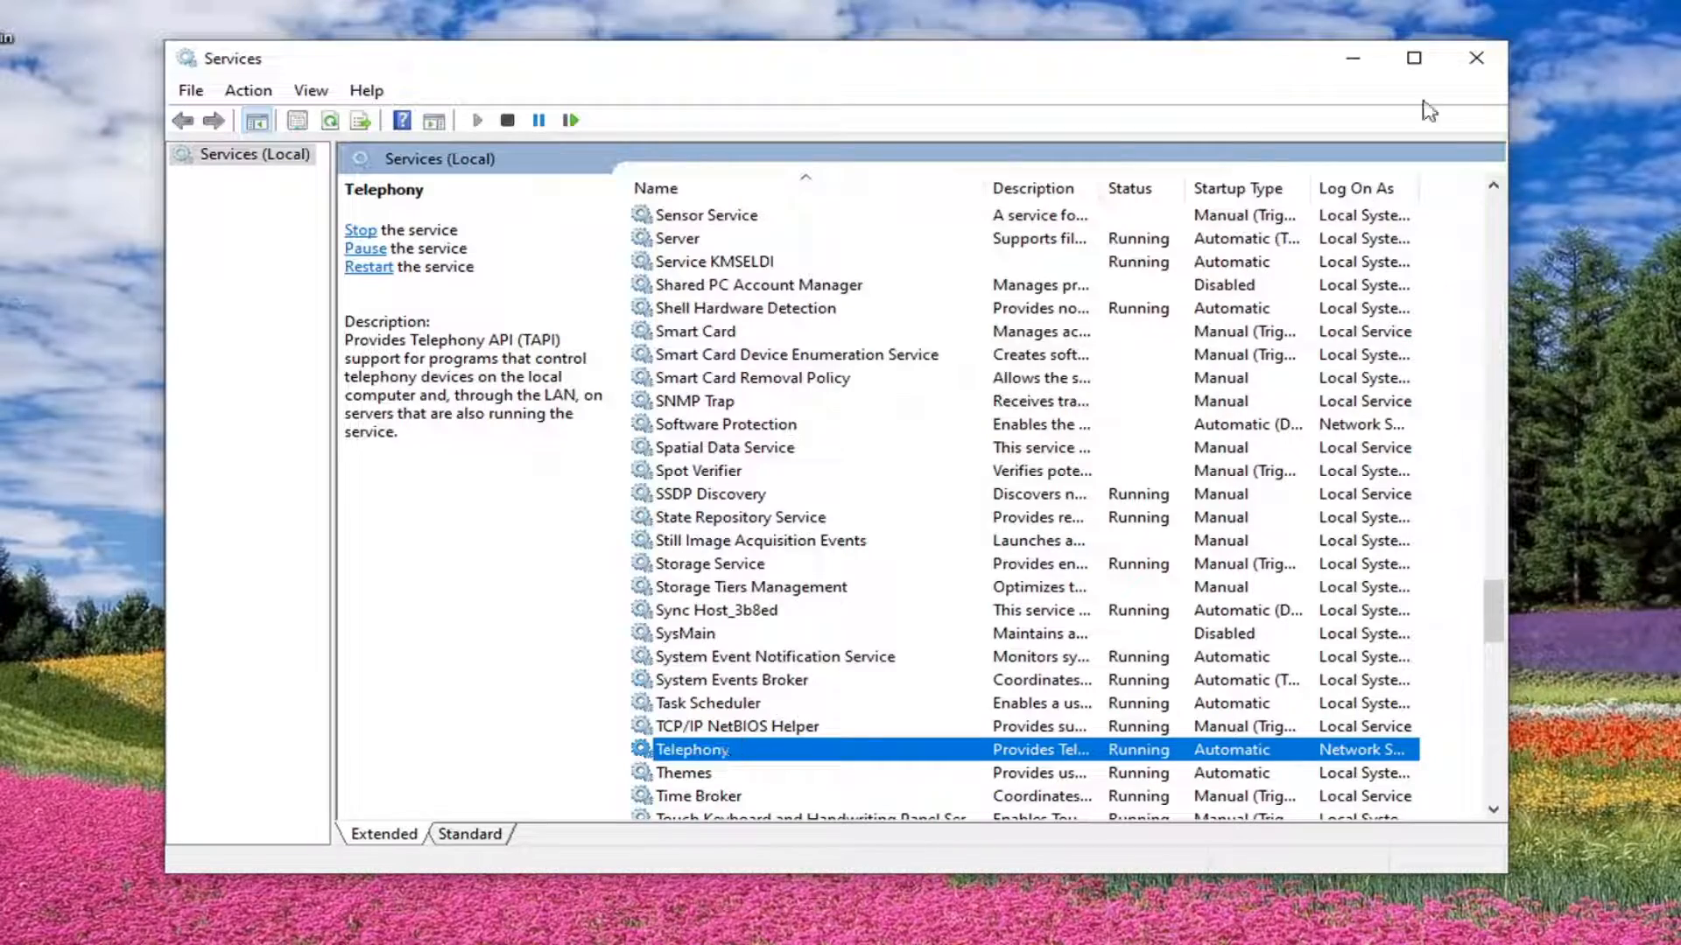
pyautogui.click(1476, 57)
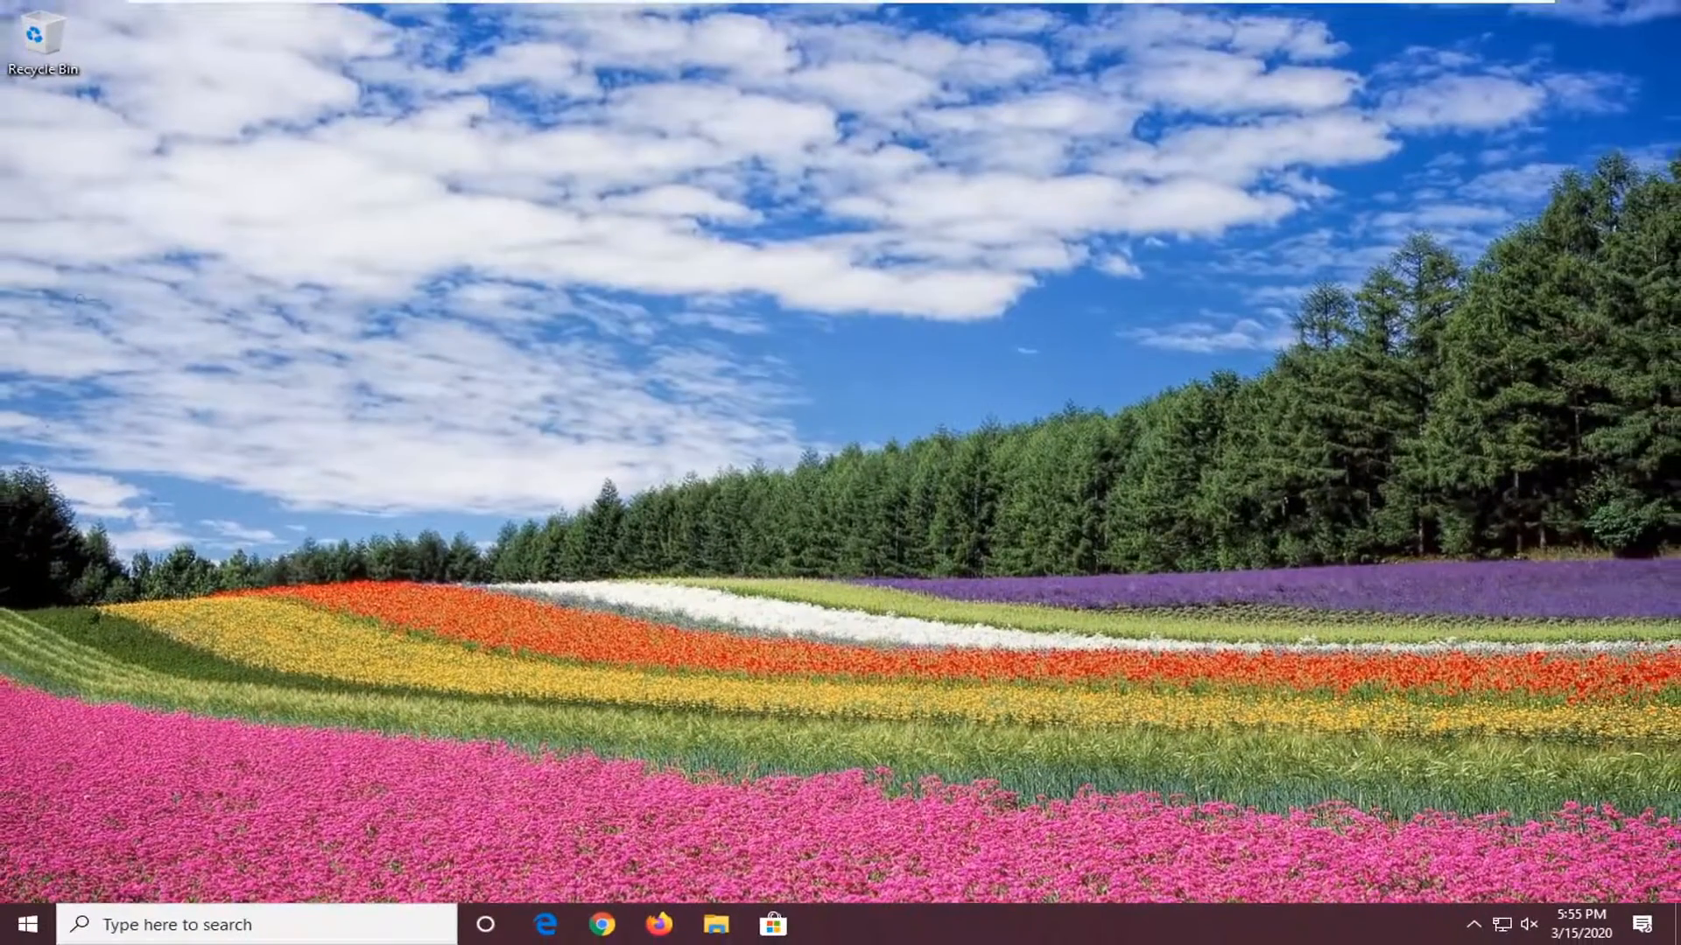